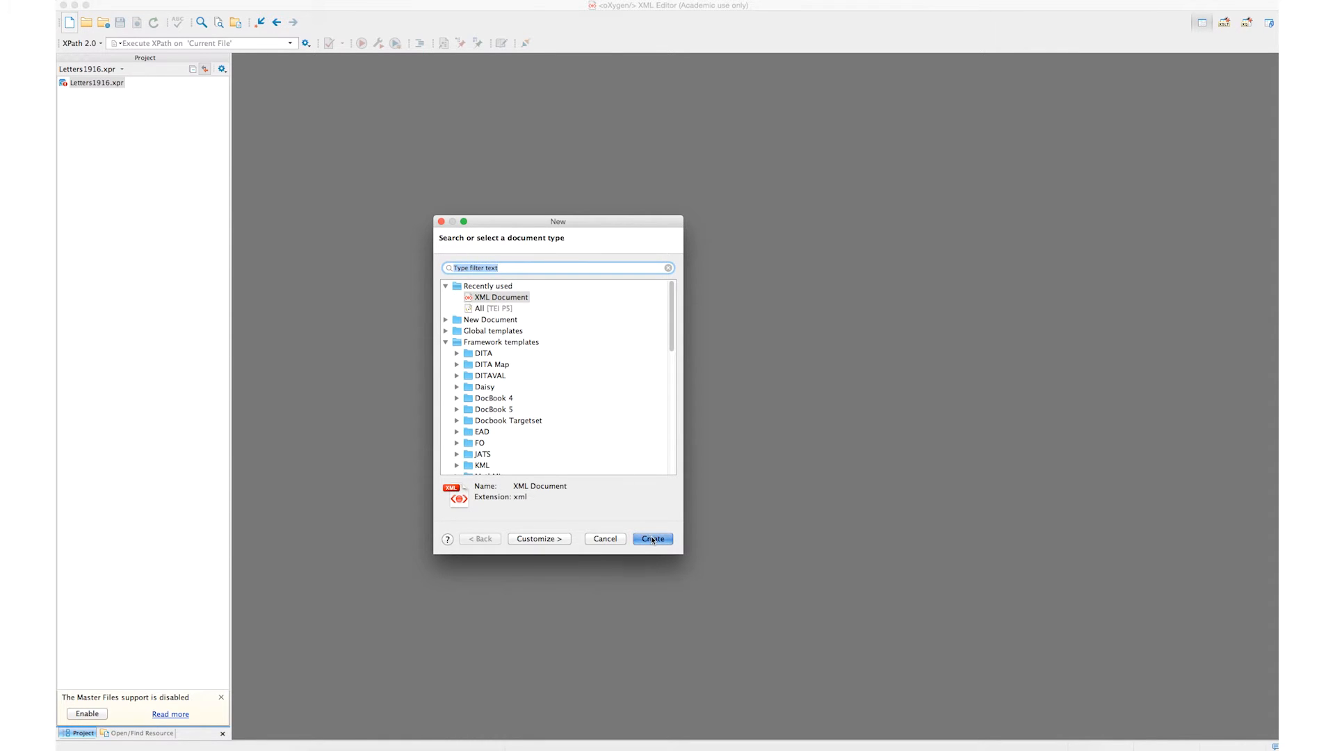
Step: Create a new XML document from the Recently used templates
click(653, 538)
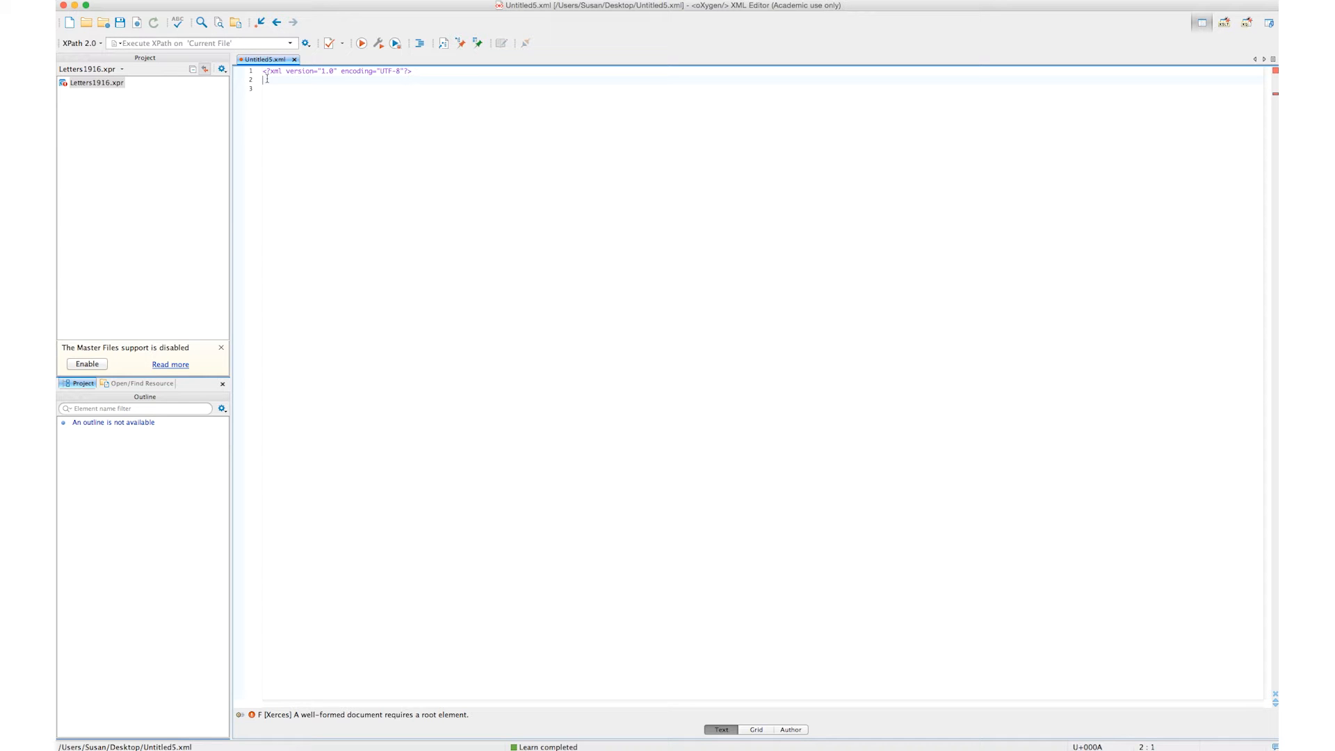
Step: Write the opening <DOCTYPE poem [ declaration and add blank lines inside the brackets
text(<doc)
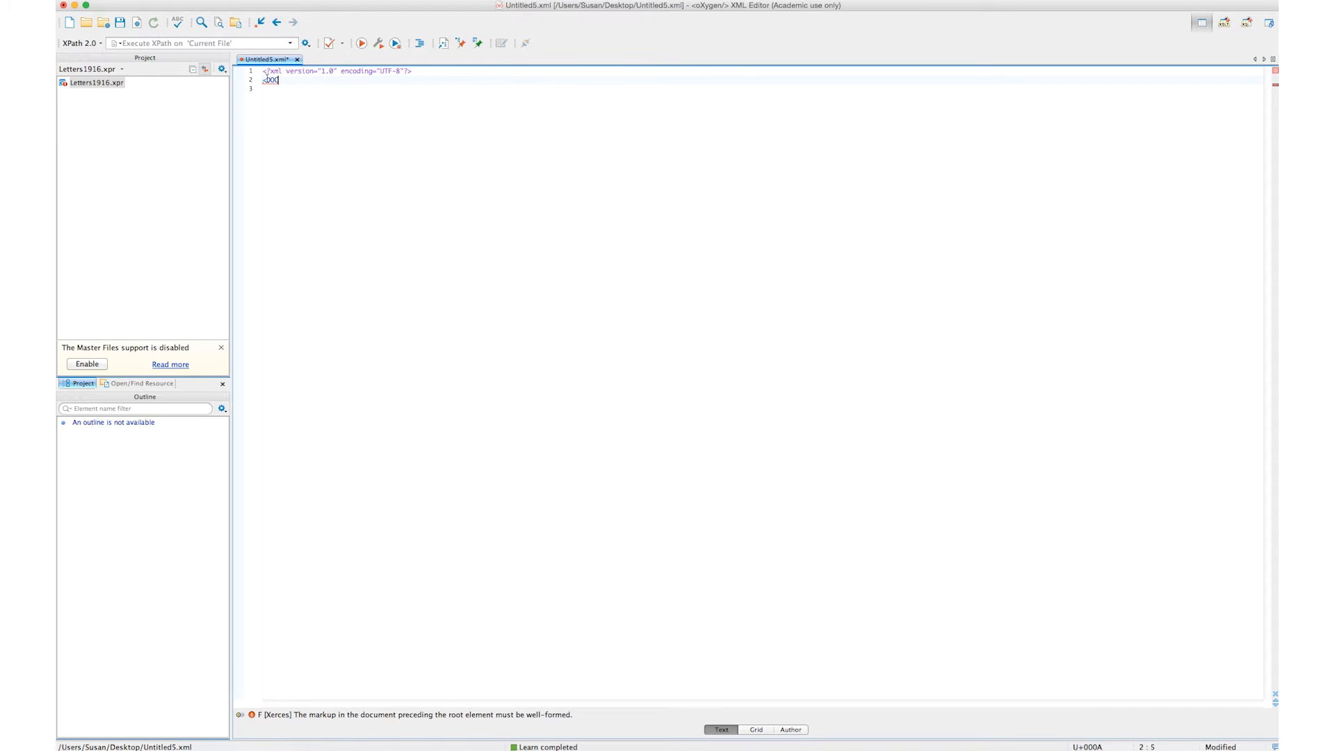
text(DOCTYPE)
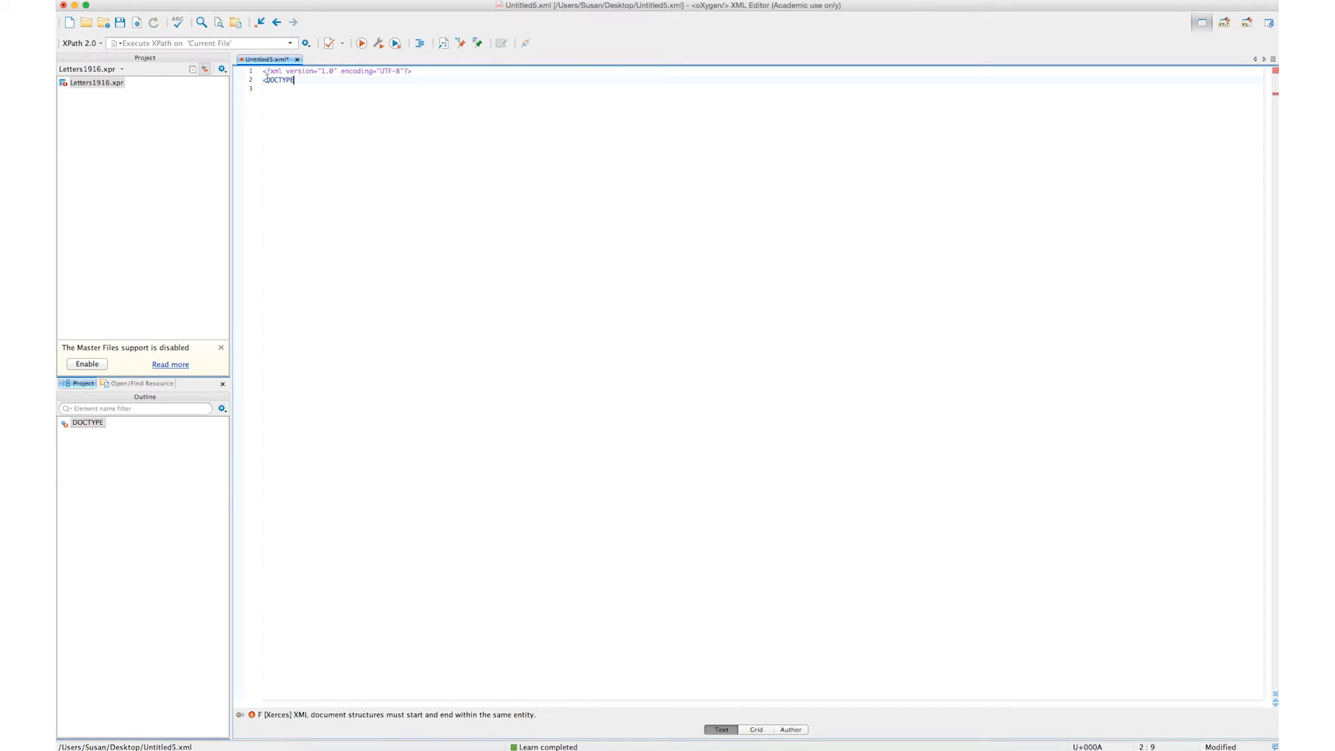
text(" ")
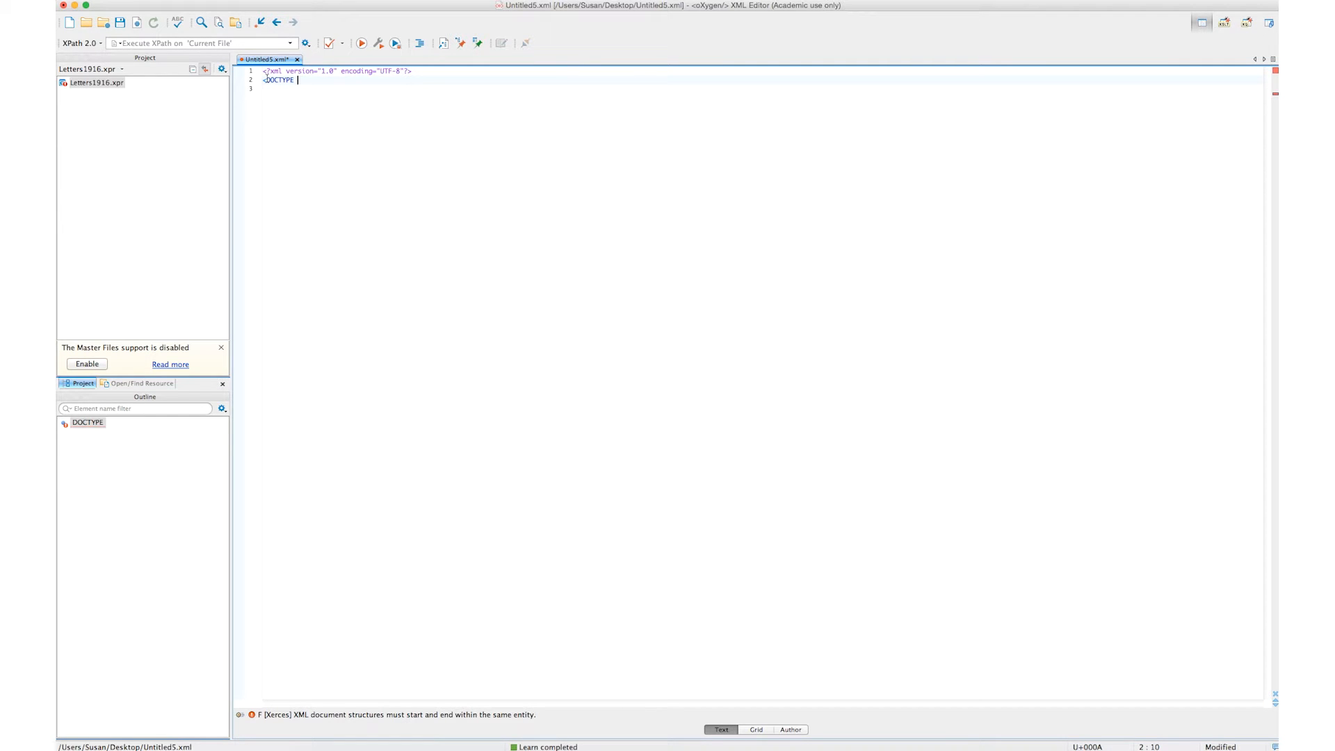
text(P)
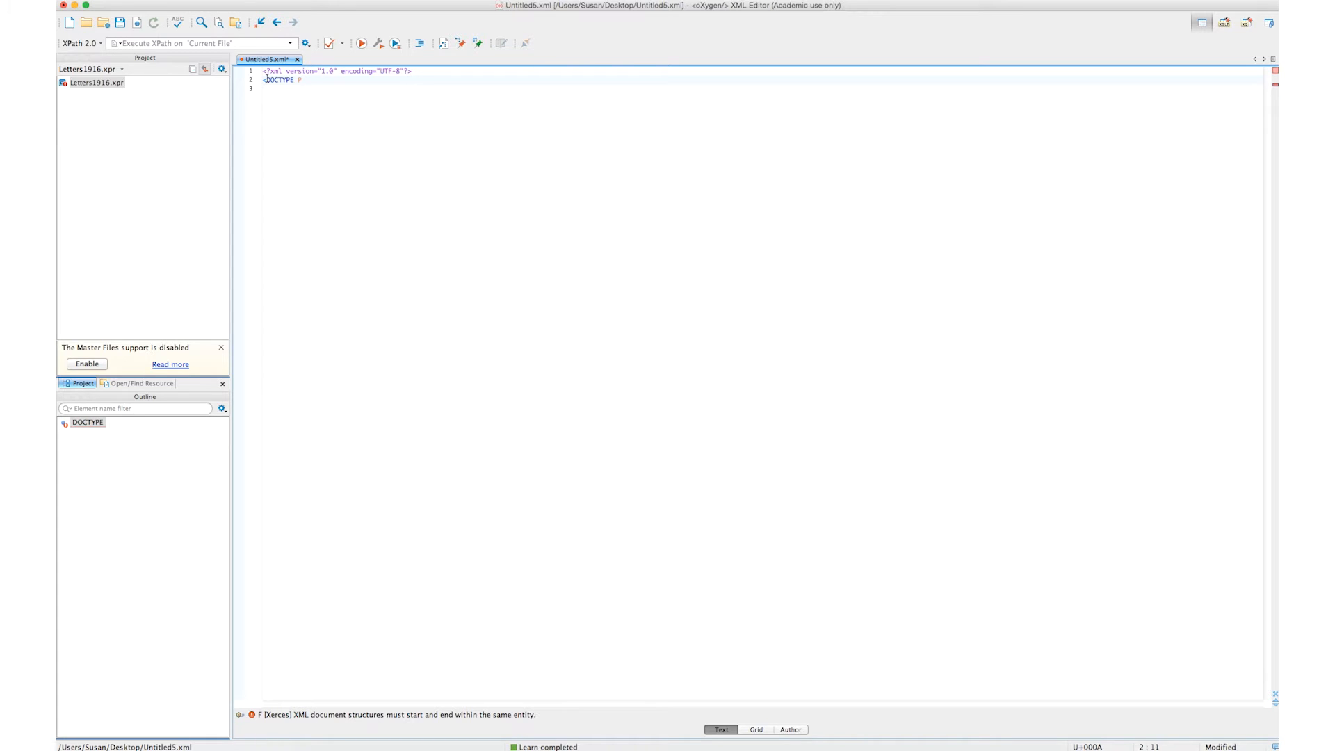
text(poem)
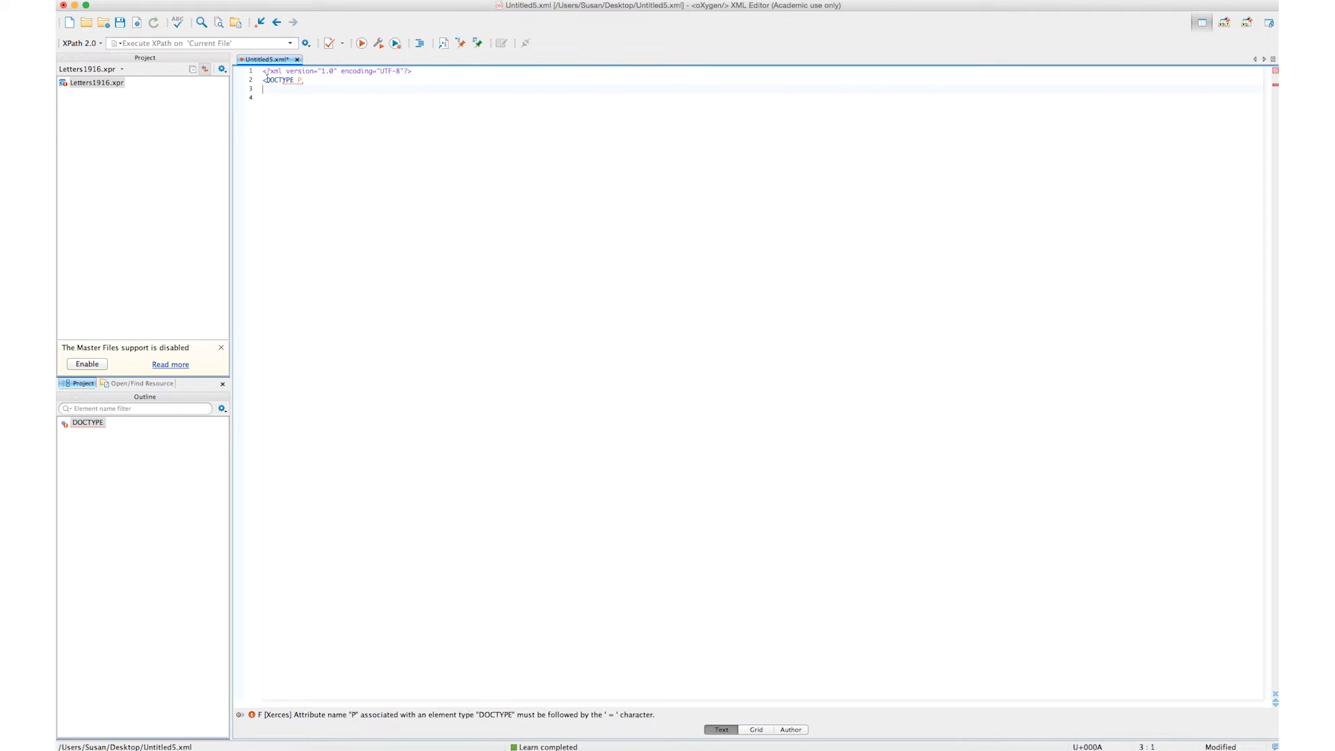
text(poem)
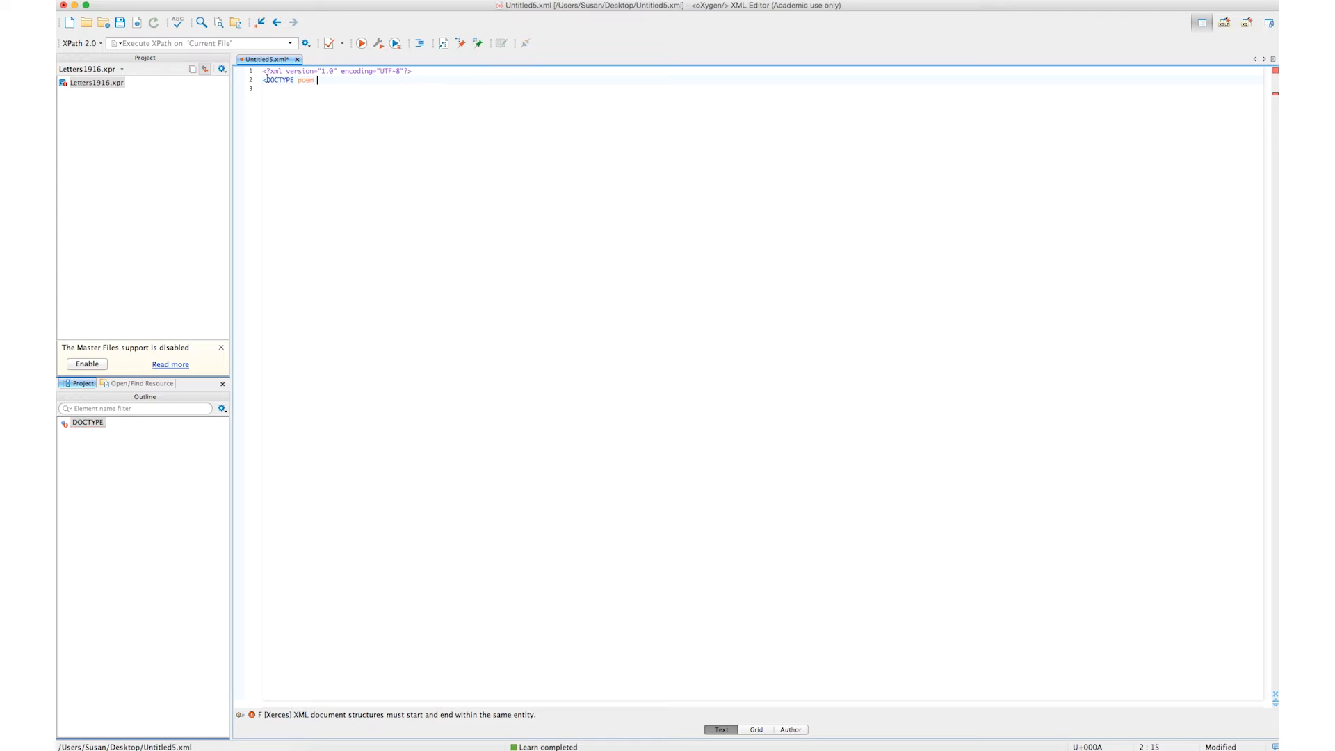
text([)
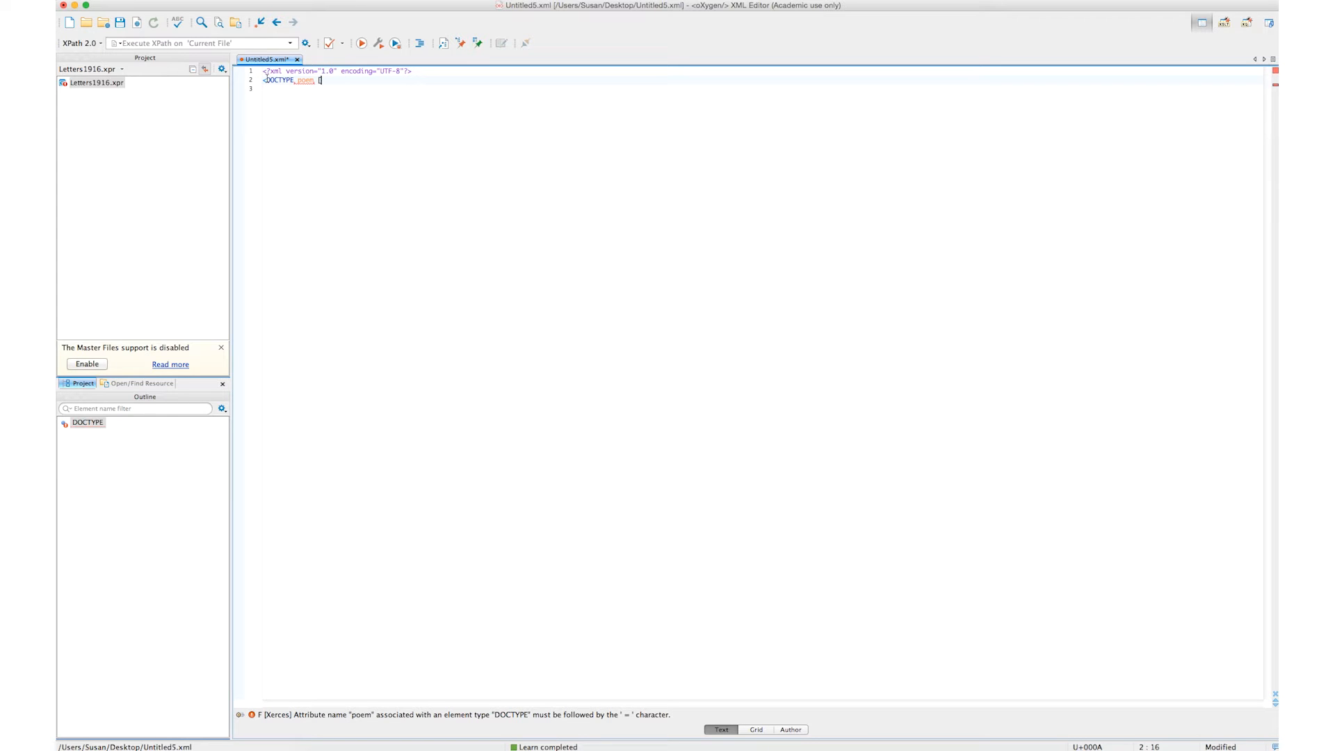
key(enter)
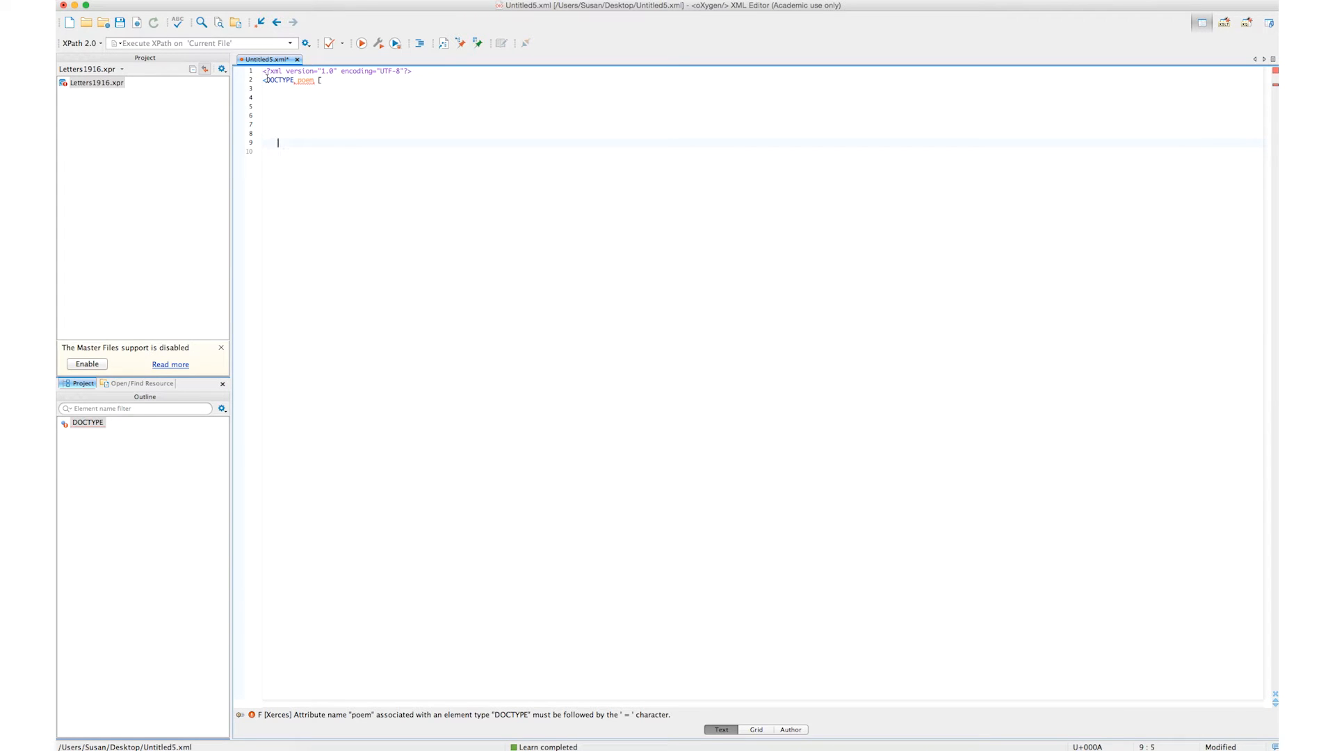
Step: Close the declaration with ]> and remove the auto-inserted </DOCTYPE> tag
text(])
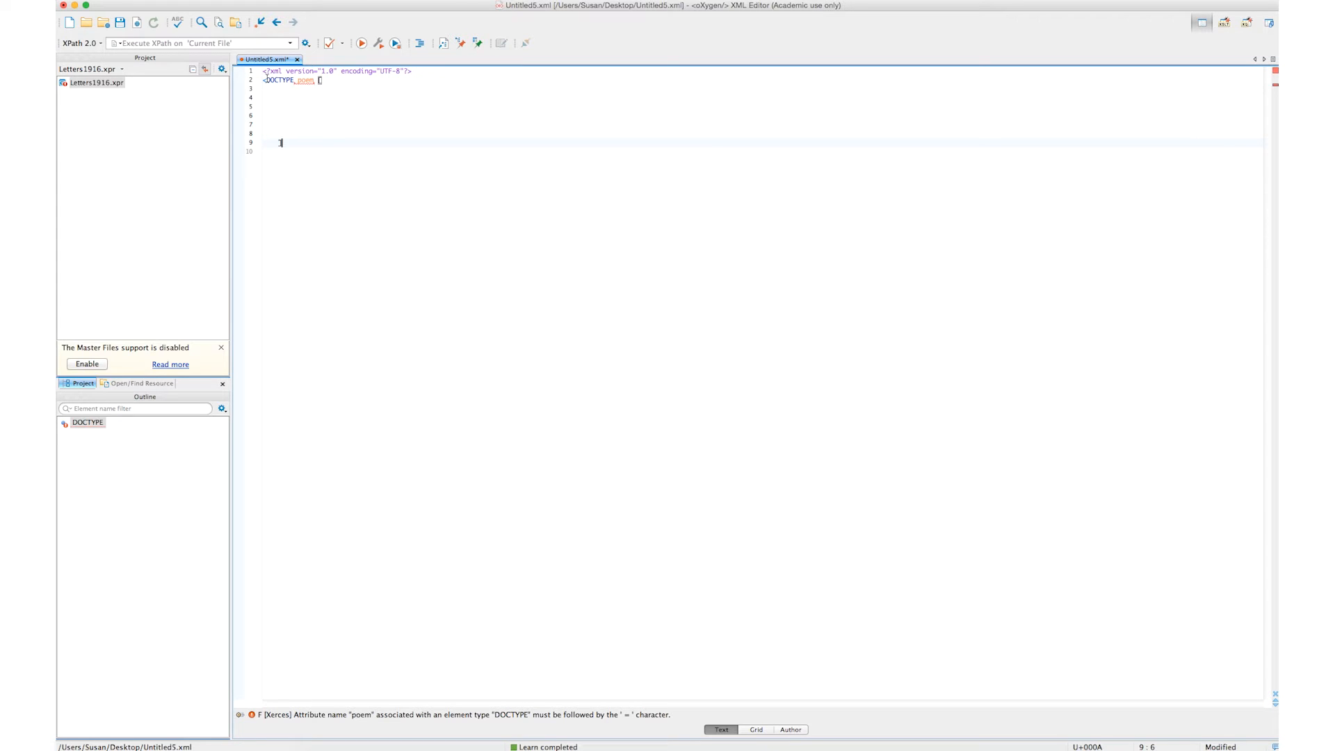
text(]></DOCTYPE>)
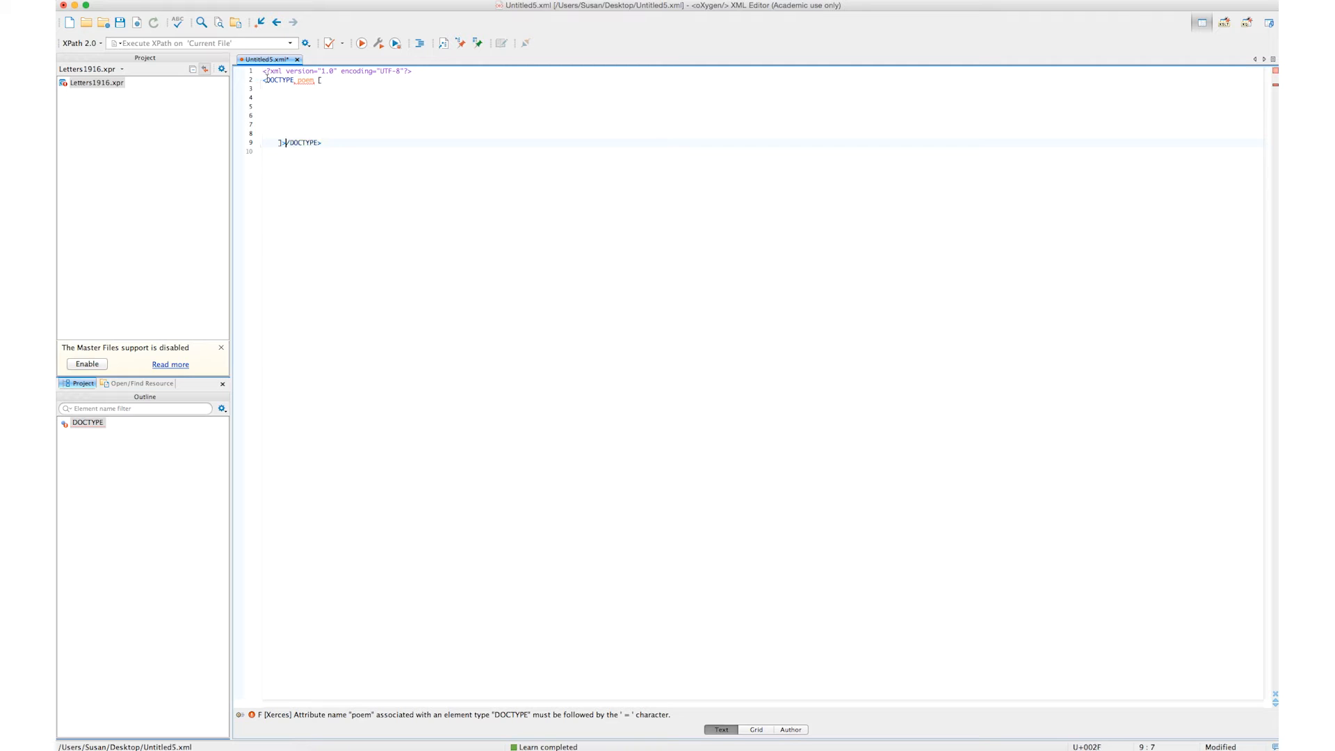
key(Delete)
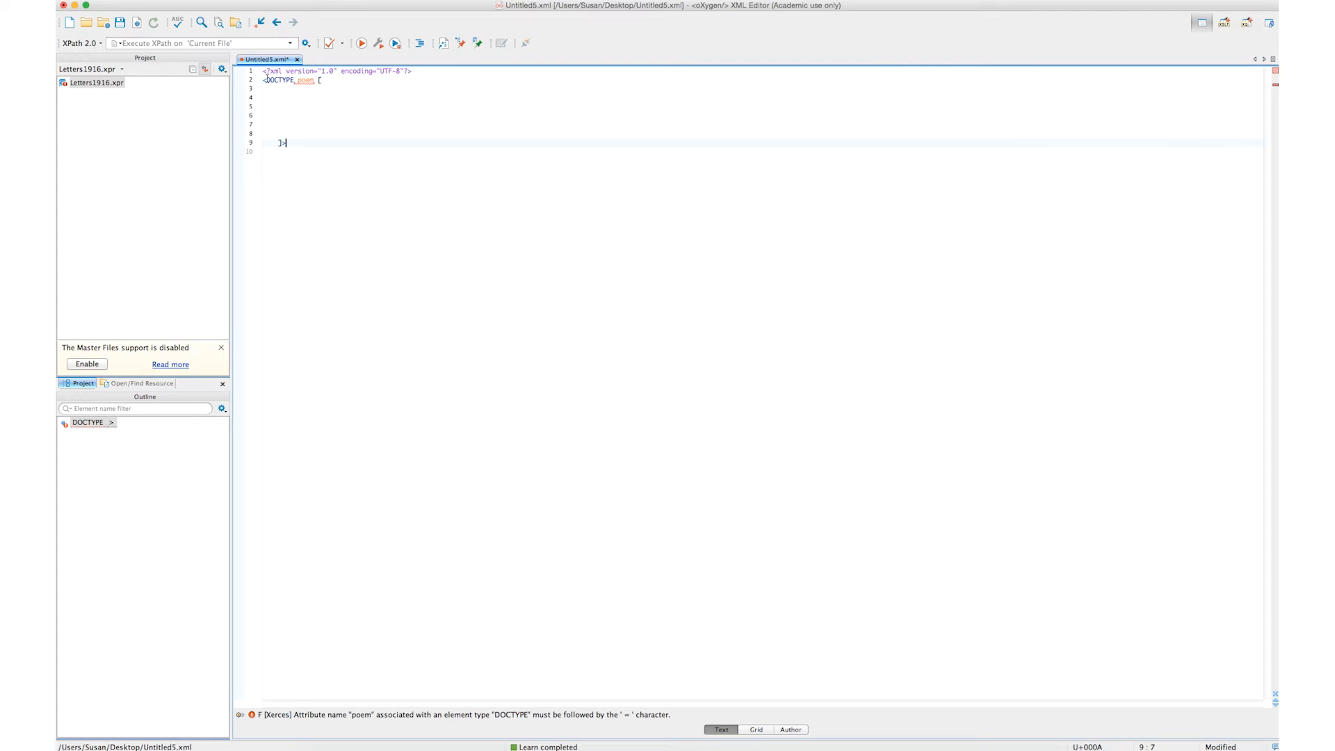
Step: Place the cursor in the DOCTYPE line to fix the missing ! and start a new declaration
click(111, 423)
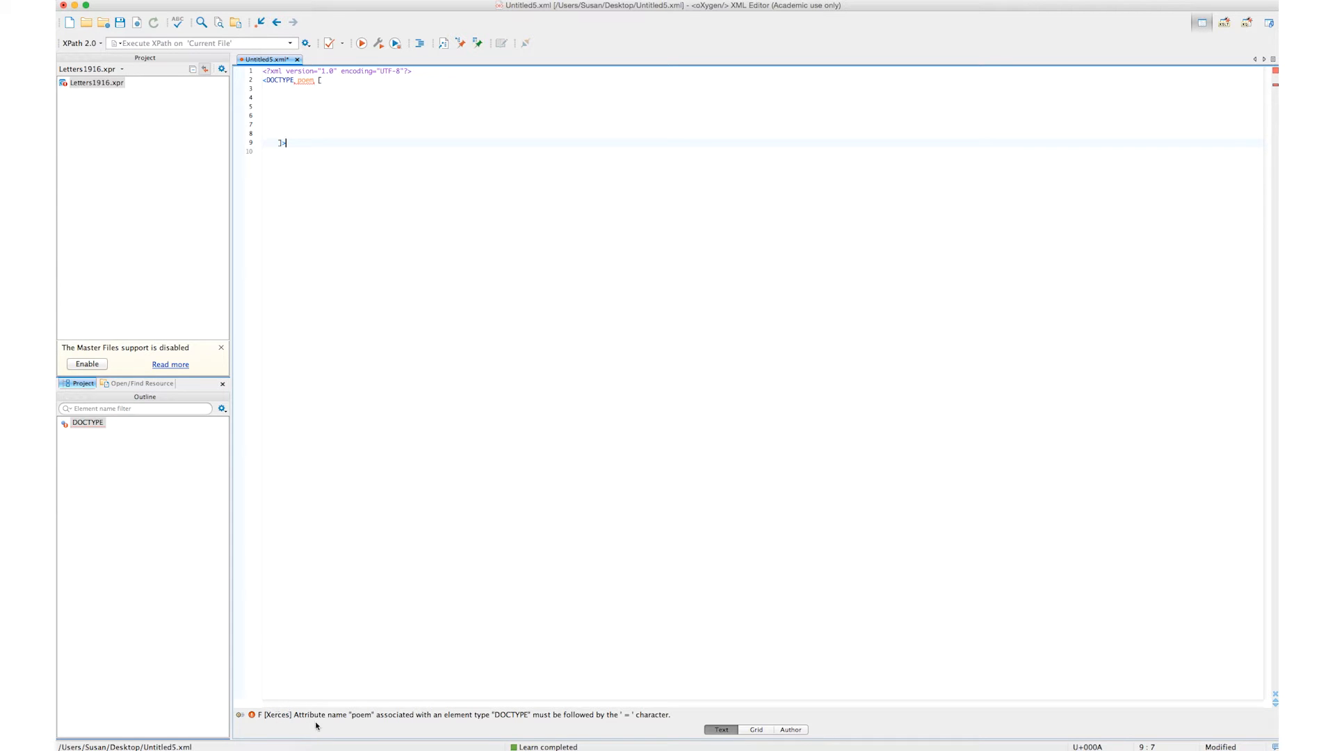
mouse_move(545, 724)
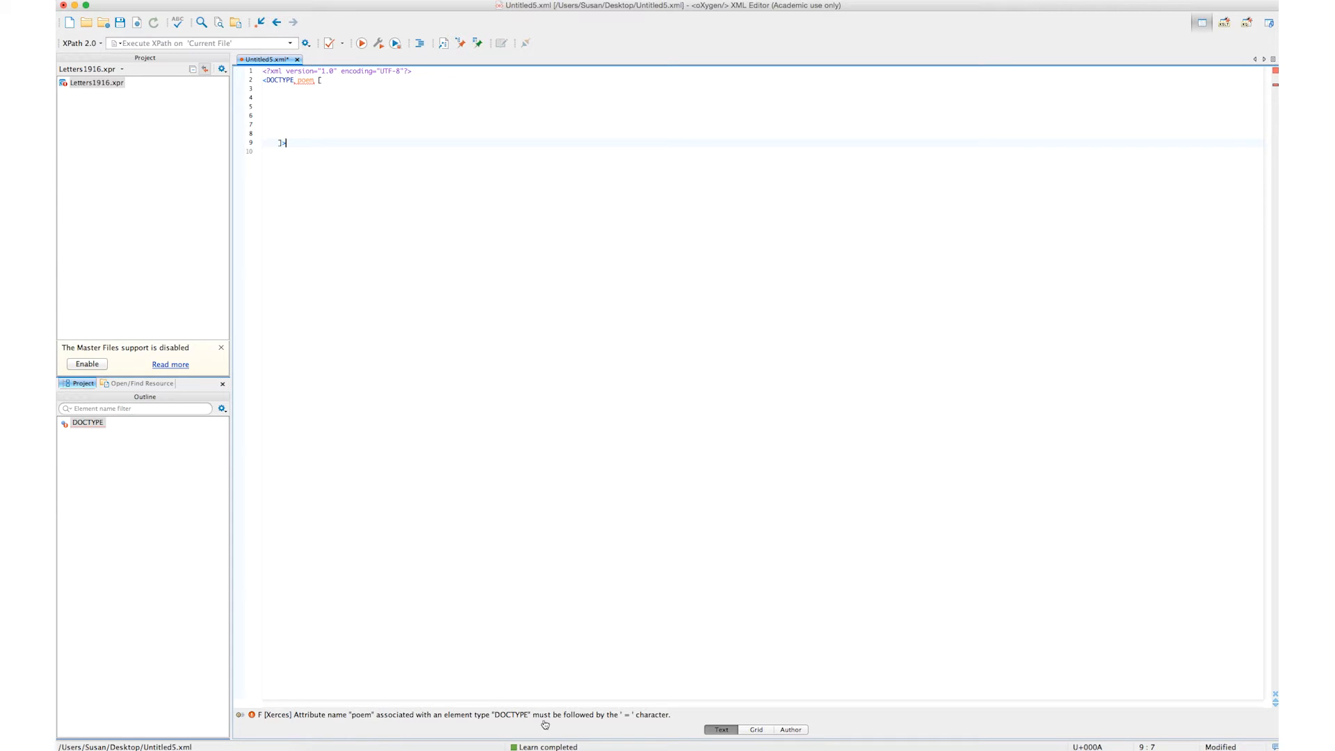
mouse_move(297, 721)
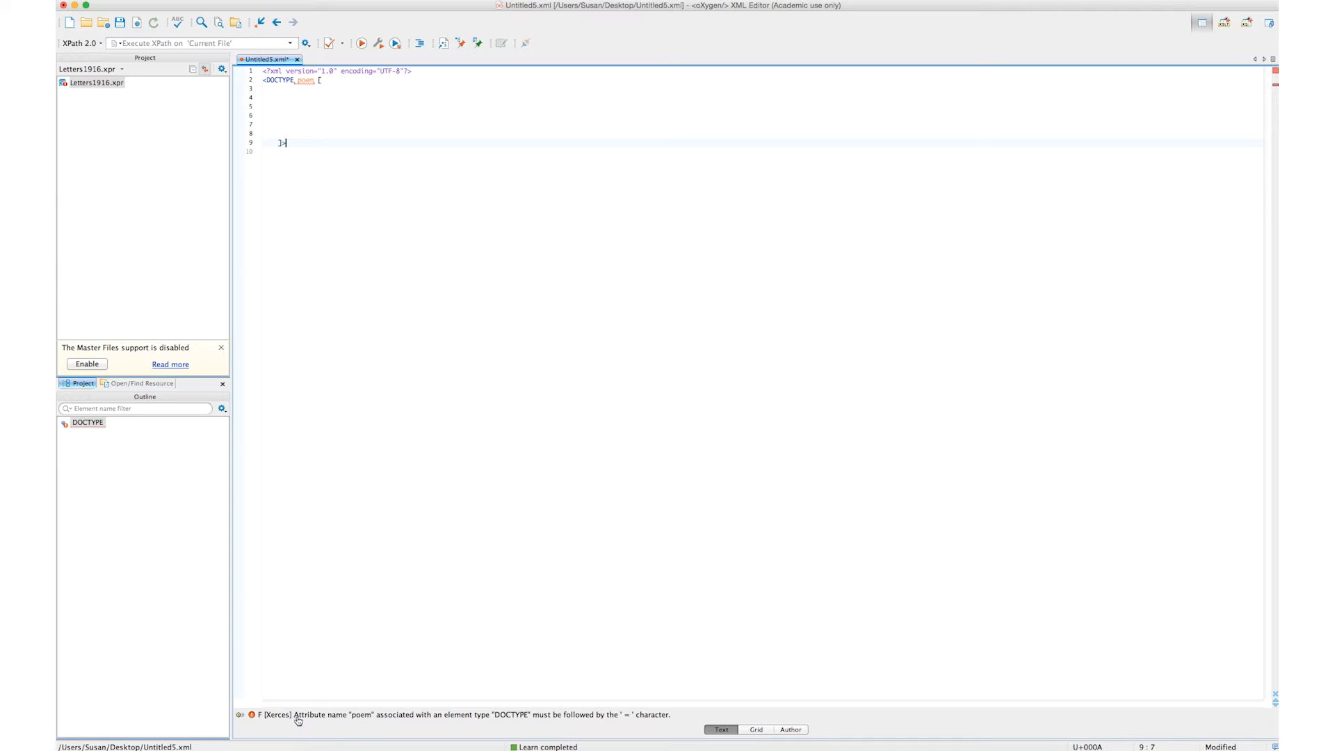
mouse_move(365, 722)
text(!)
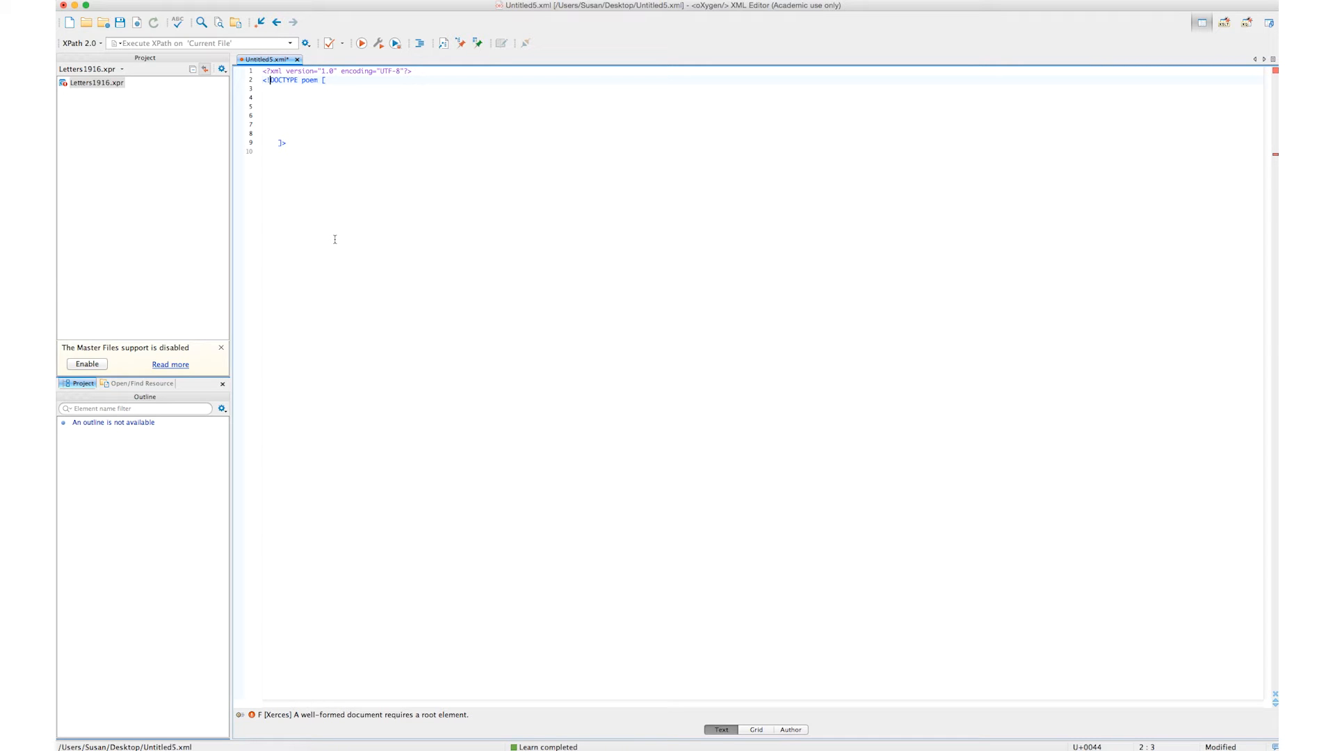
mouse_move(333, 469)
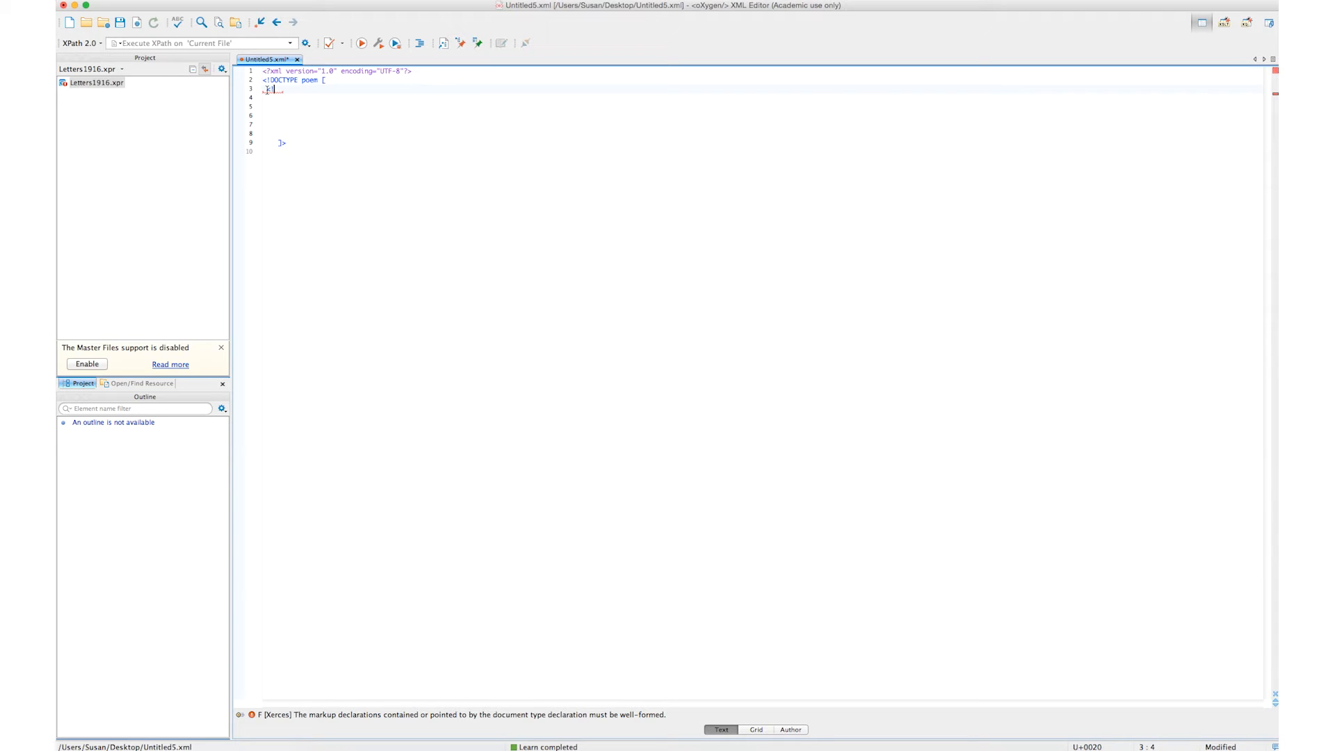
Step: Declare <!ELEMENT poem (title, author, verse)> inside the internal DTD
key(Right)
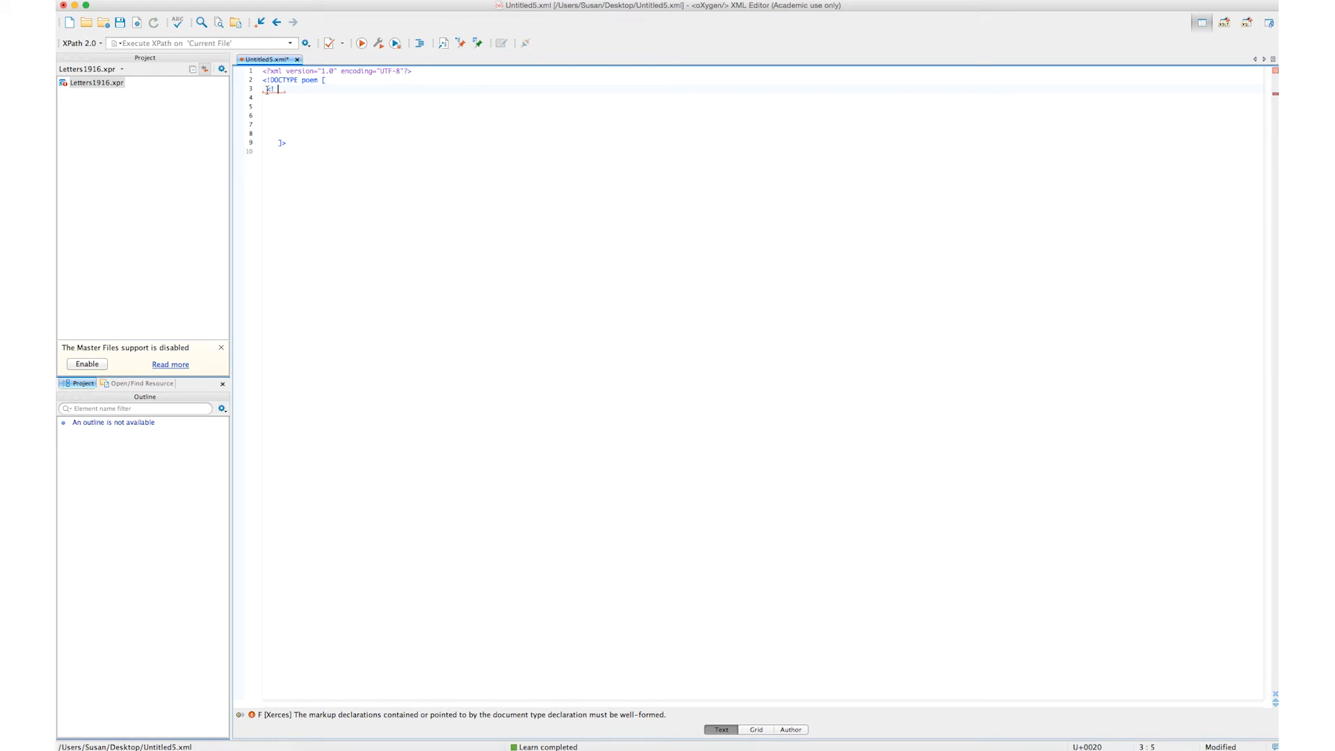
text(poe)
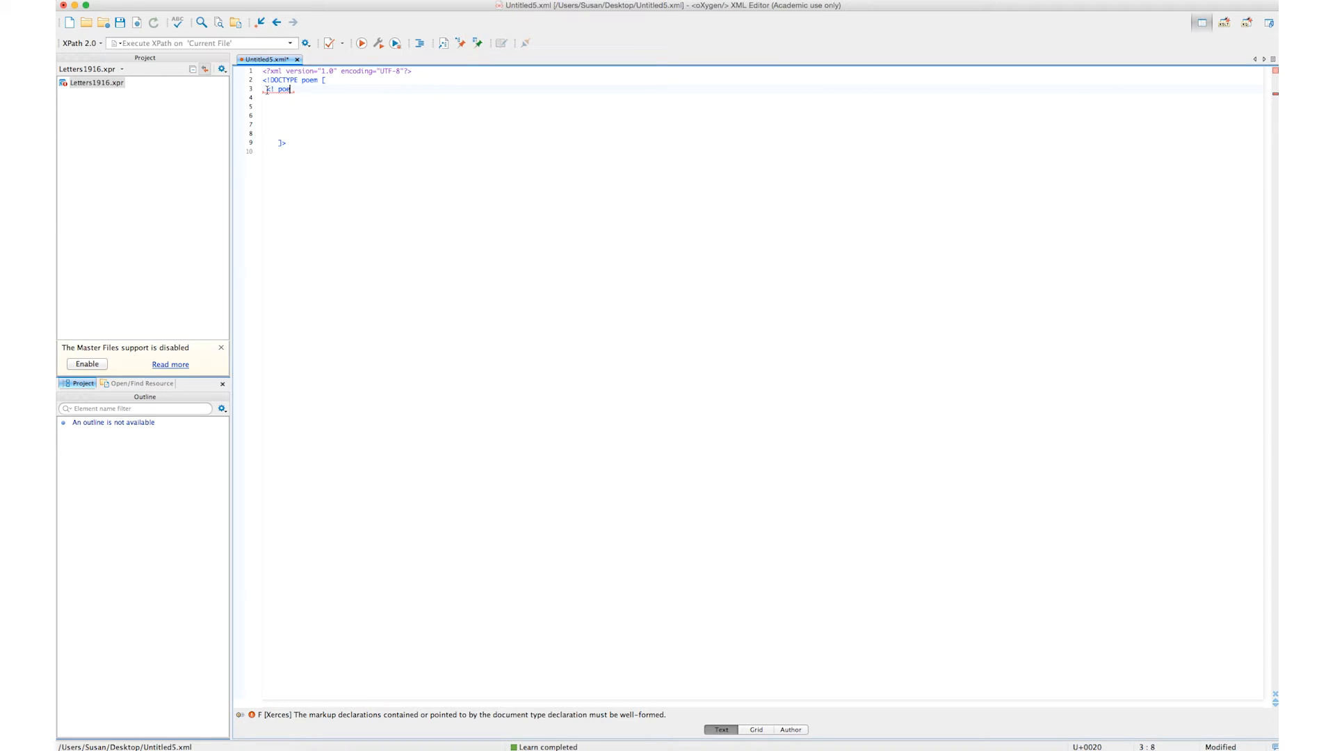
key(Backspace)
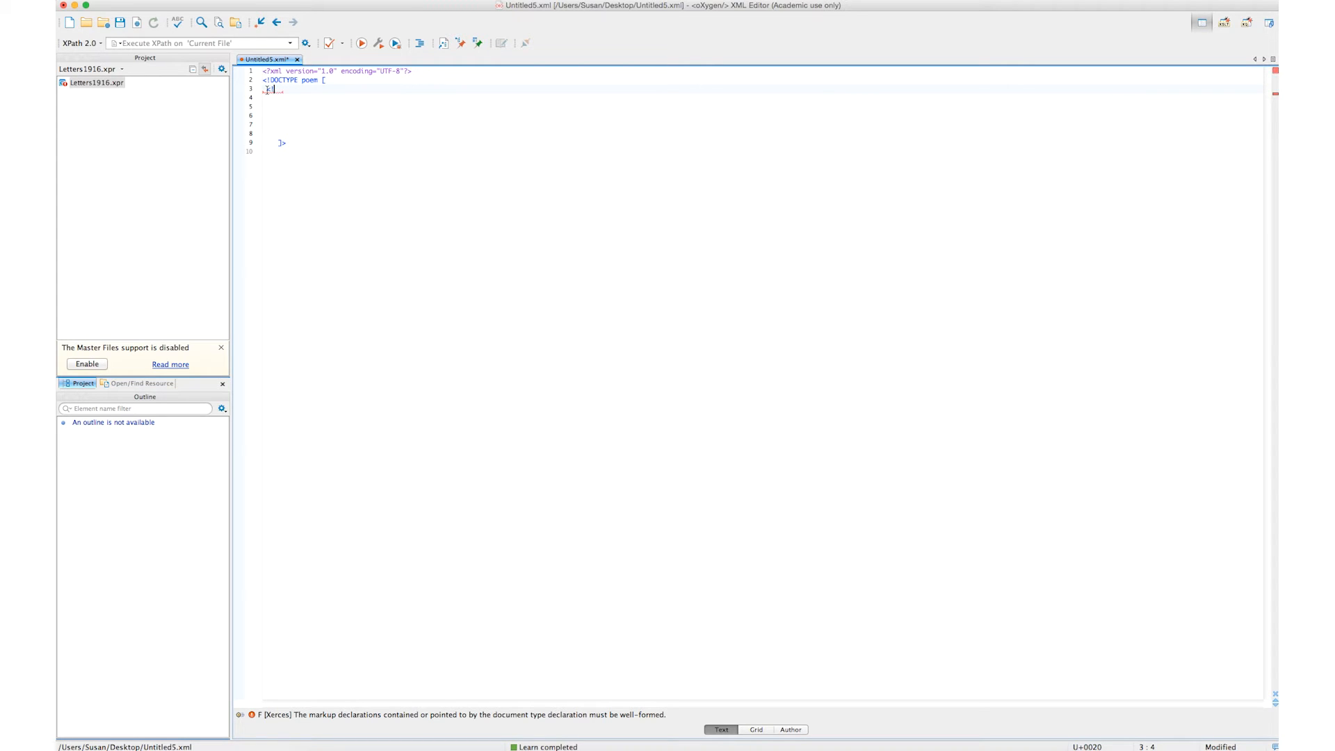
text(ELEMENT poem)
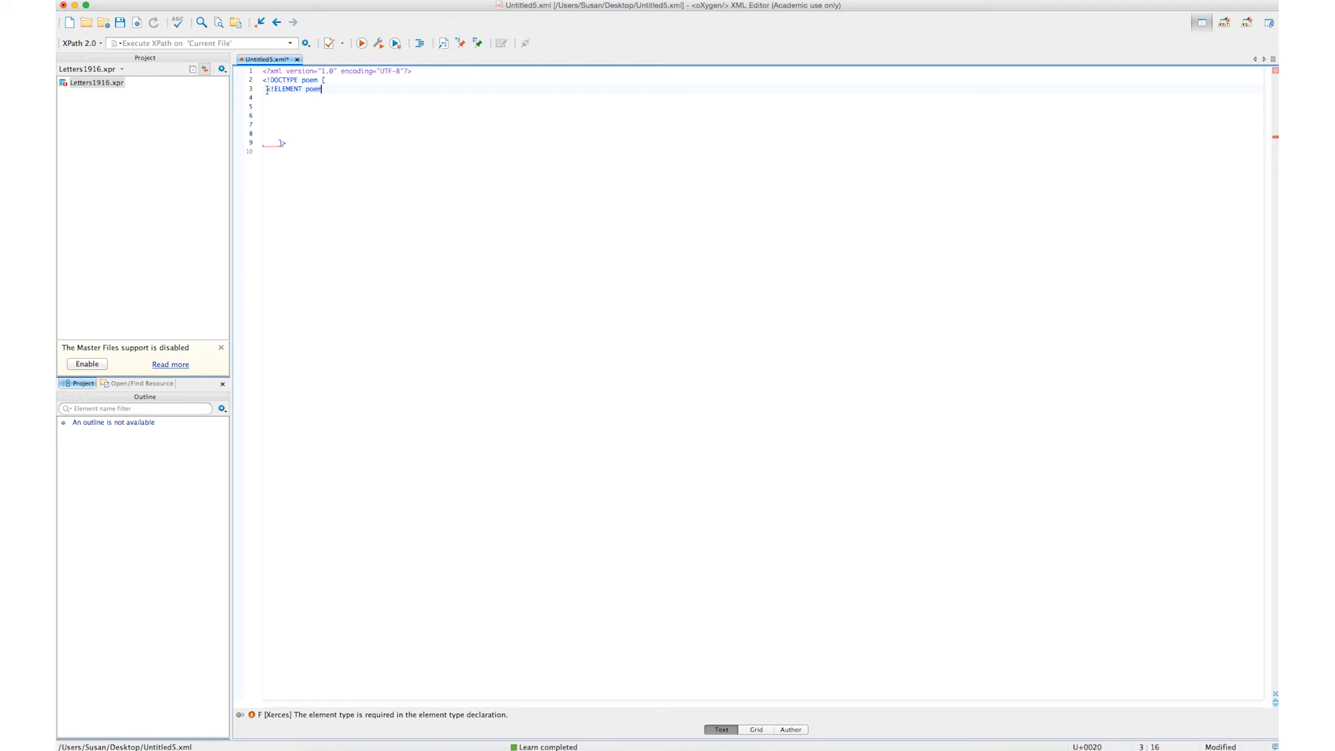
text(" ")
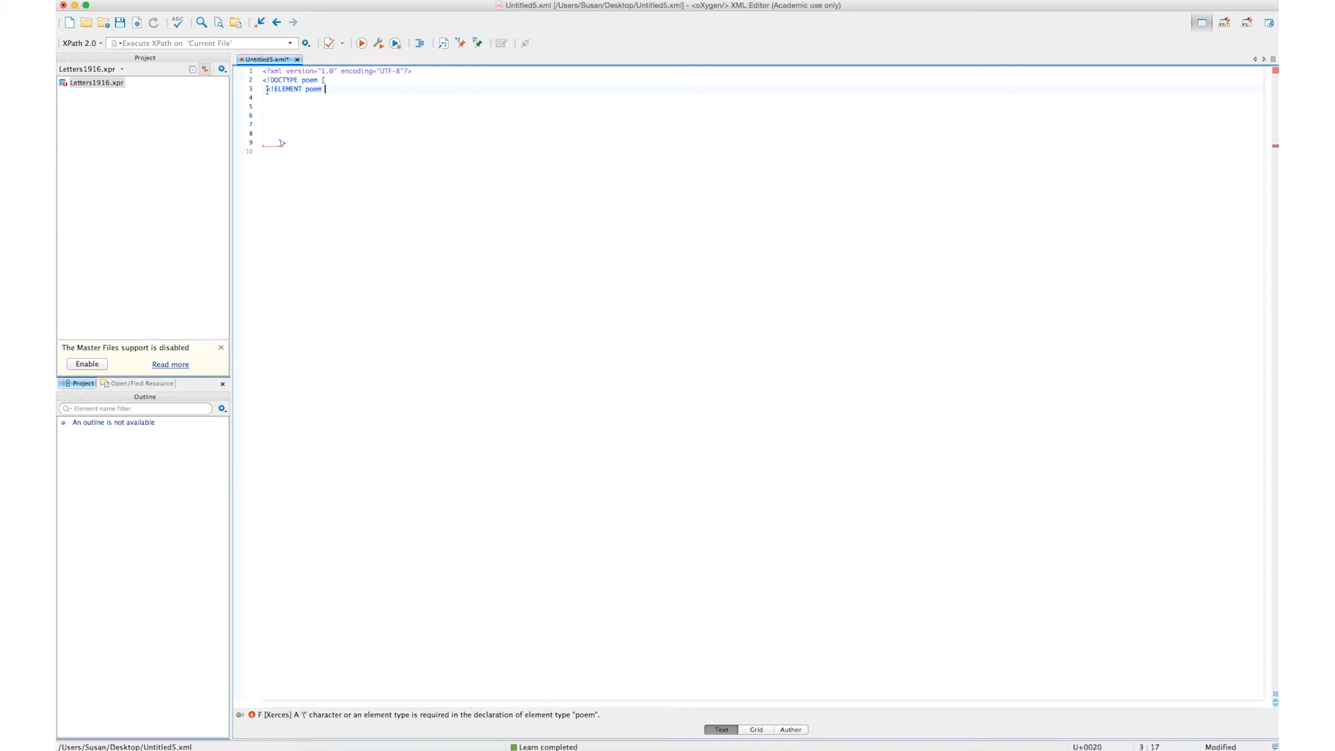
text(()
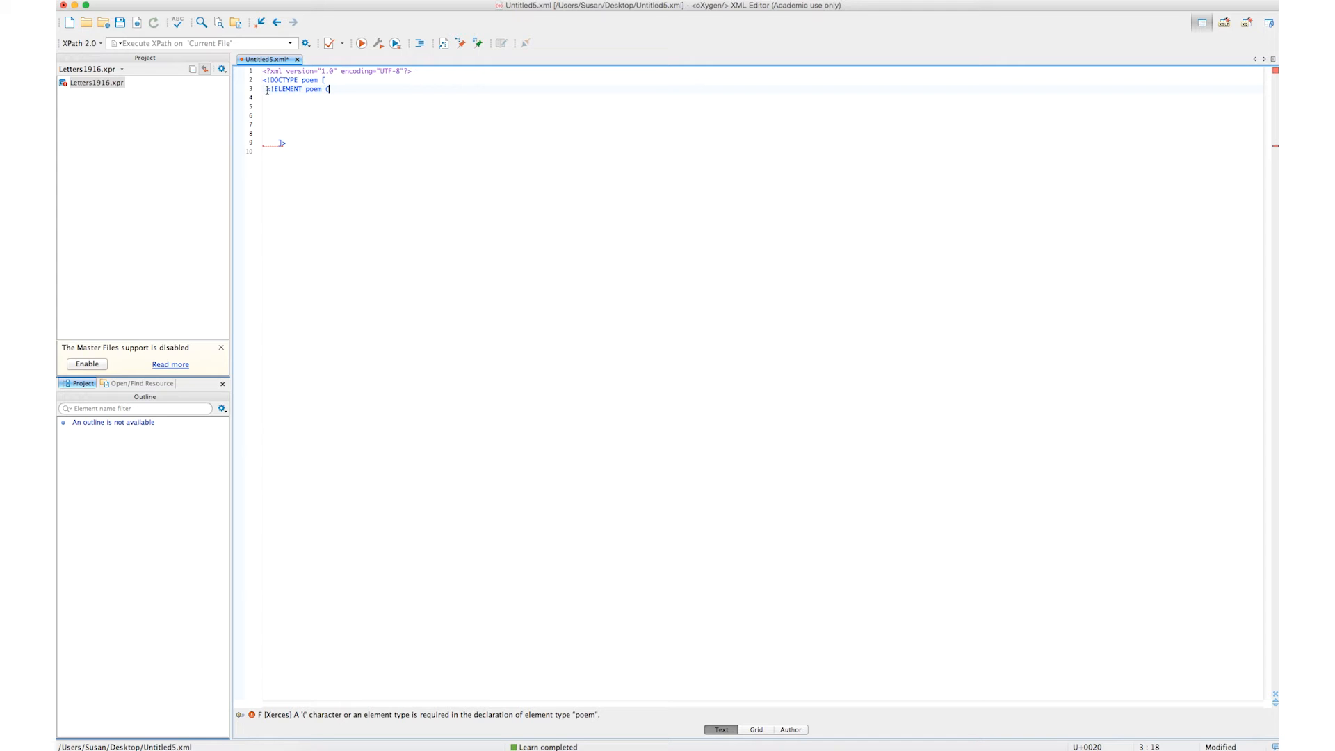
text(title,)
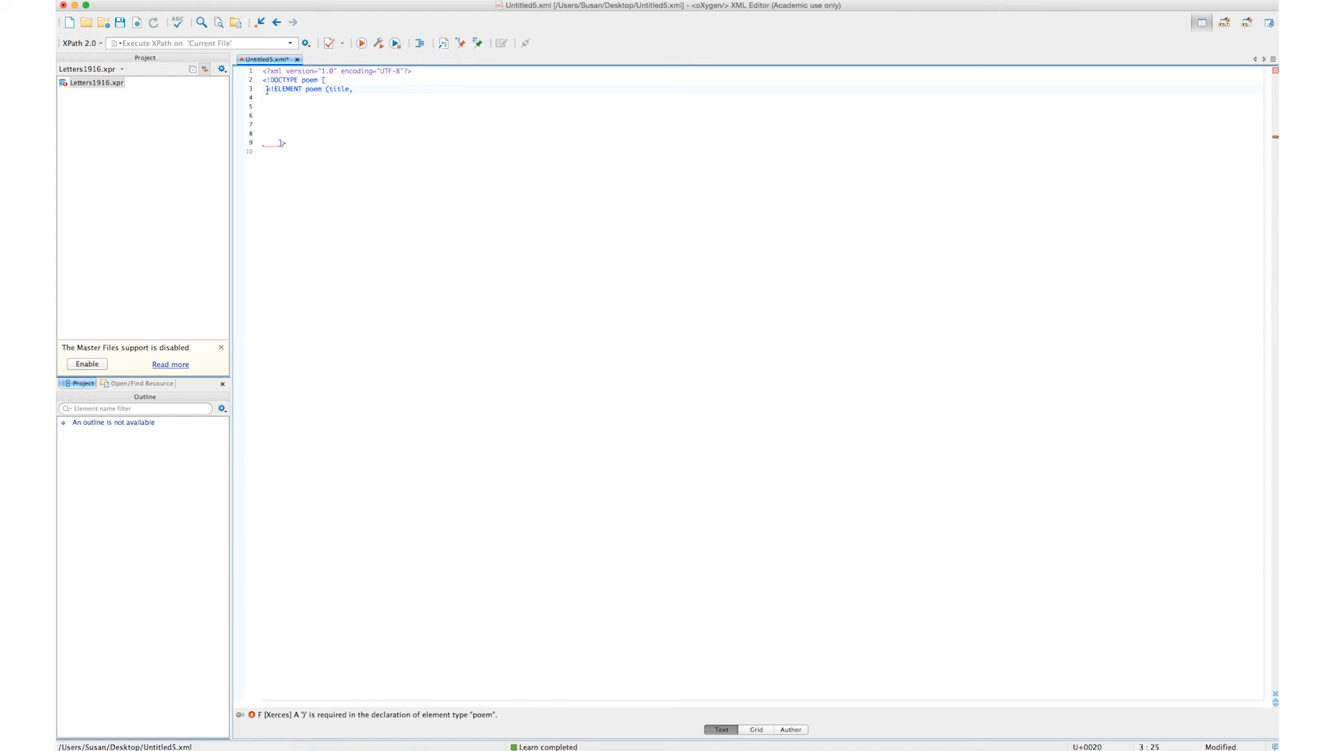
text(author, ver)
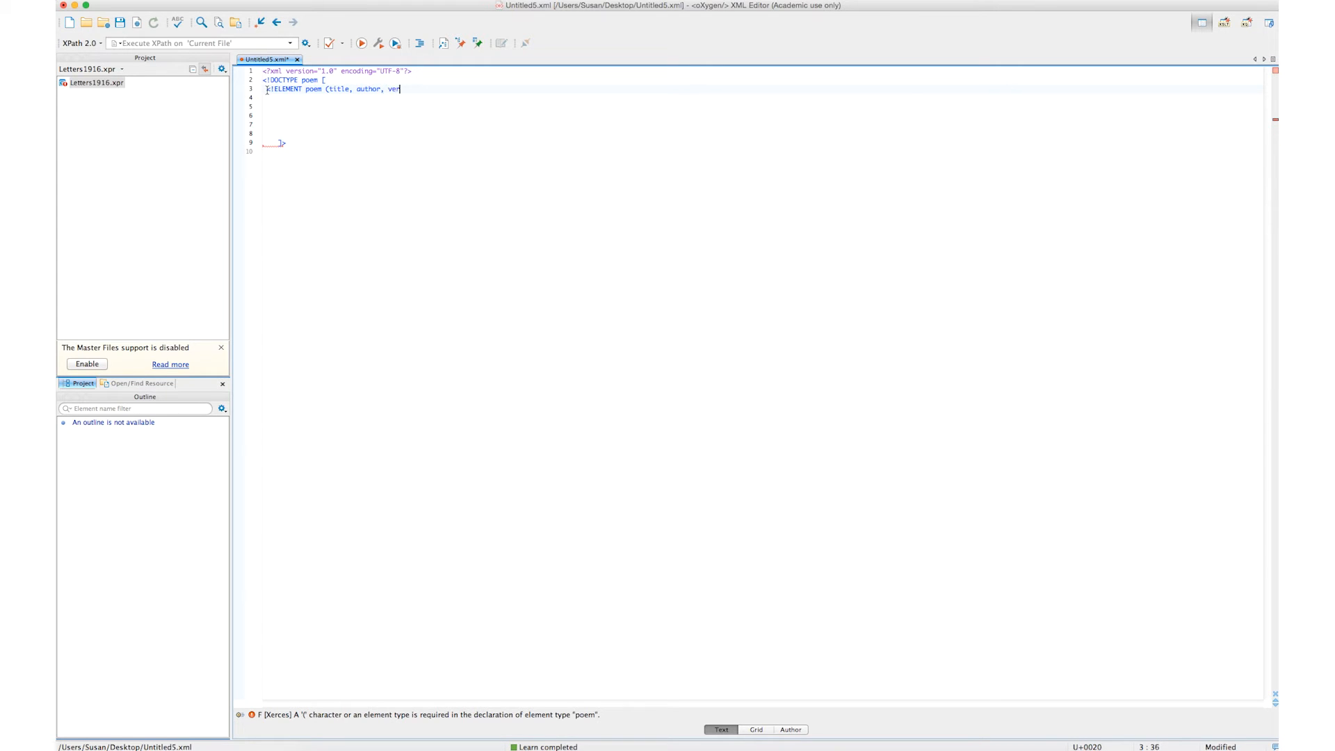
text(se)
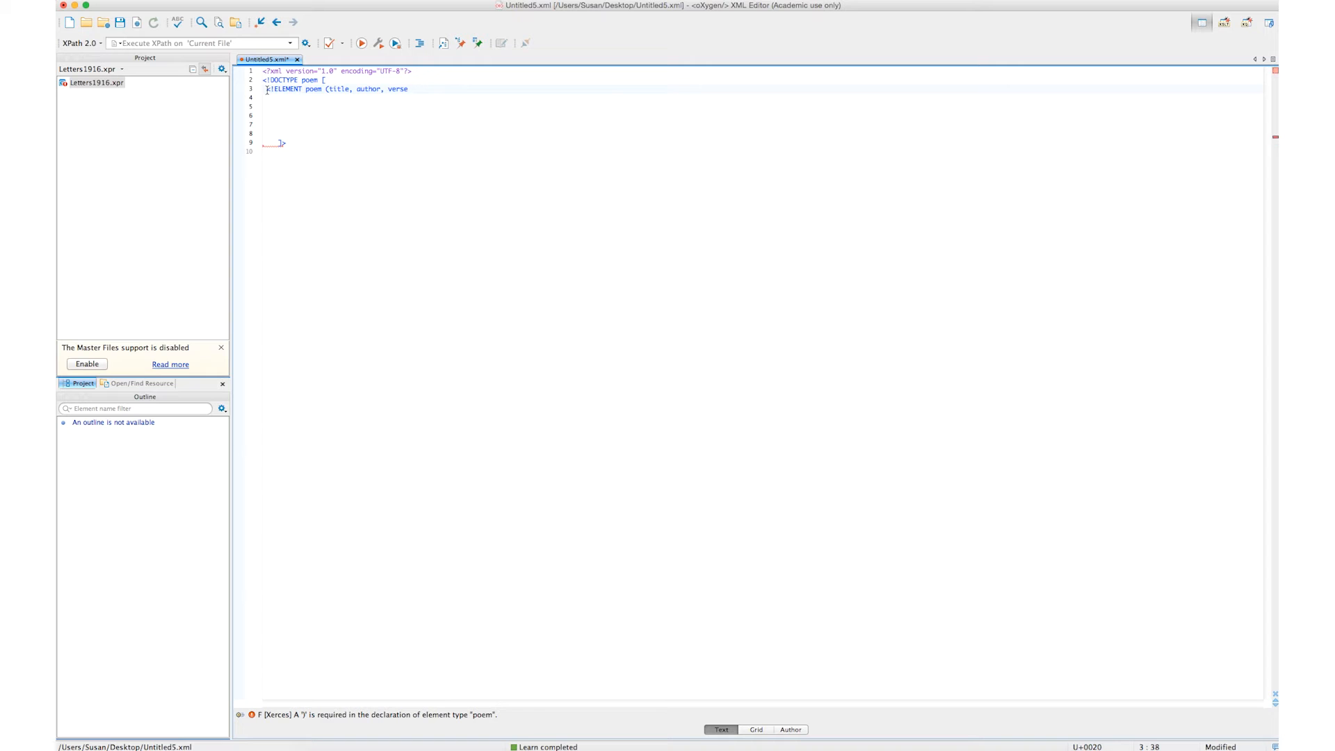
text()>)
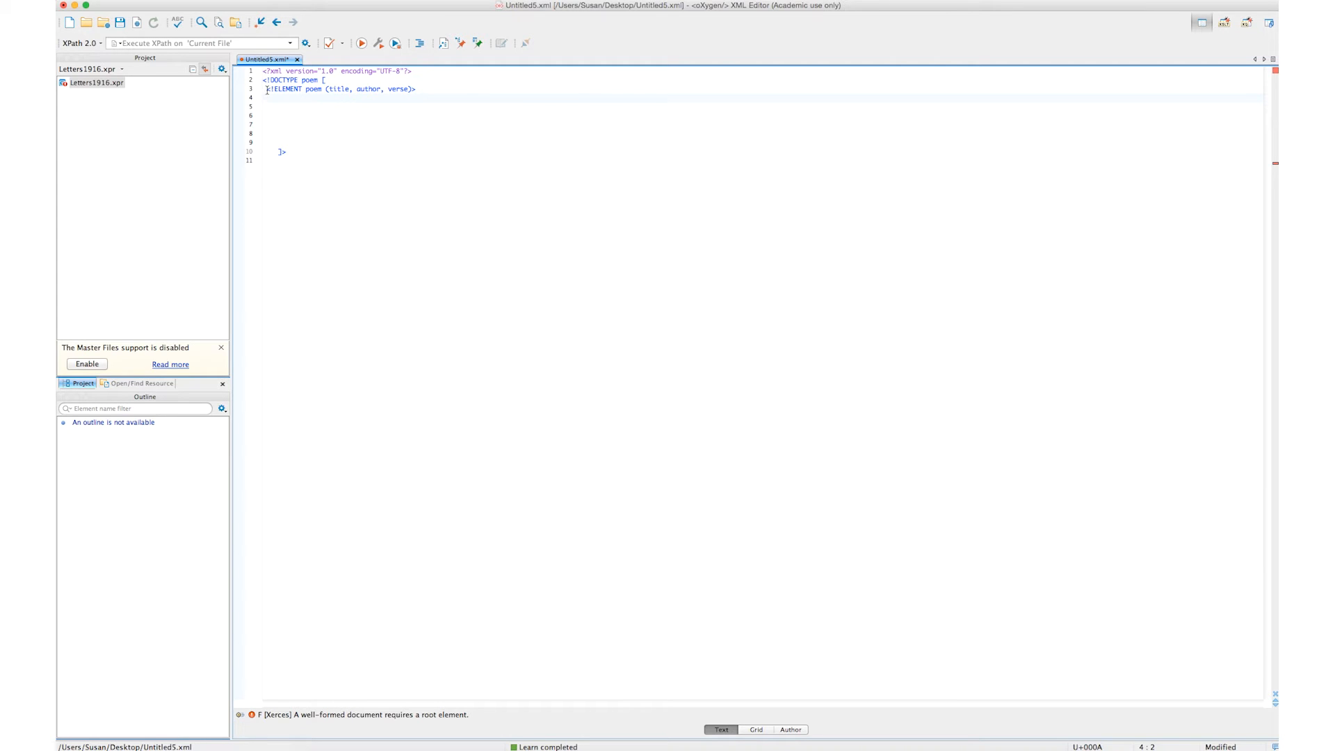
Step: Declare <!ELEMENT title (#PCDATA)> on the line below the poem declaration
text(<!e)
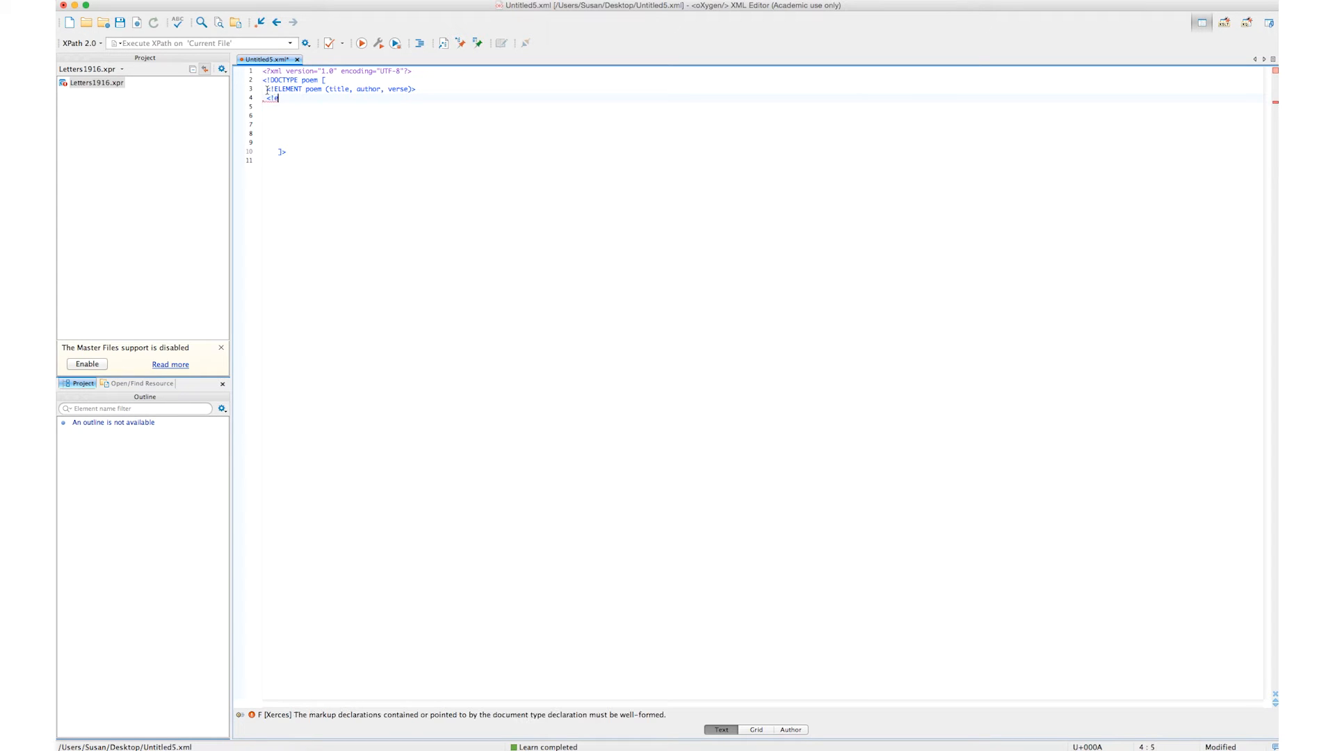
text(elem)
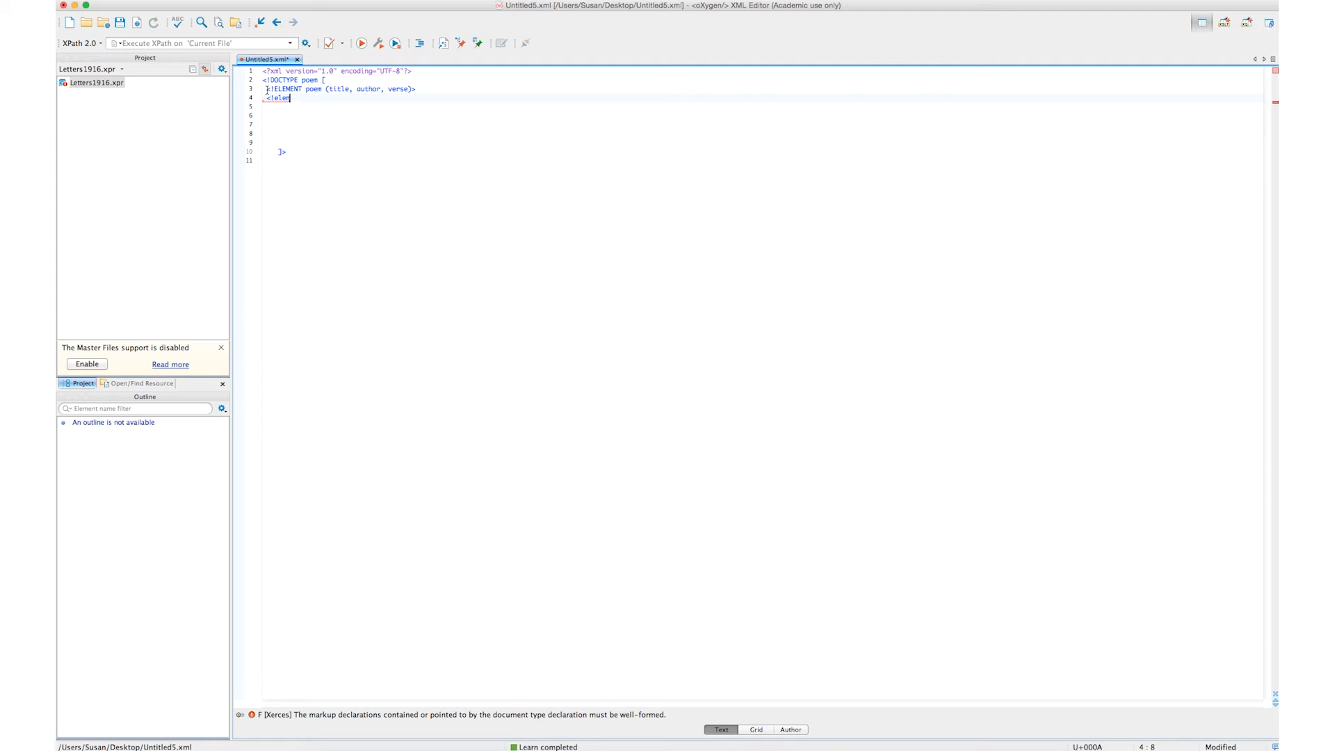
key(BackSpace)
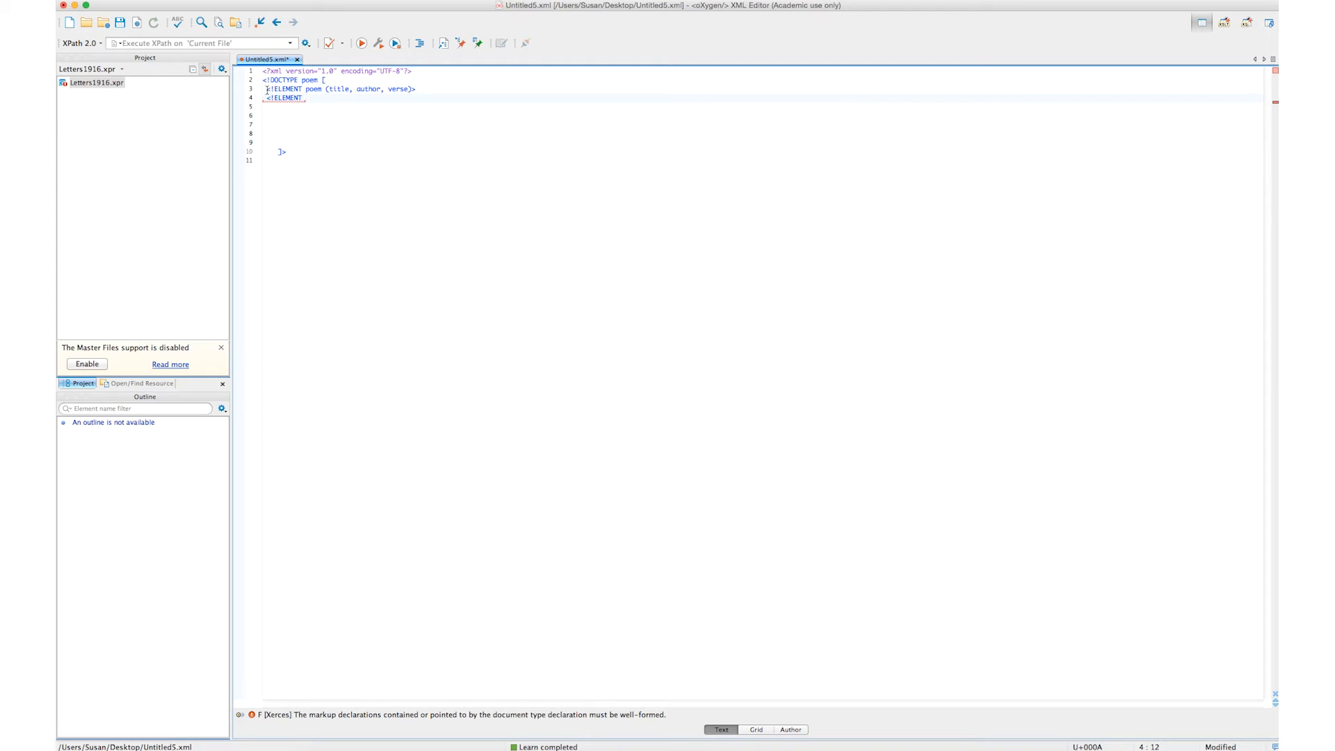
key(Backspace)
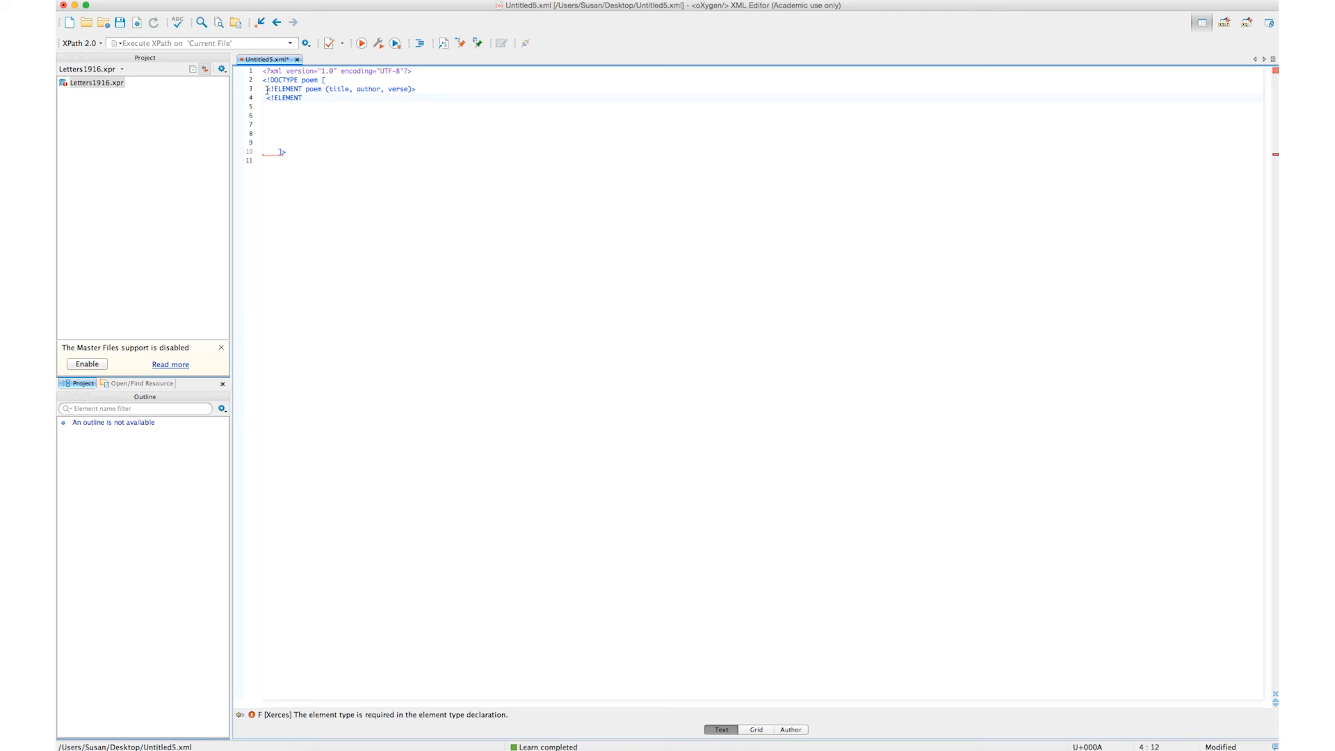
text(title)
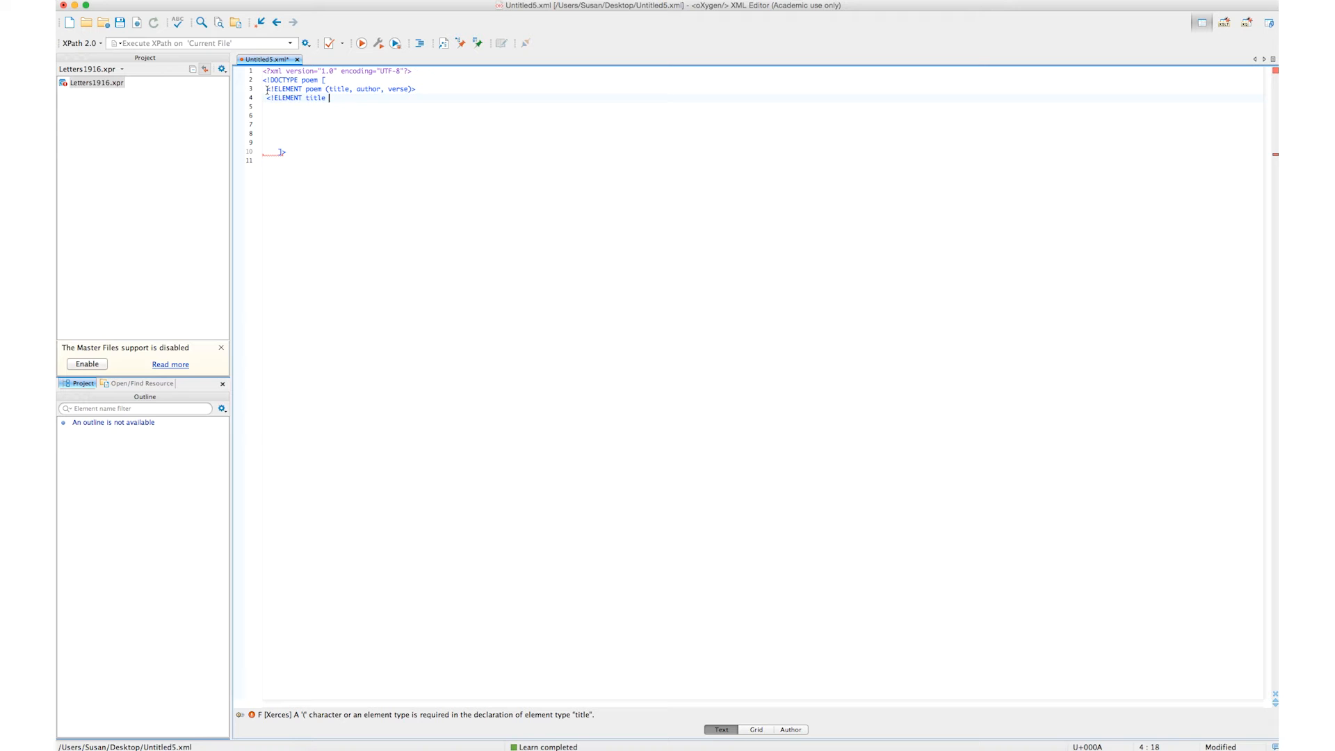
text(()
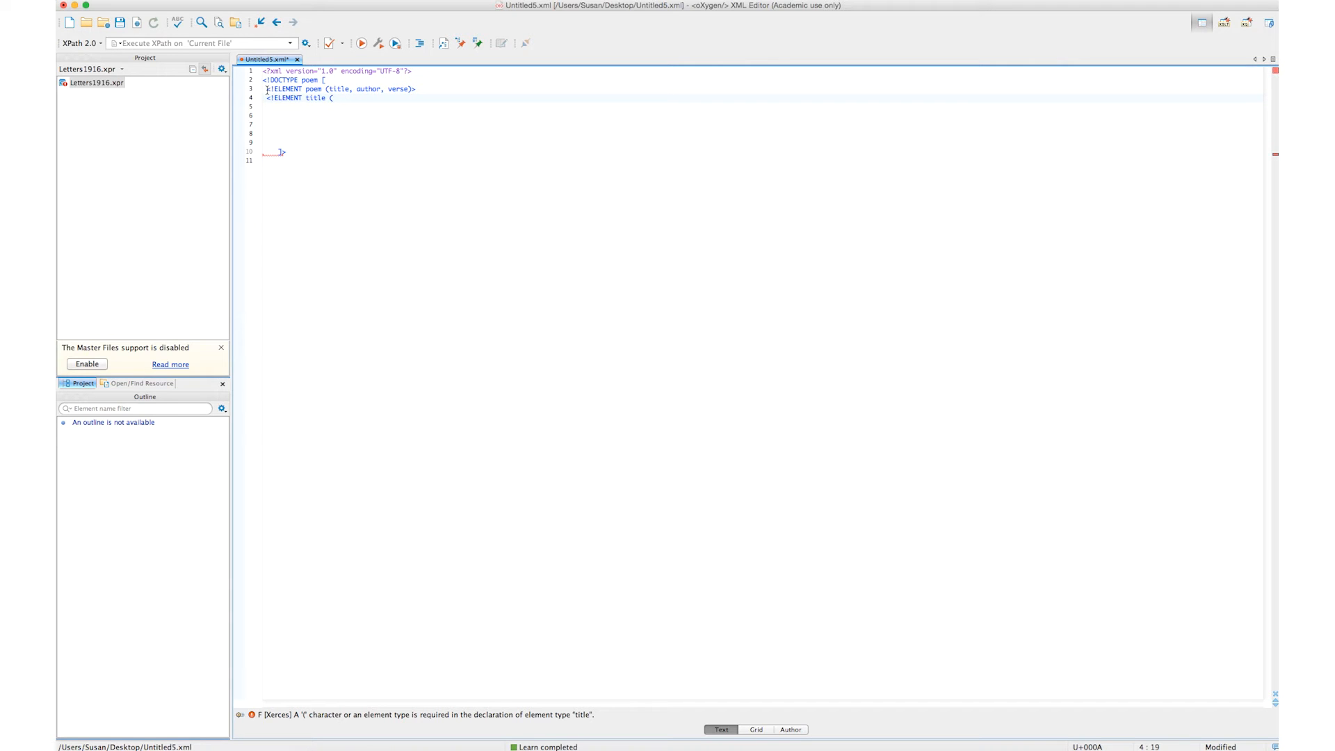
text(()
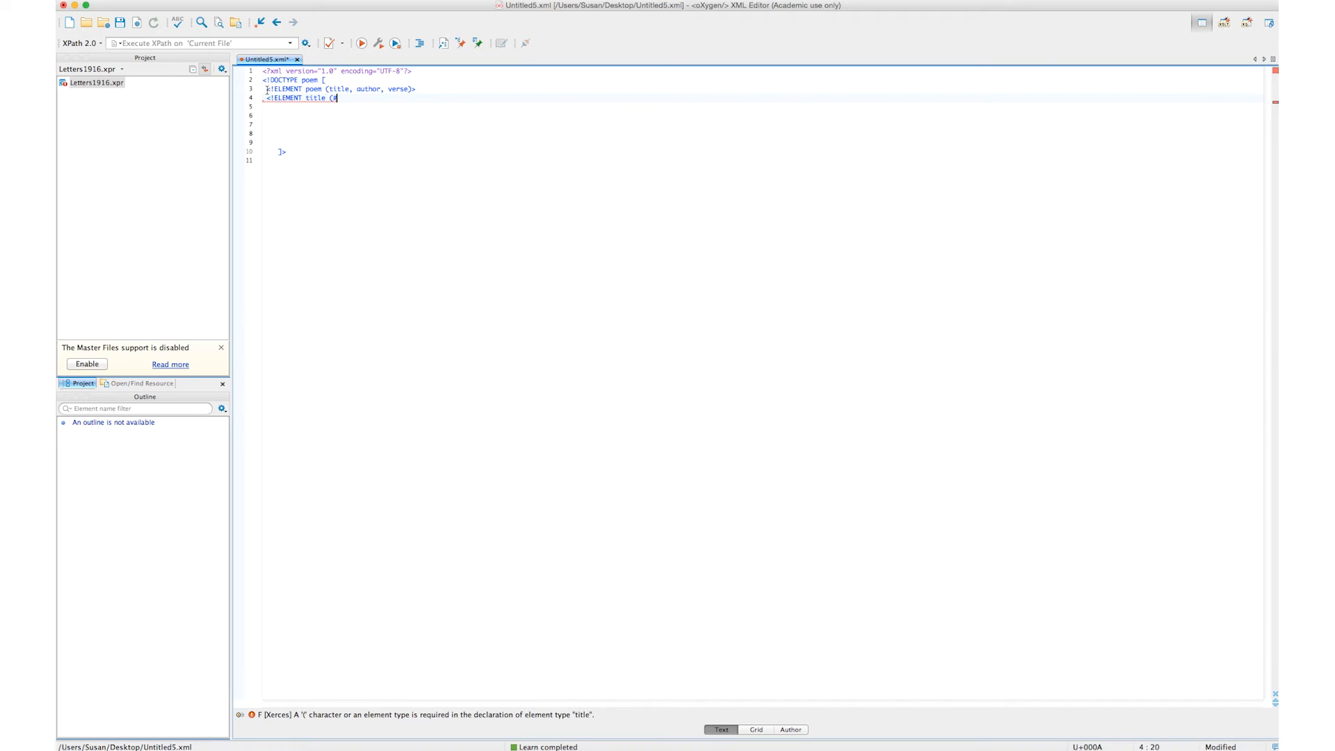
text(PCDATA)
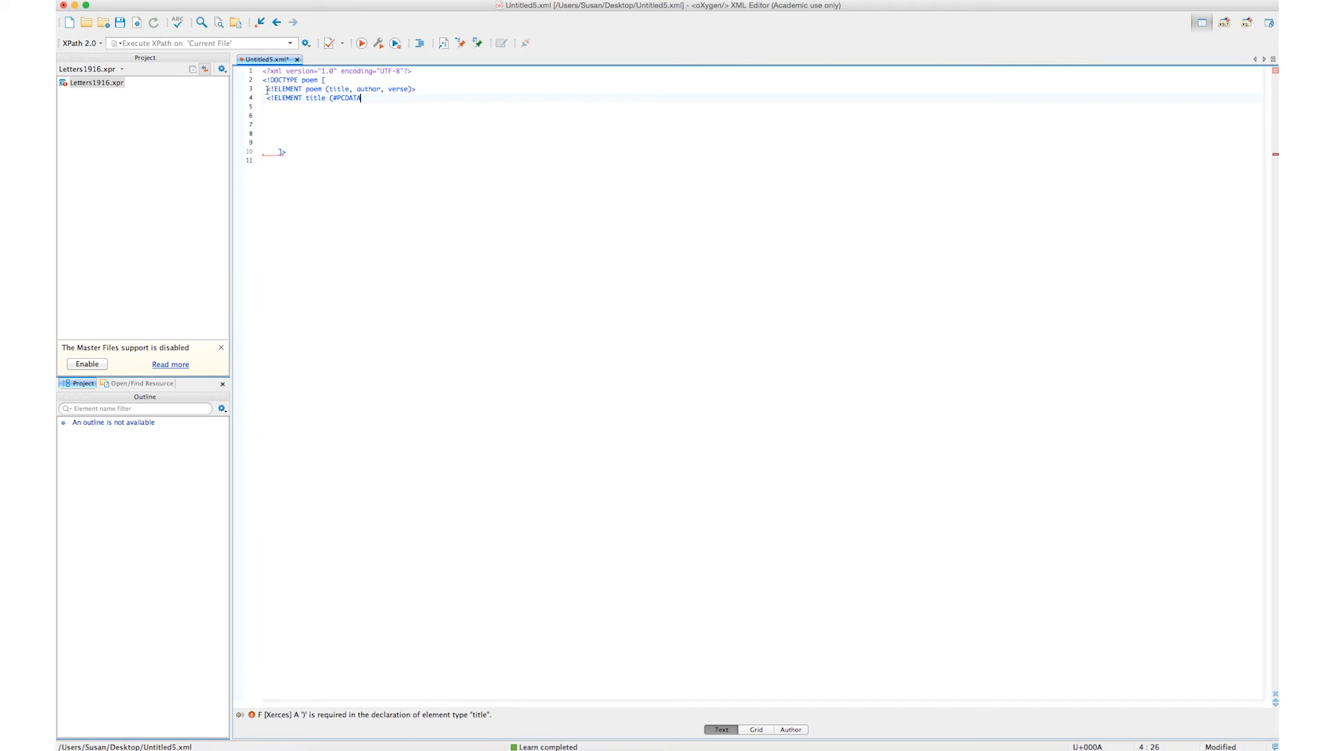
text())
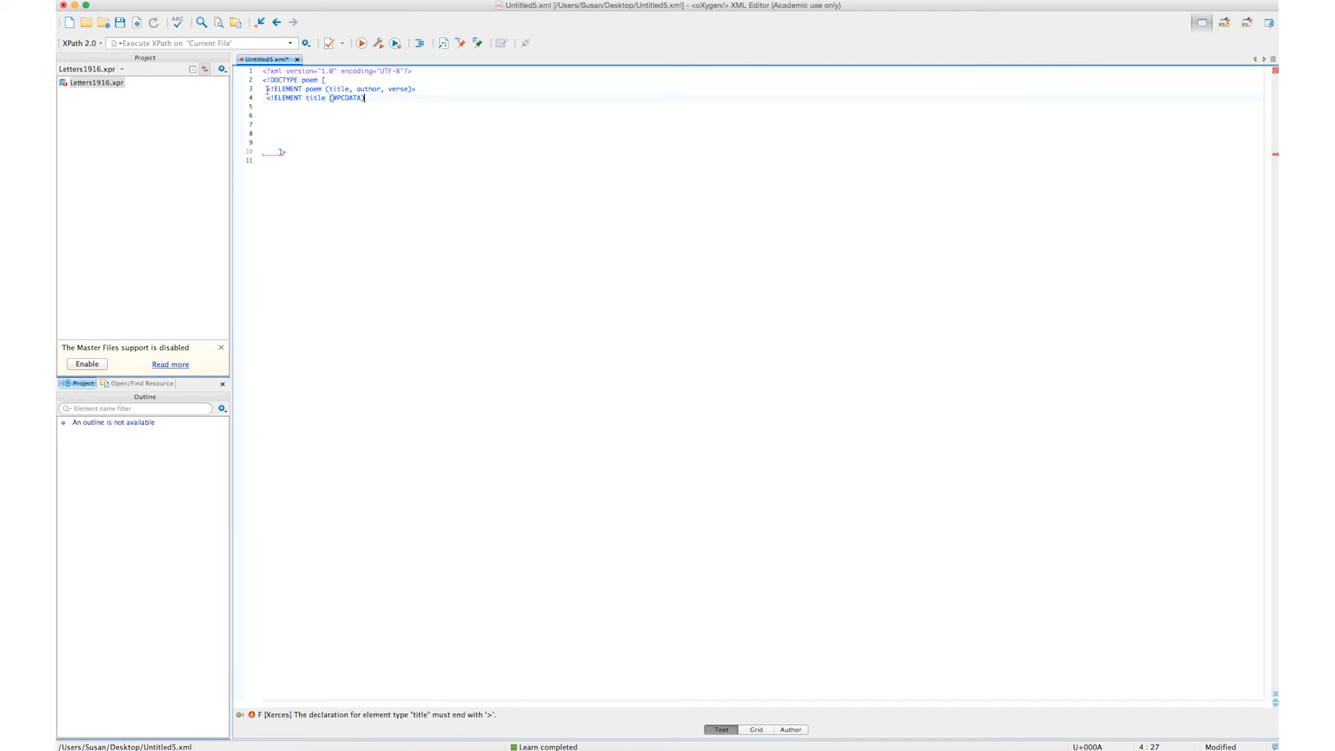
text(>)
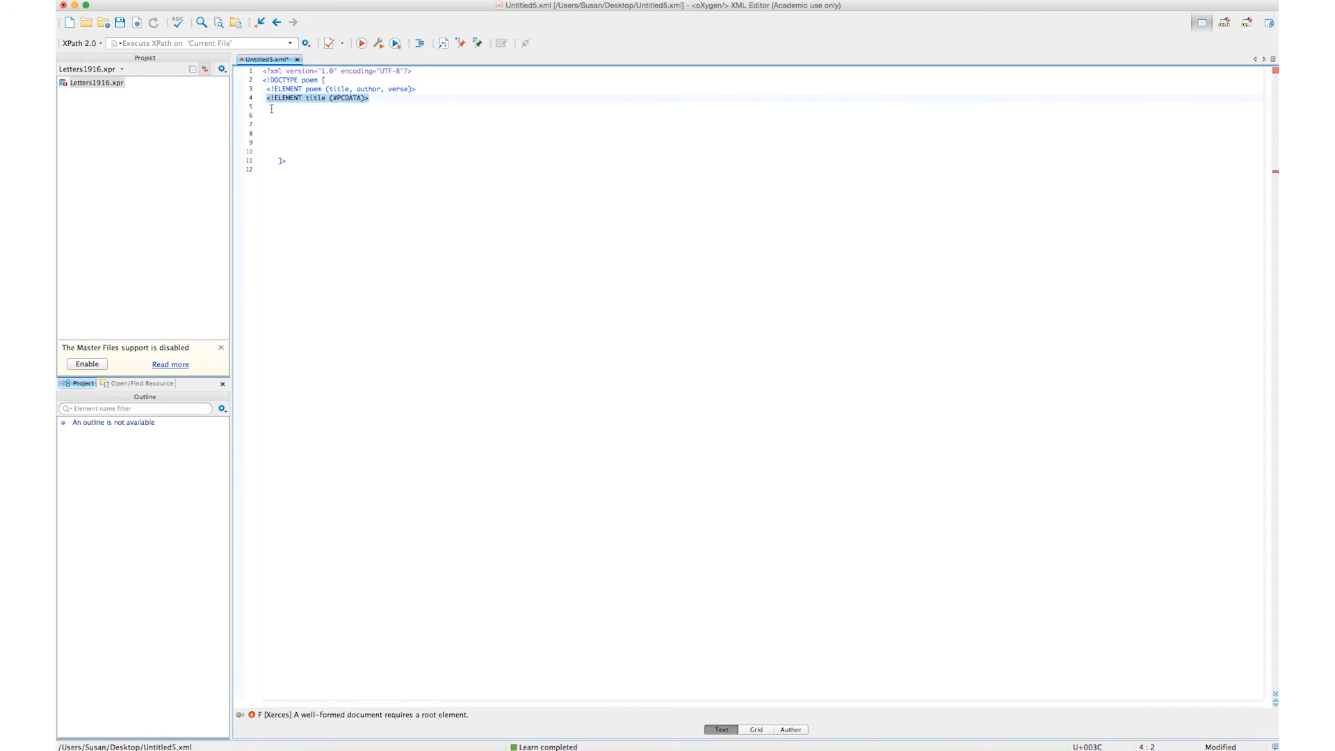
Step: Duplicate the title declaration and rename it to declare author as (#PCDATA)
text(<!ELEMENT title (#PCDATA)>)
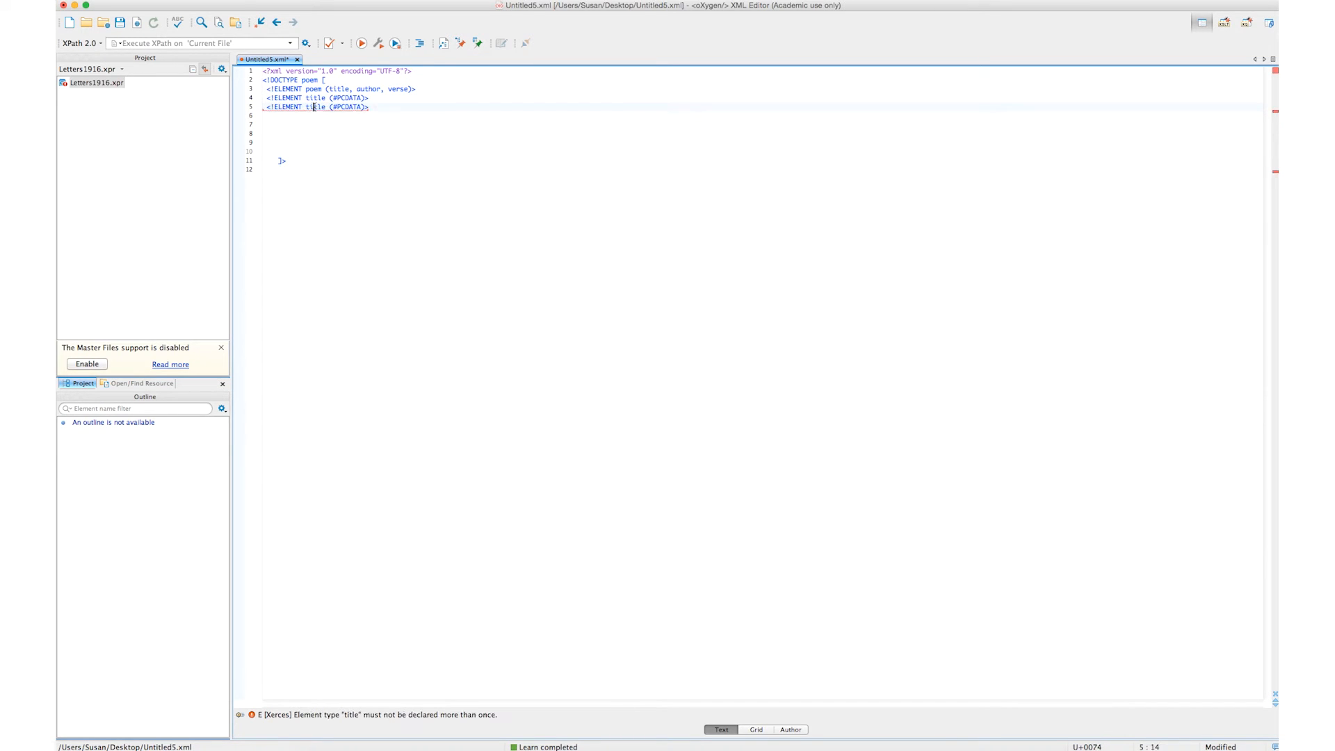
text(author)
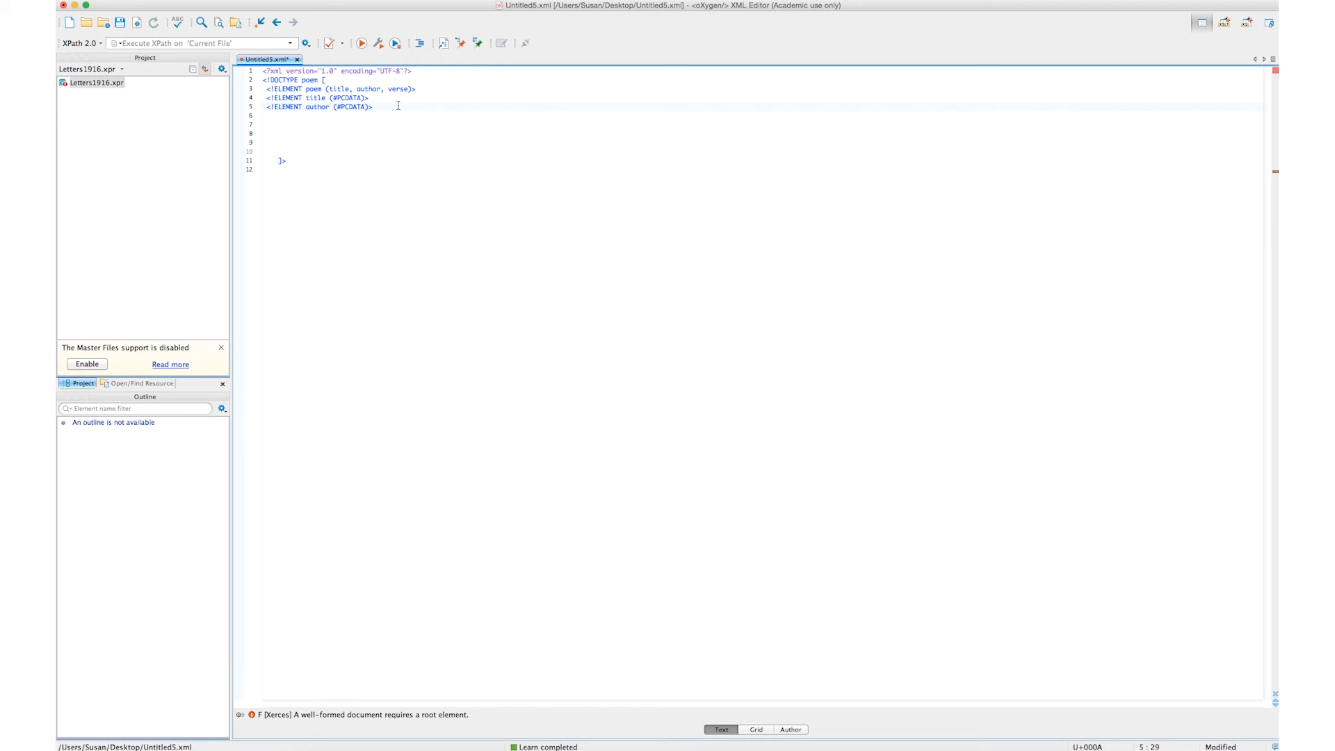
key(enter)
text(<!ELEMENT author (#PCDATA)>)
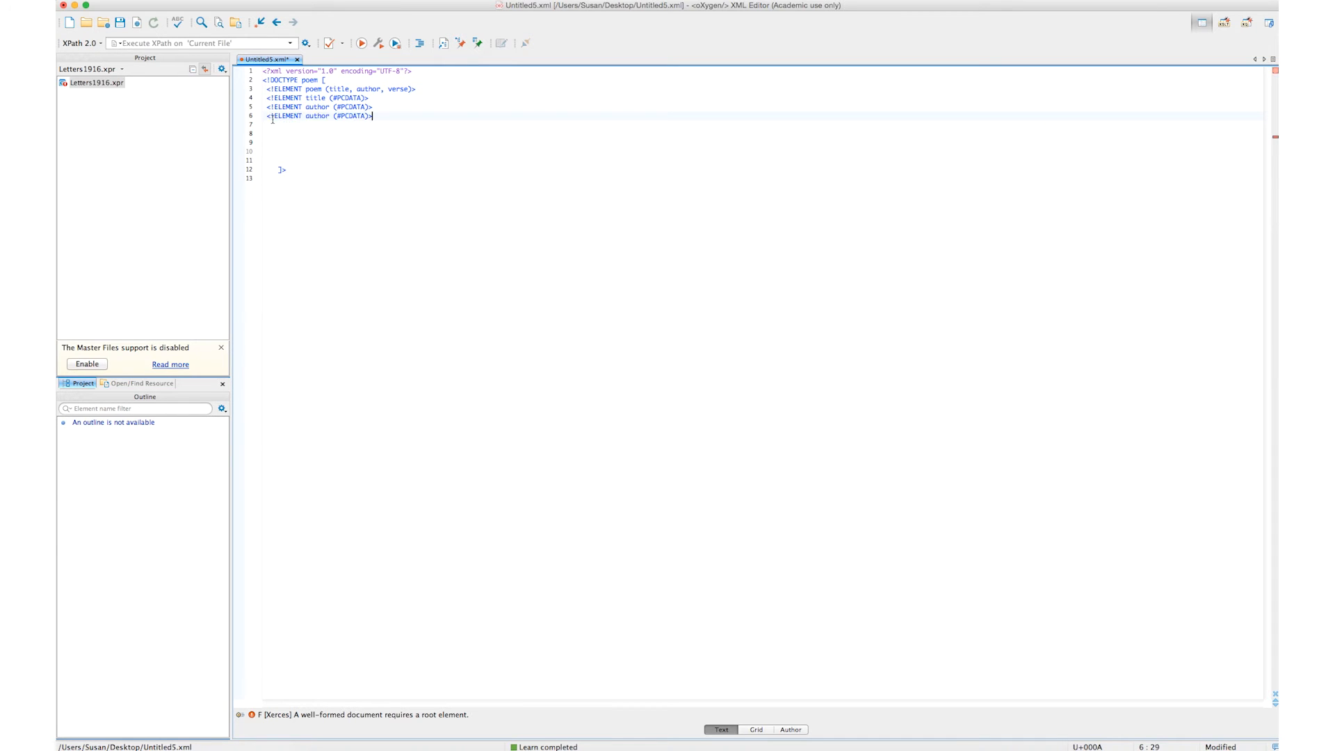
Step: Duplicate again and declare verse with content (#PCDATA | line | note)*
double_click(317, 116)
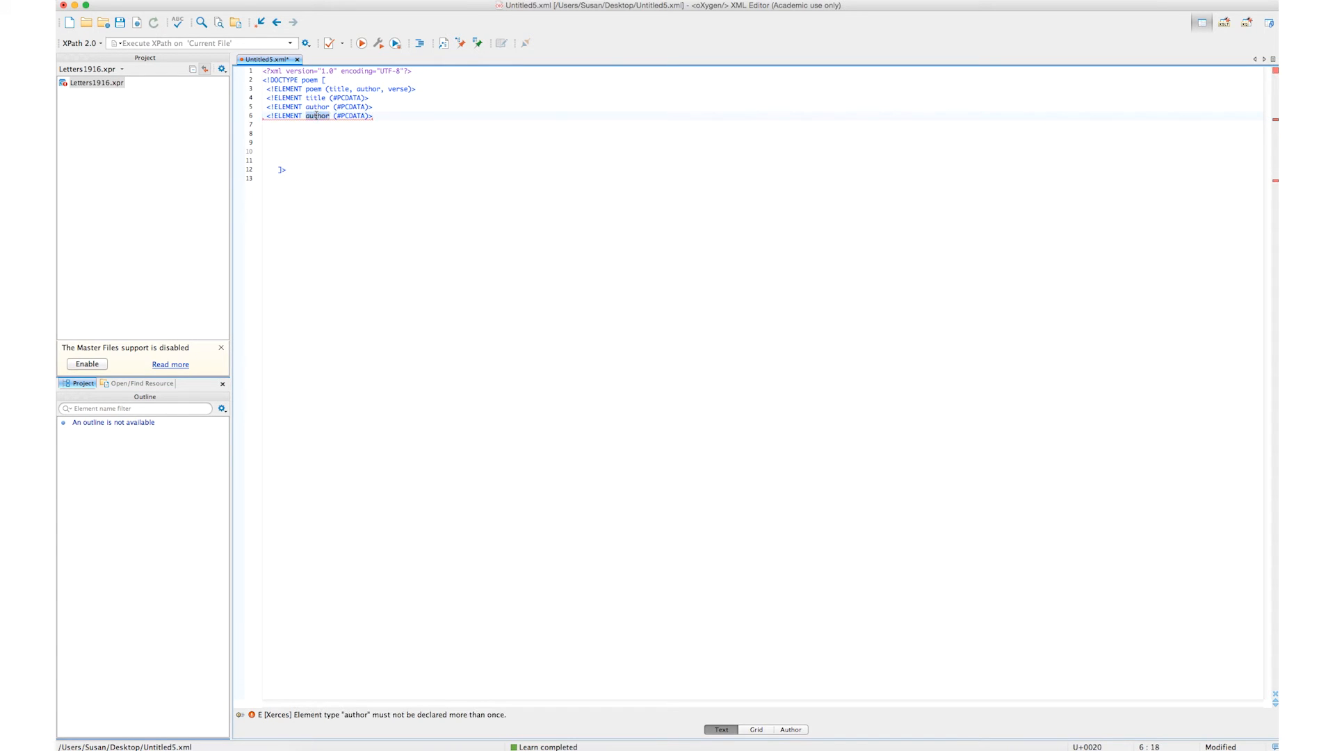
text(verse)
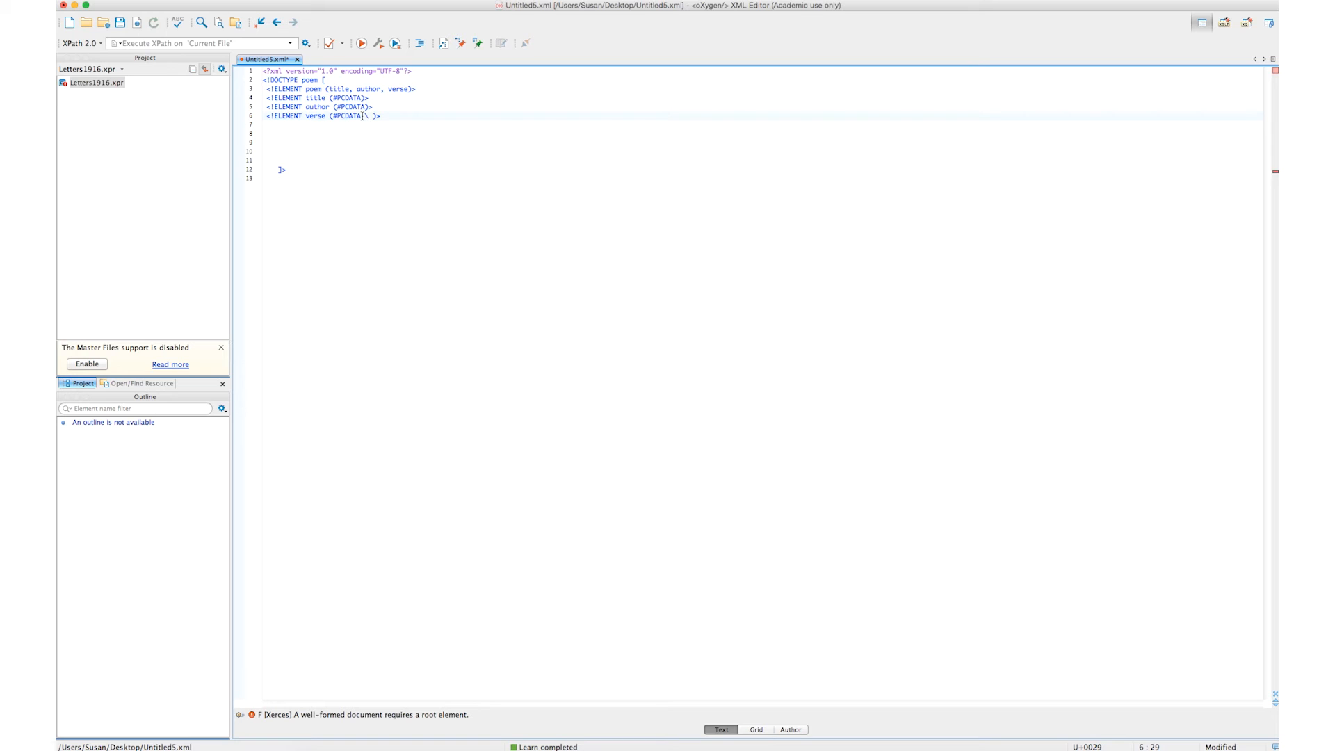
key(Backspace)
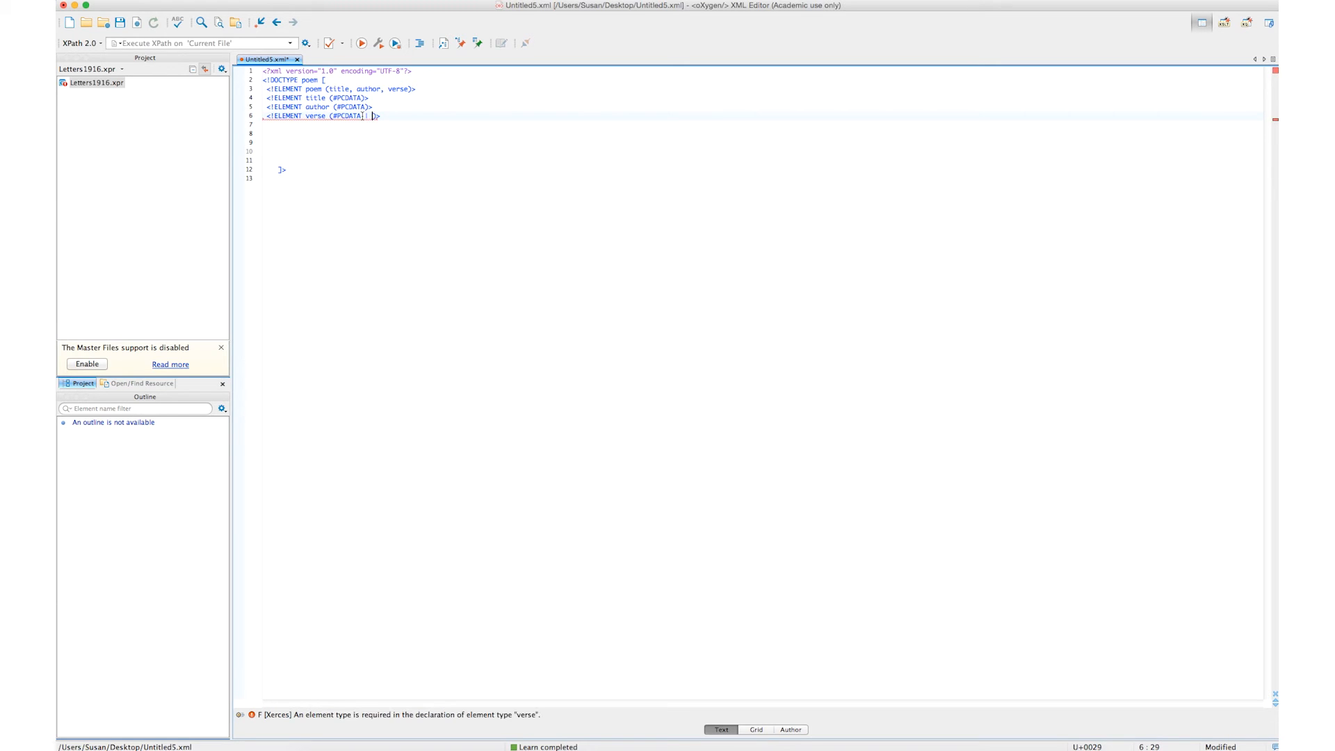
text(line |)
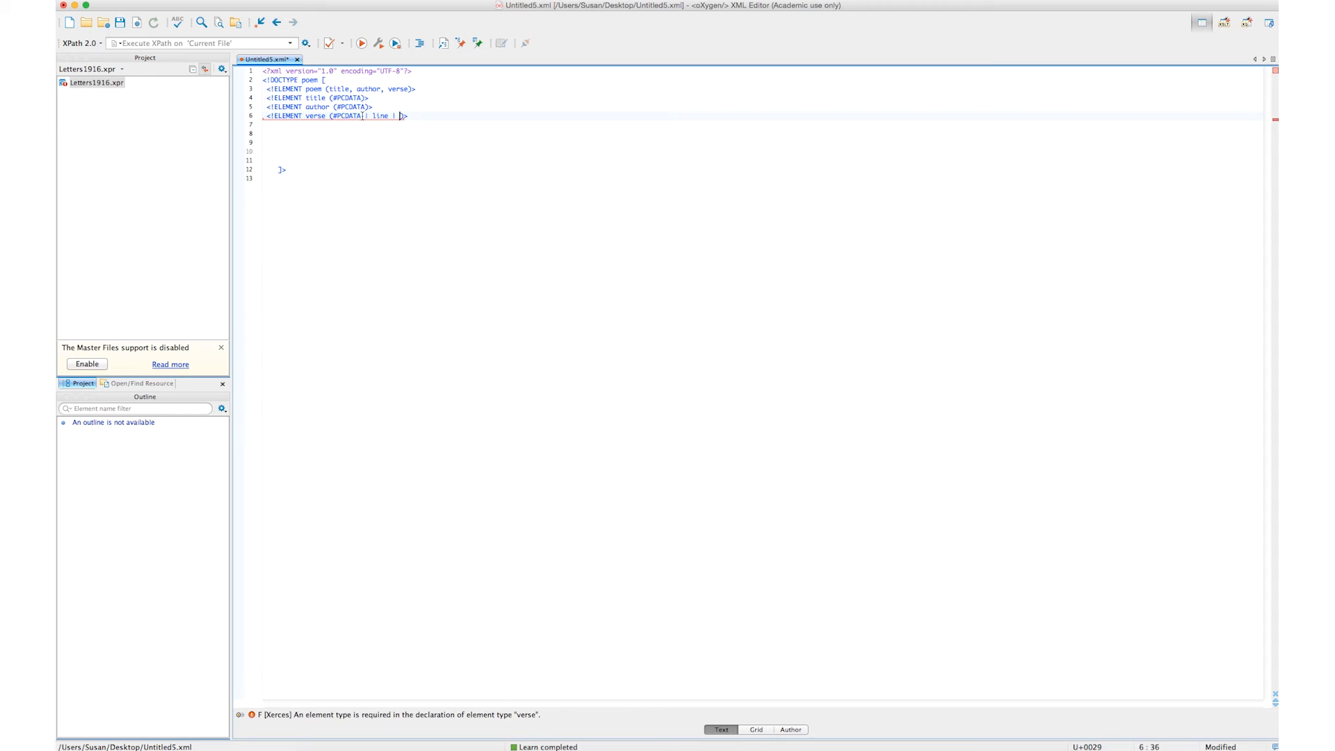
text(note)
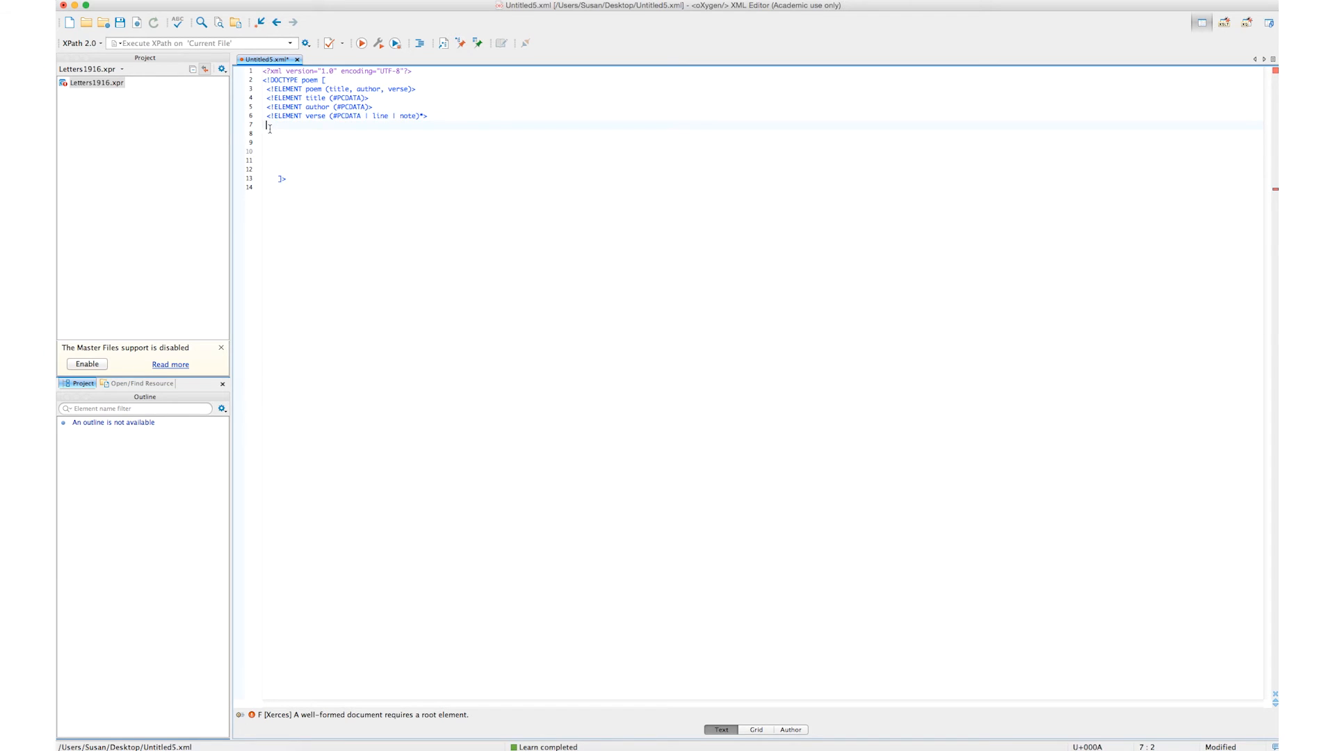
Step: Copy the verse declaration and declare line as (#PCDATA | note)*
text(<!ELEMENT verse (#PCDATA | line | note)*>)
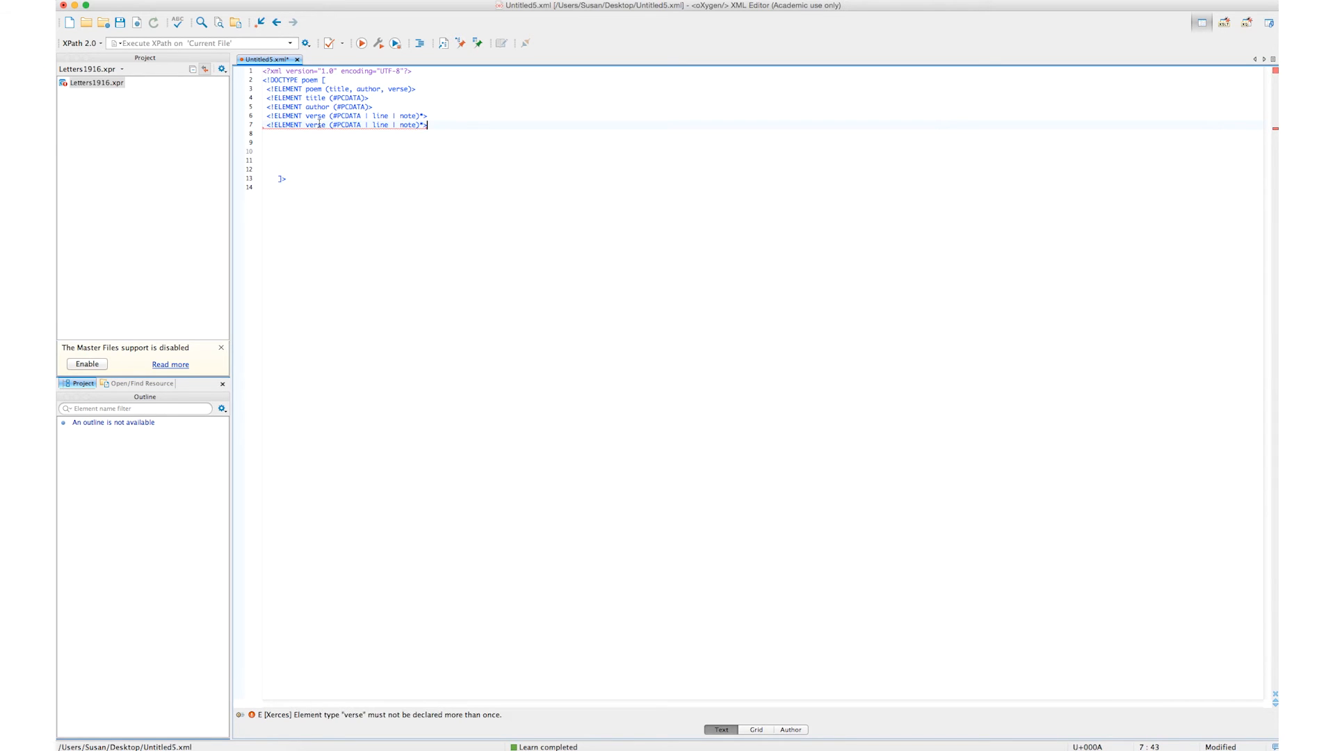
text(line)
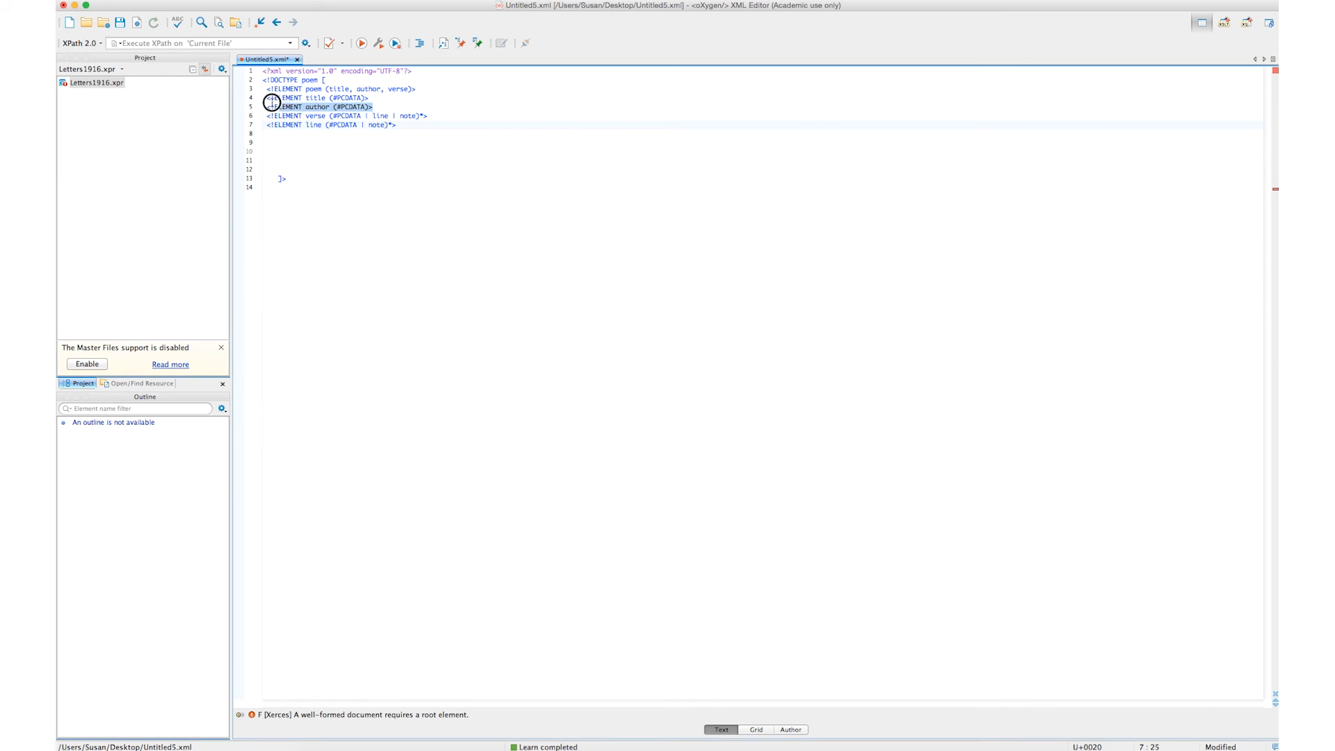
Step: Copy the author declaration and declare note as (#PCDATA), completing the DTD
click(268, 107)
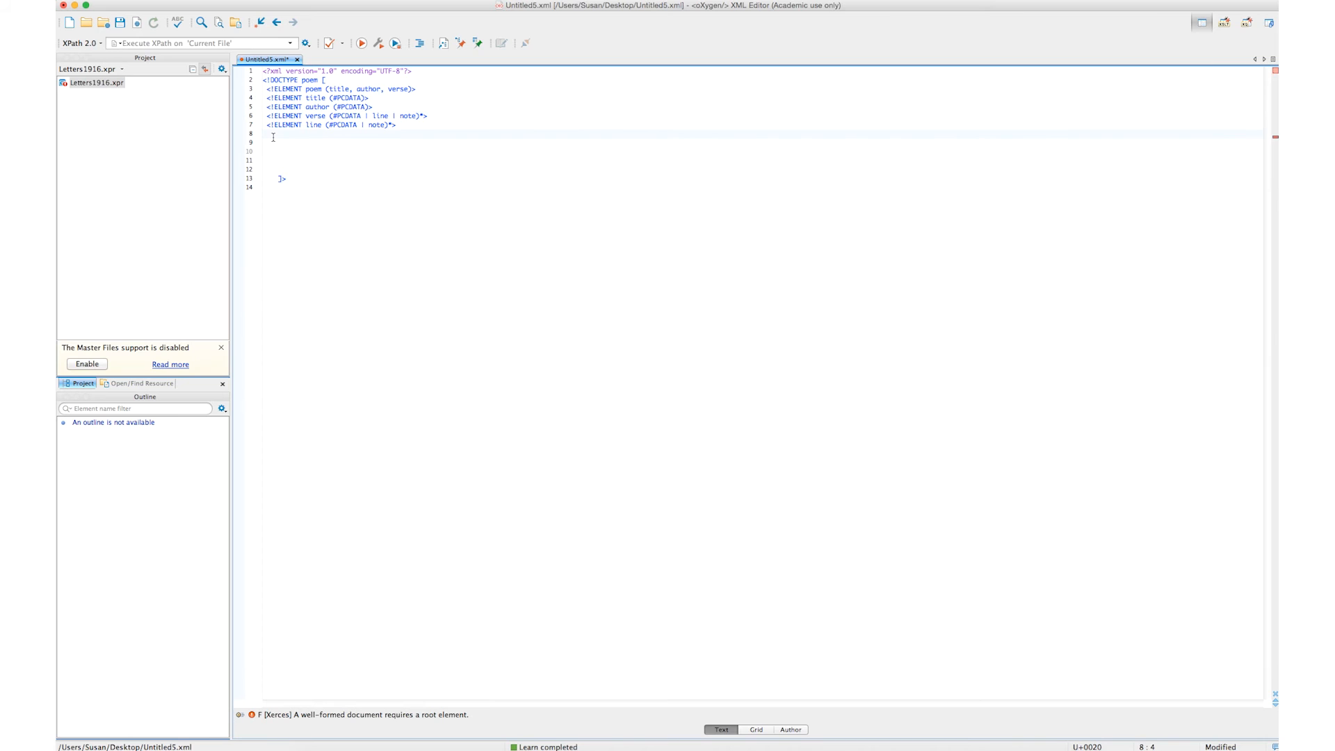
text(<!ELEMENT author (#PCDATA)>)
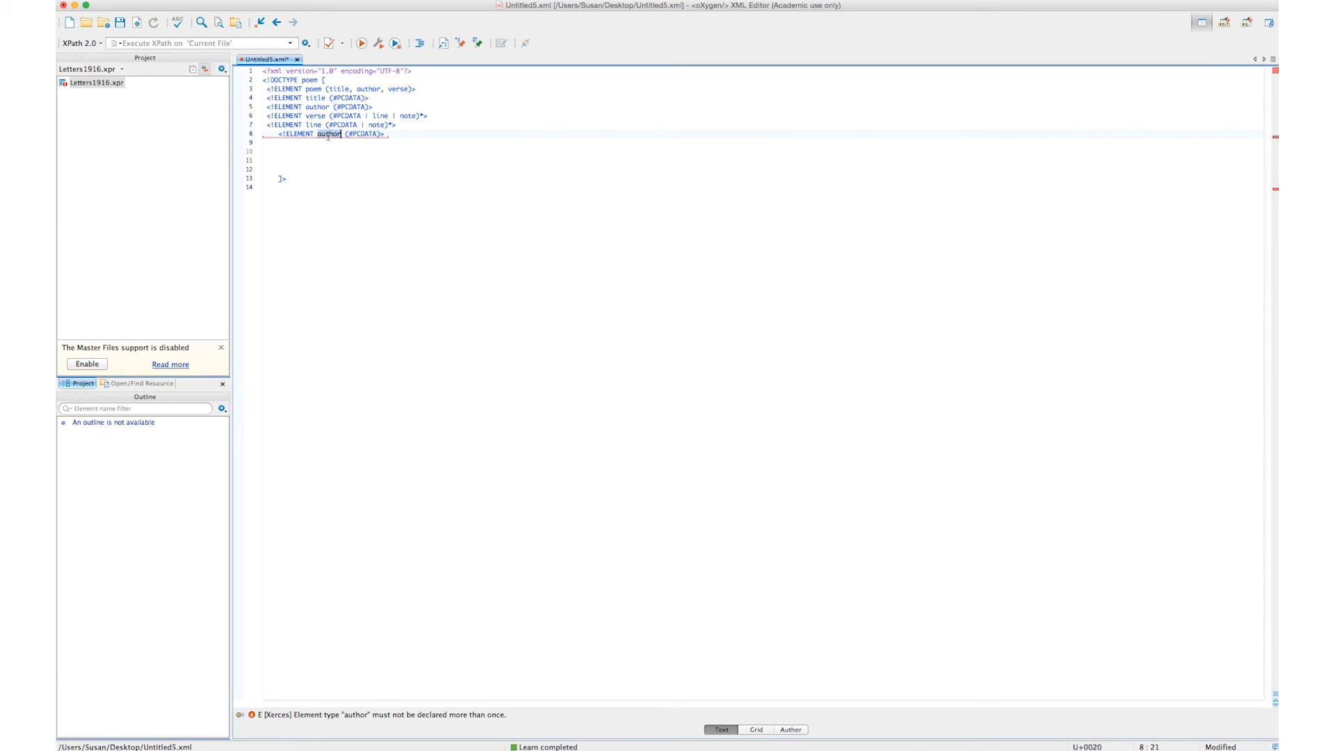
text(note)
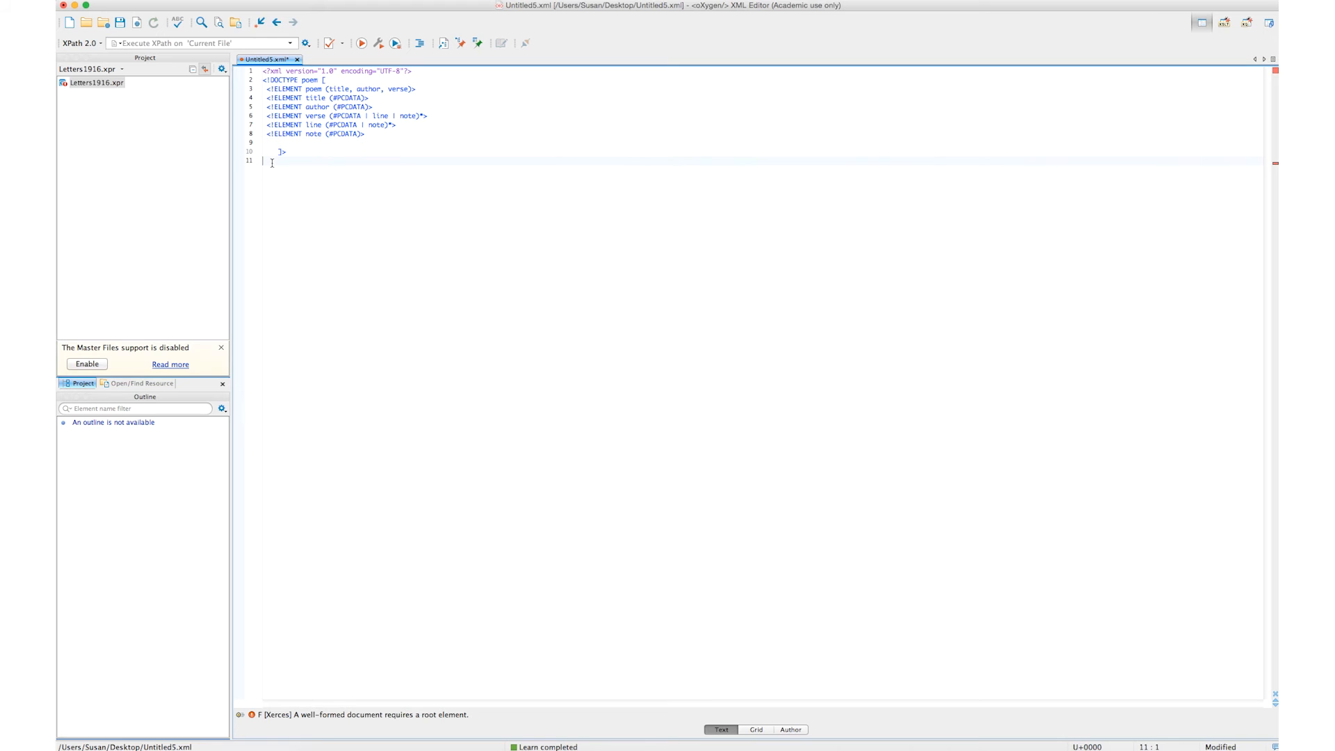
Step: Save the document as poem1.xml on the Desktop, replacing the existing file
click(119, 22)
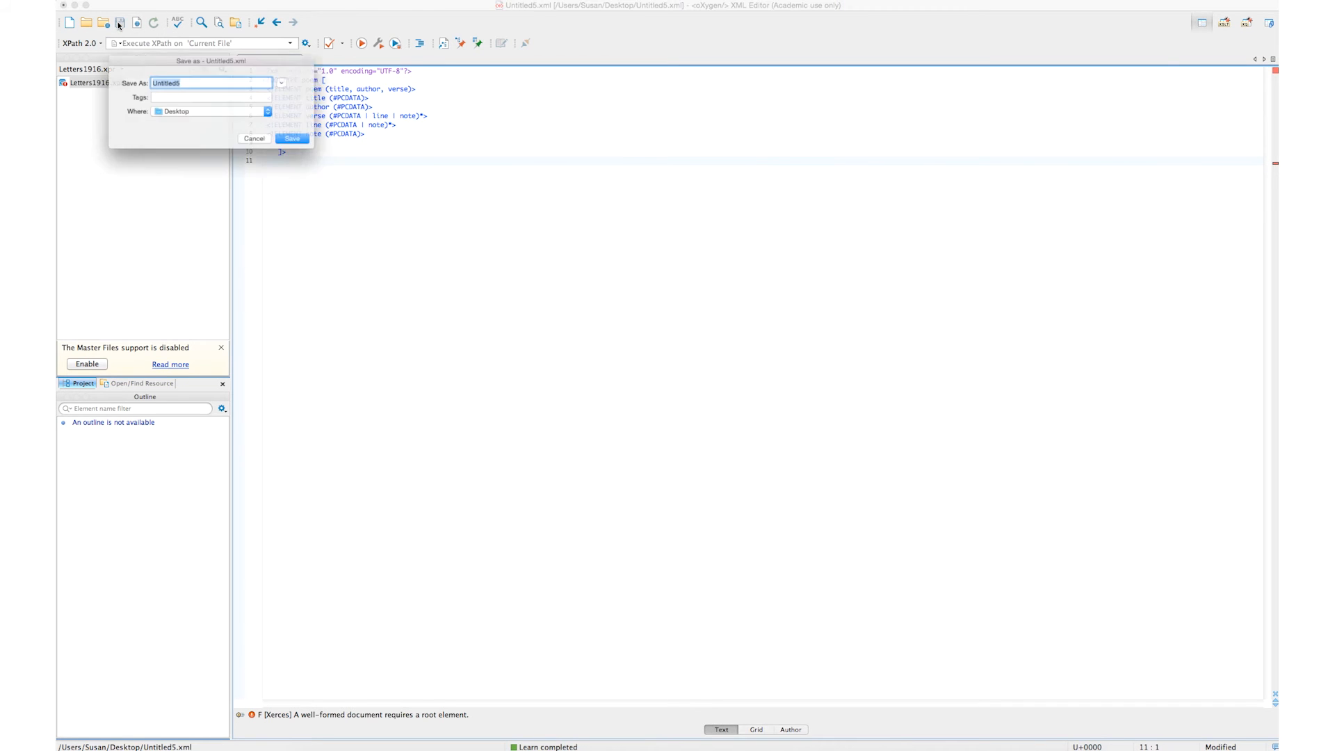
text(p)
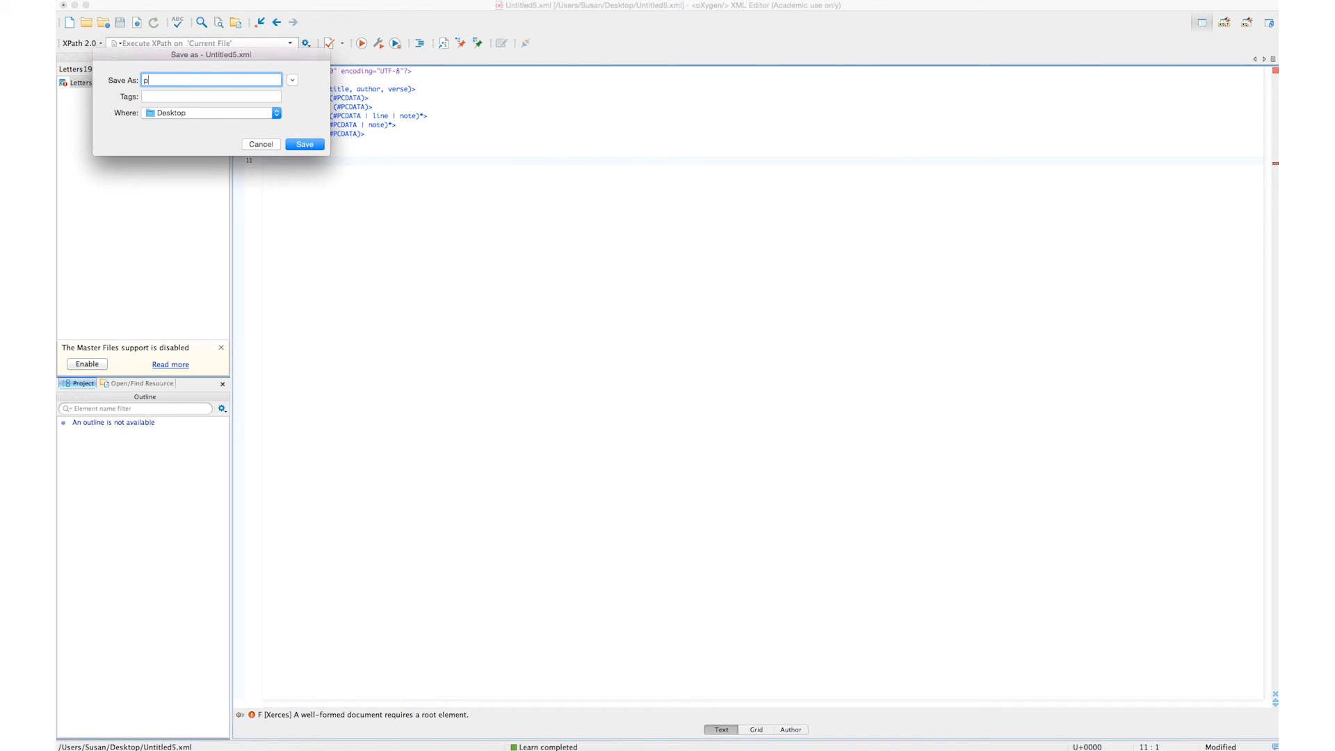
text(oem1)
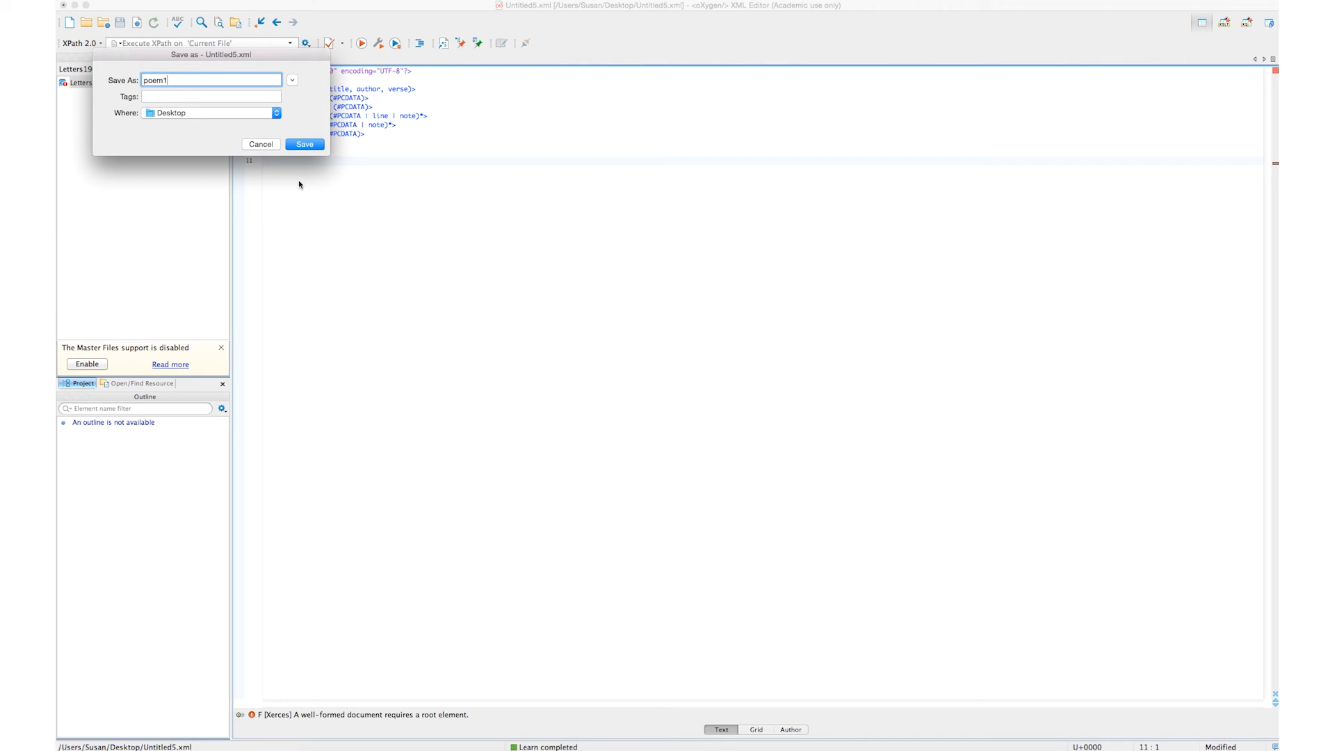
click(305, 144)
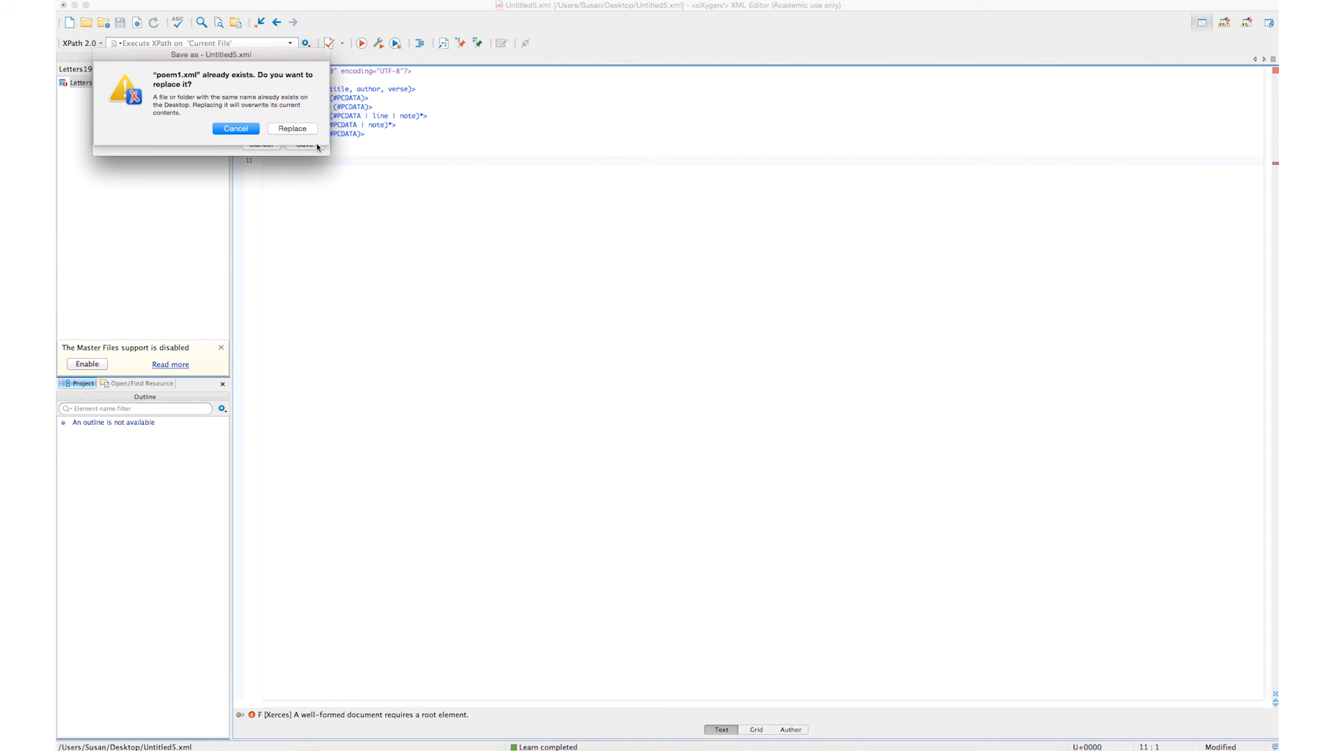
click(291, 128)
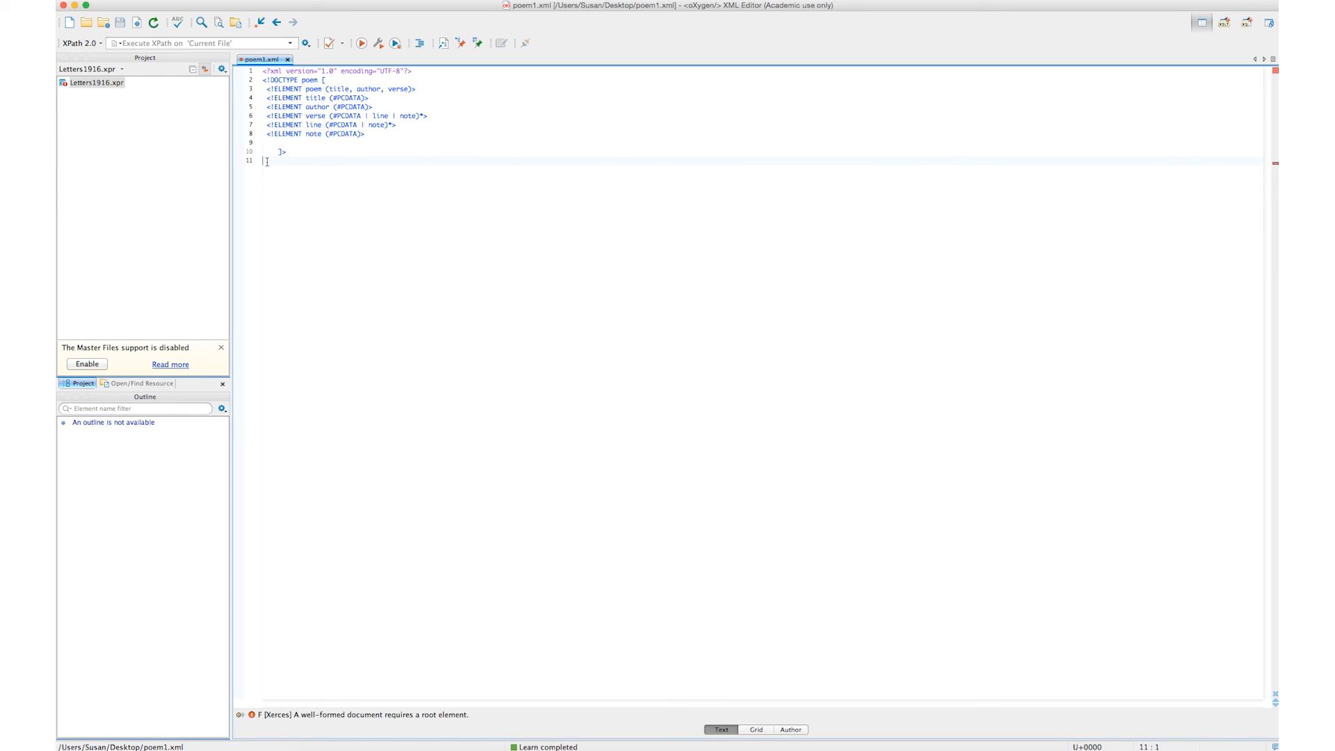
Step: Insert the poem root with title, author and verse children and title it My first poem
text(<poem)
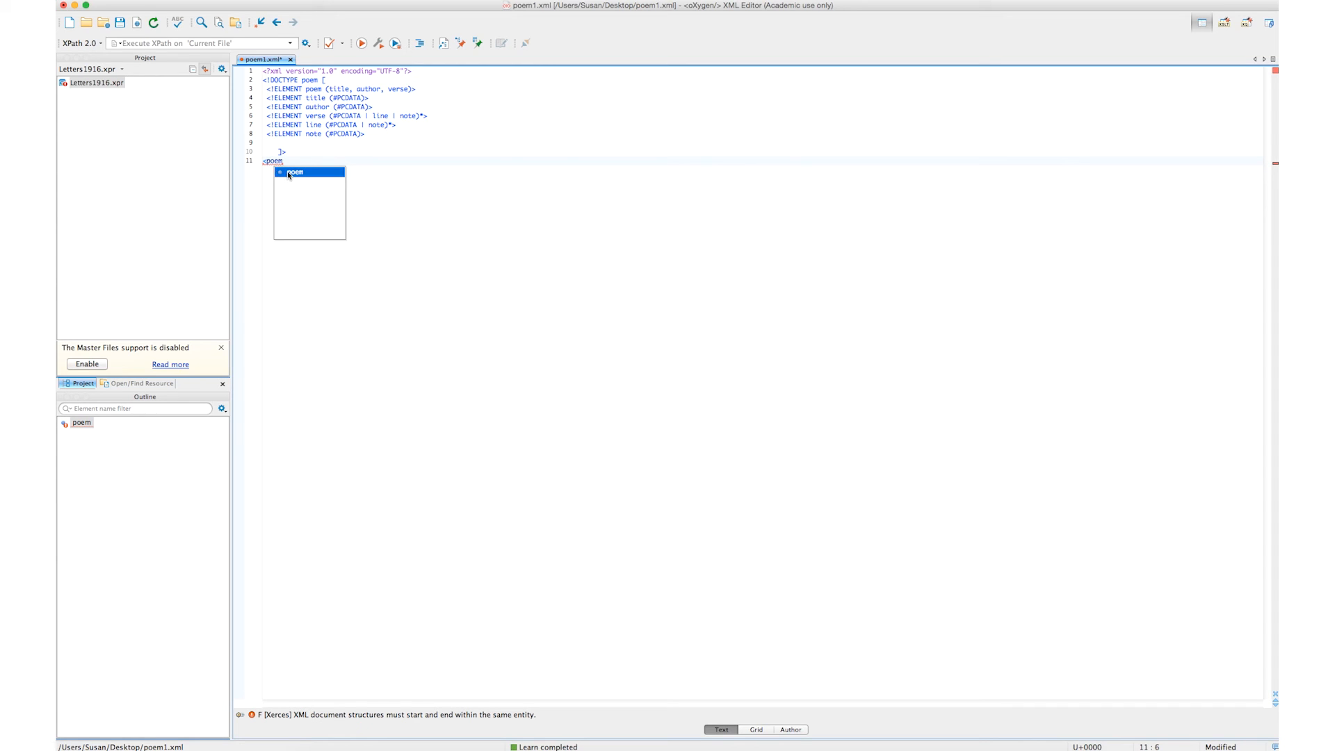
click(298, 172)
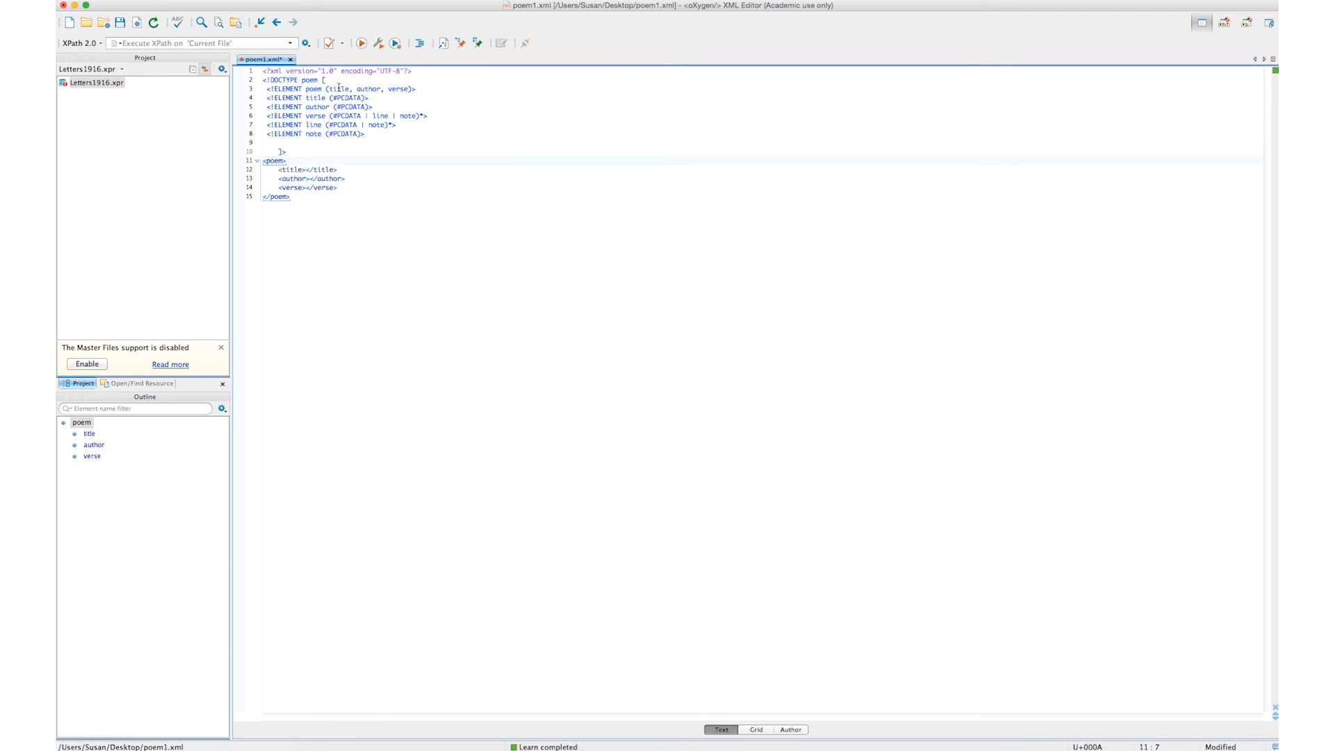
mouse_move(409, 101)
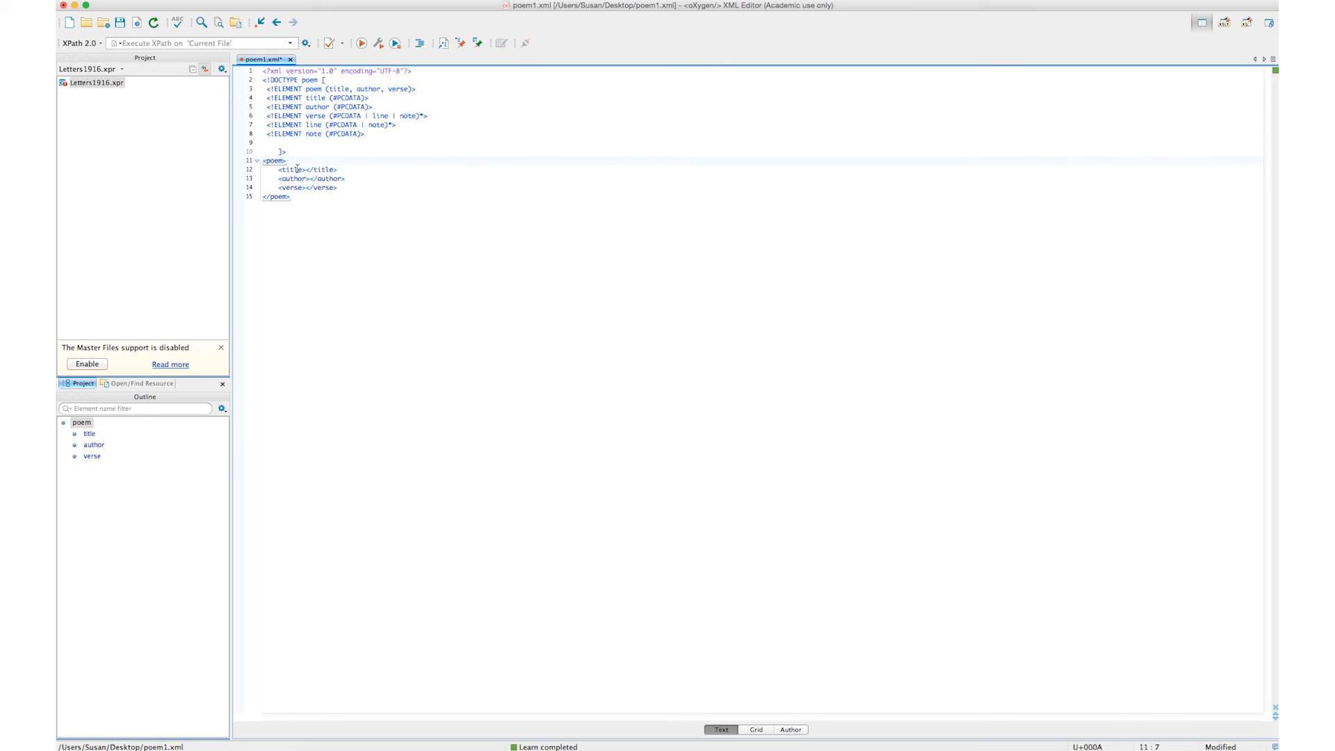
click(304, 170)
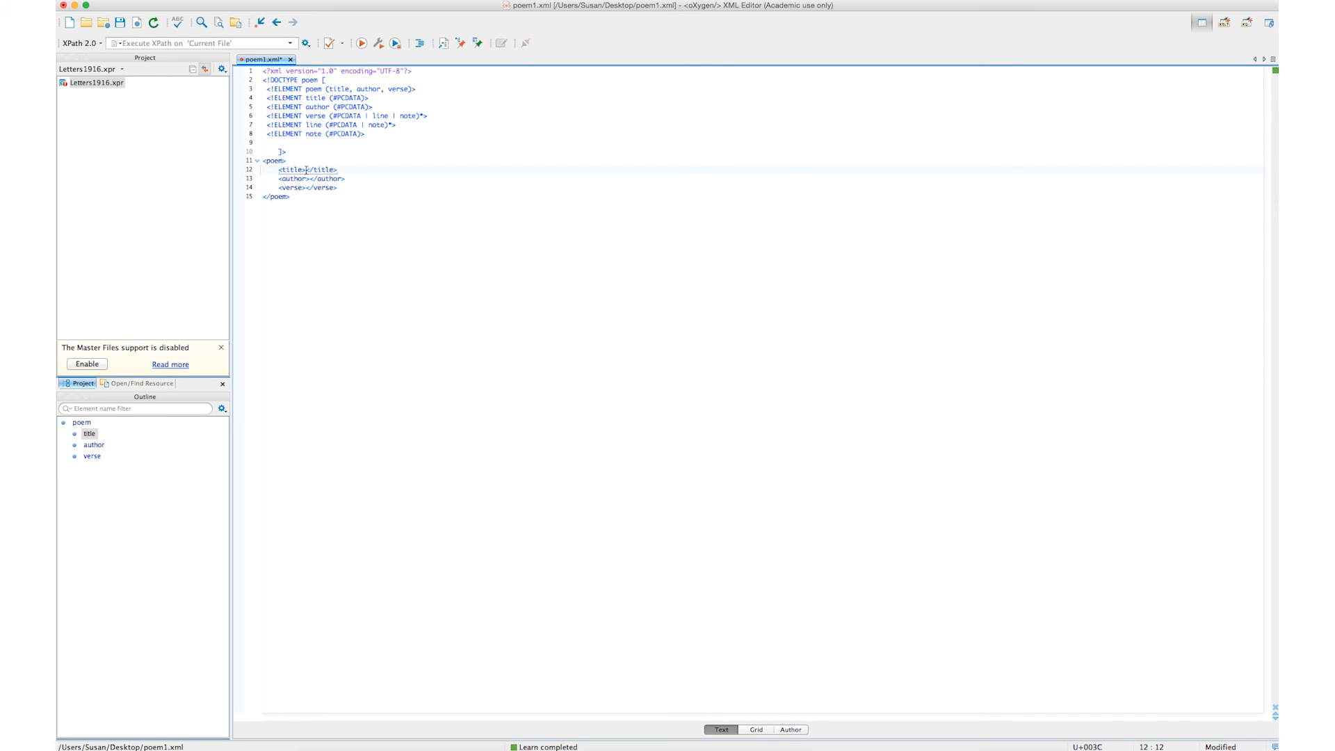
text(My first poem)
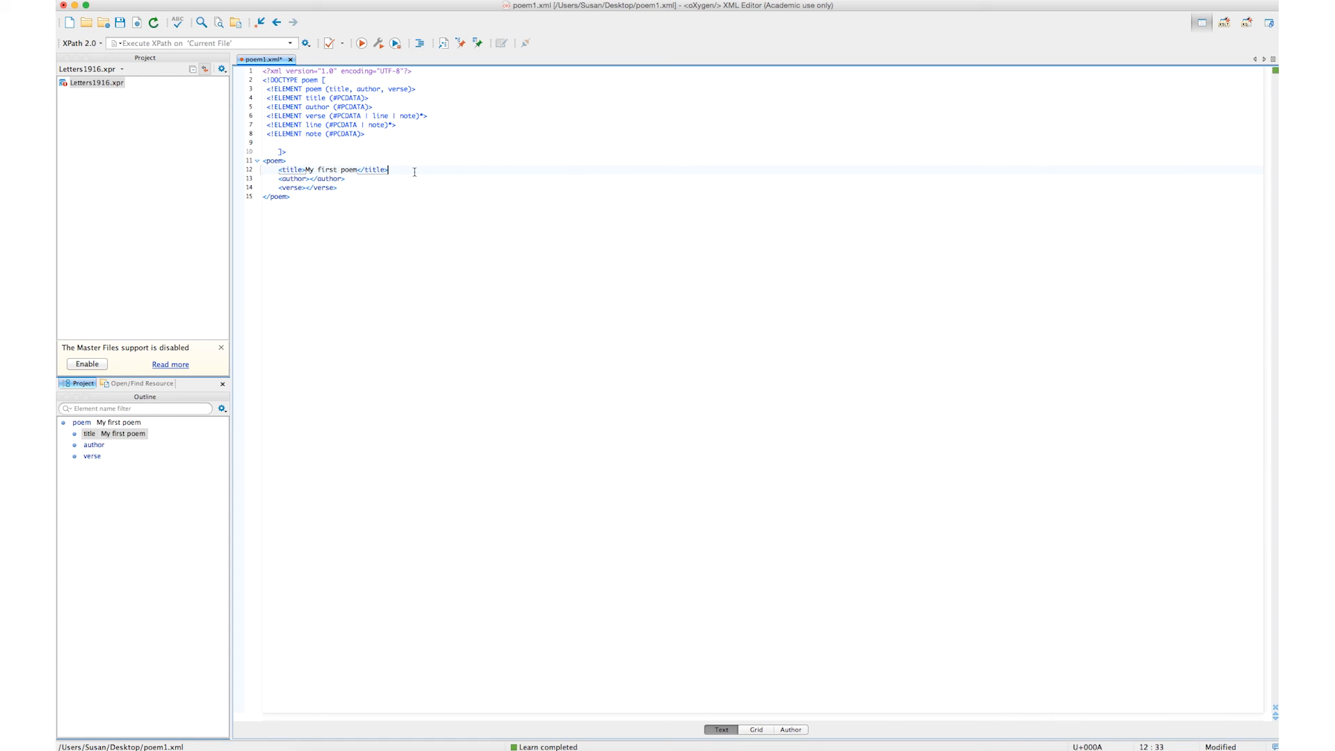
Step: Validate the document against its internal DTD
click(342, 43)
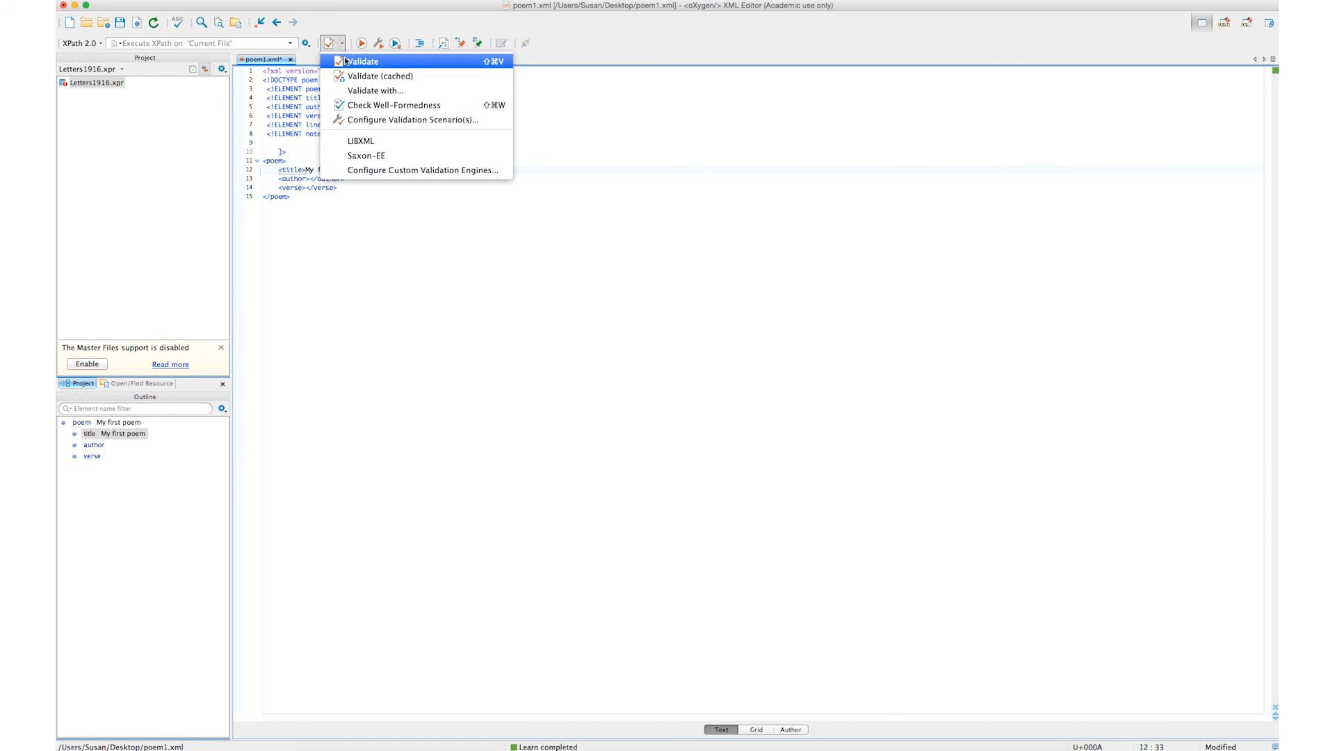
click(362, 60)
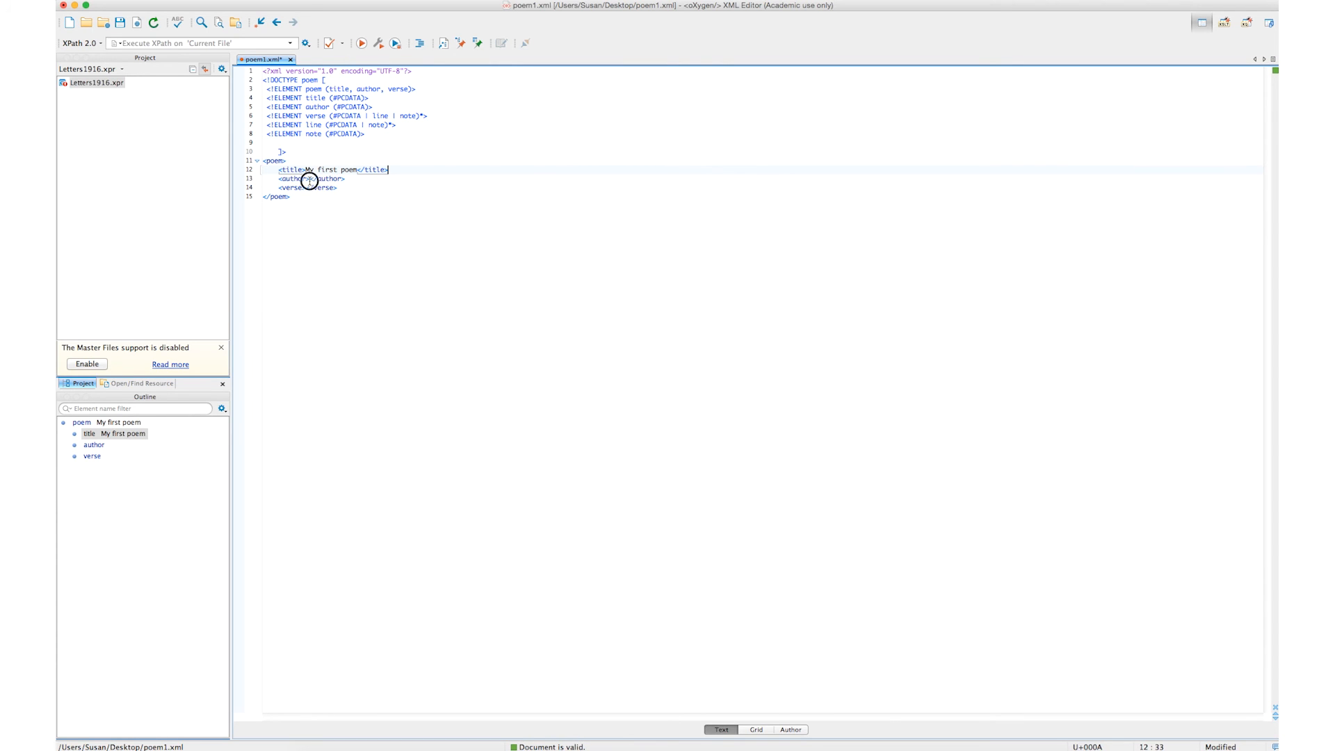
Step: Enter Susan Schreibman as the author and start a new tag below the verse element
click(311, 179)
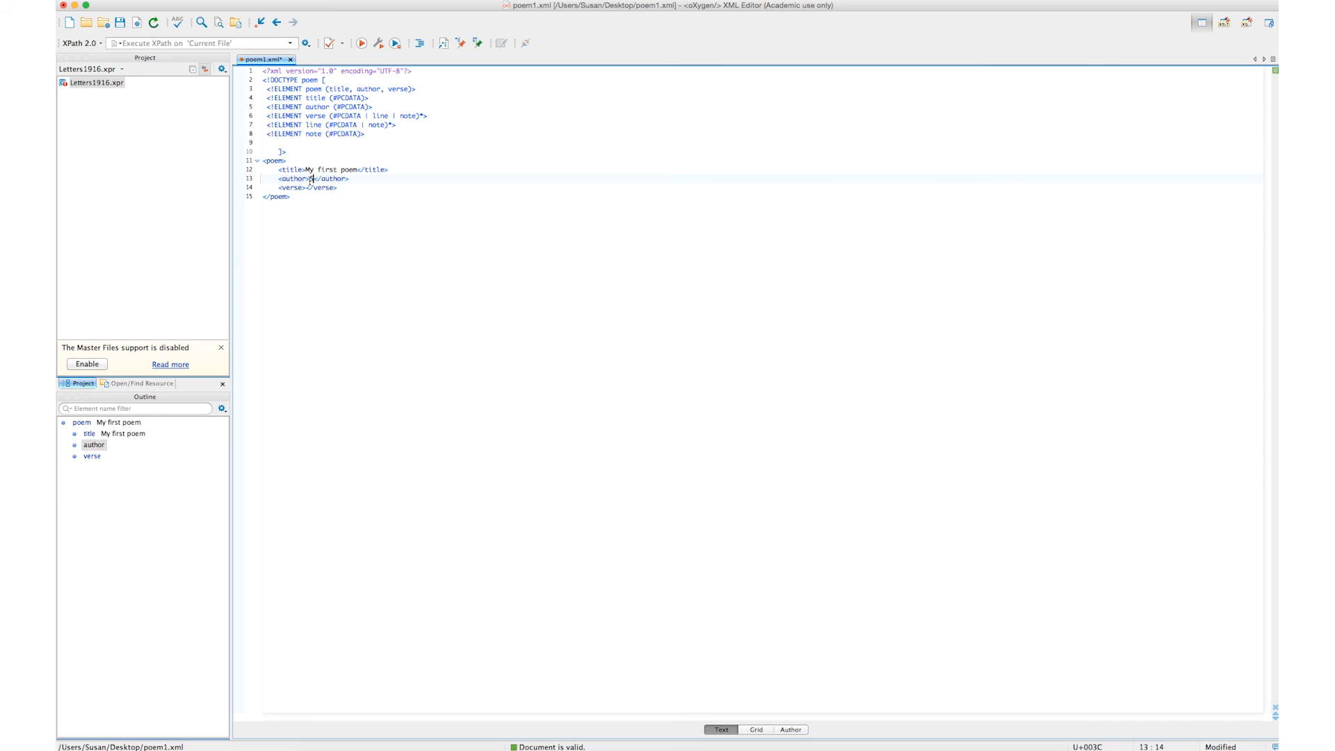
text(Susan Schreibman)
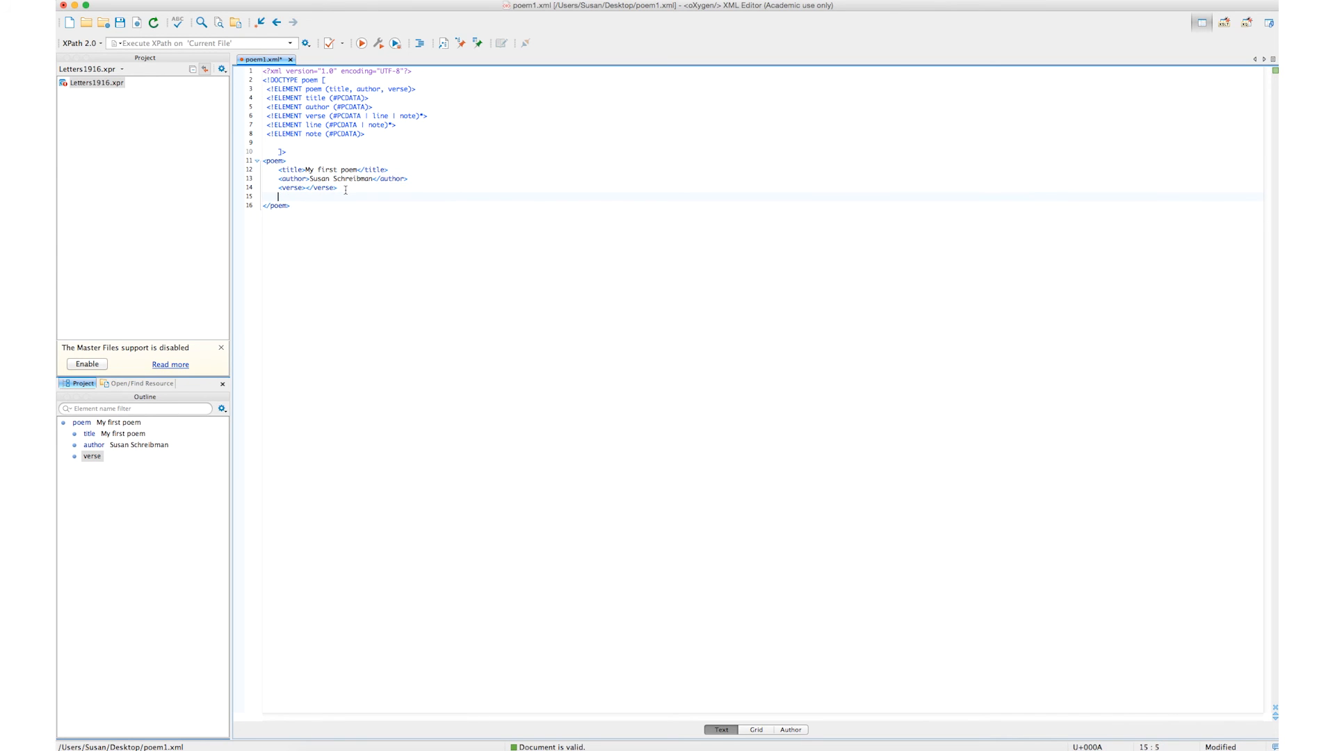
text(<)
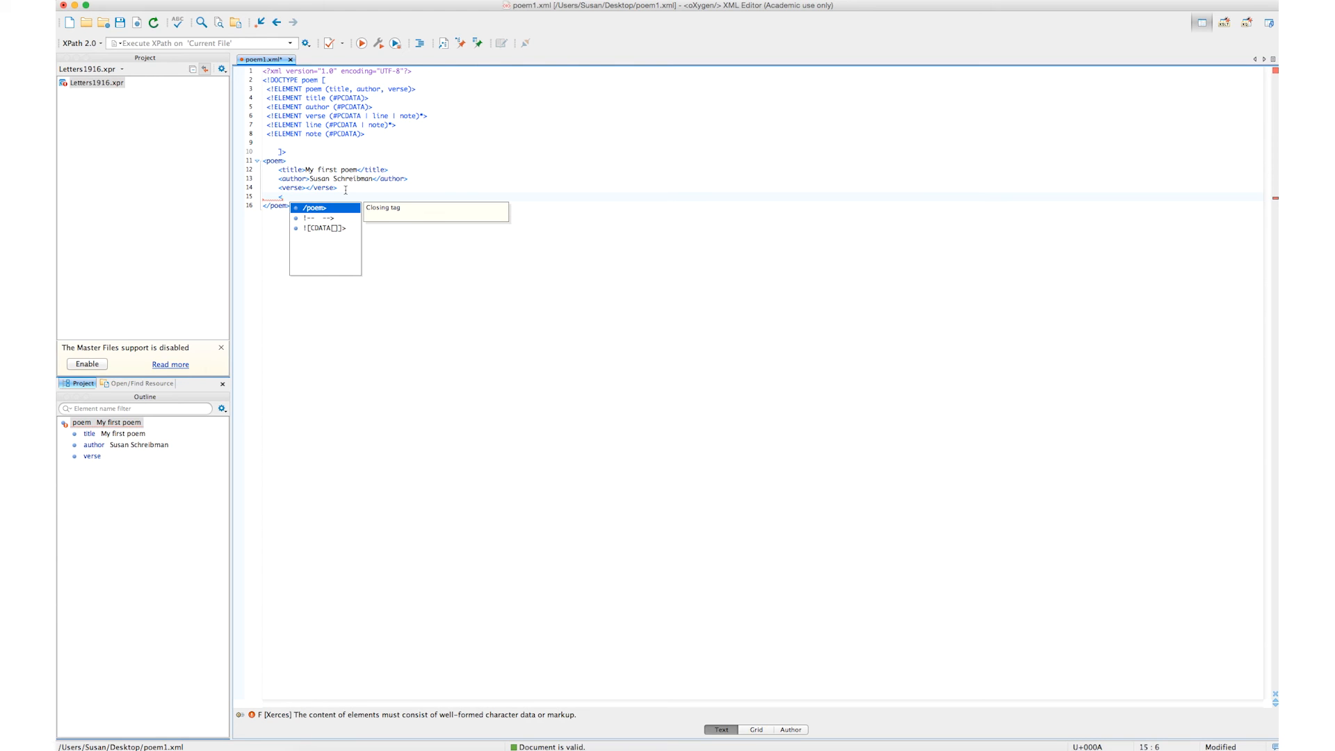
Step: Change the poem content model to verse+ and insert another empty verse via content completion
key(Escape)
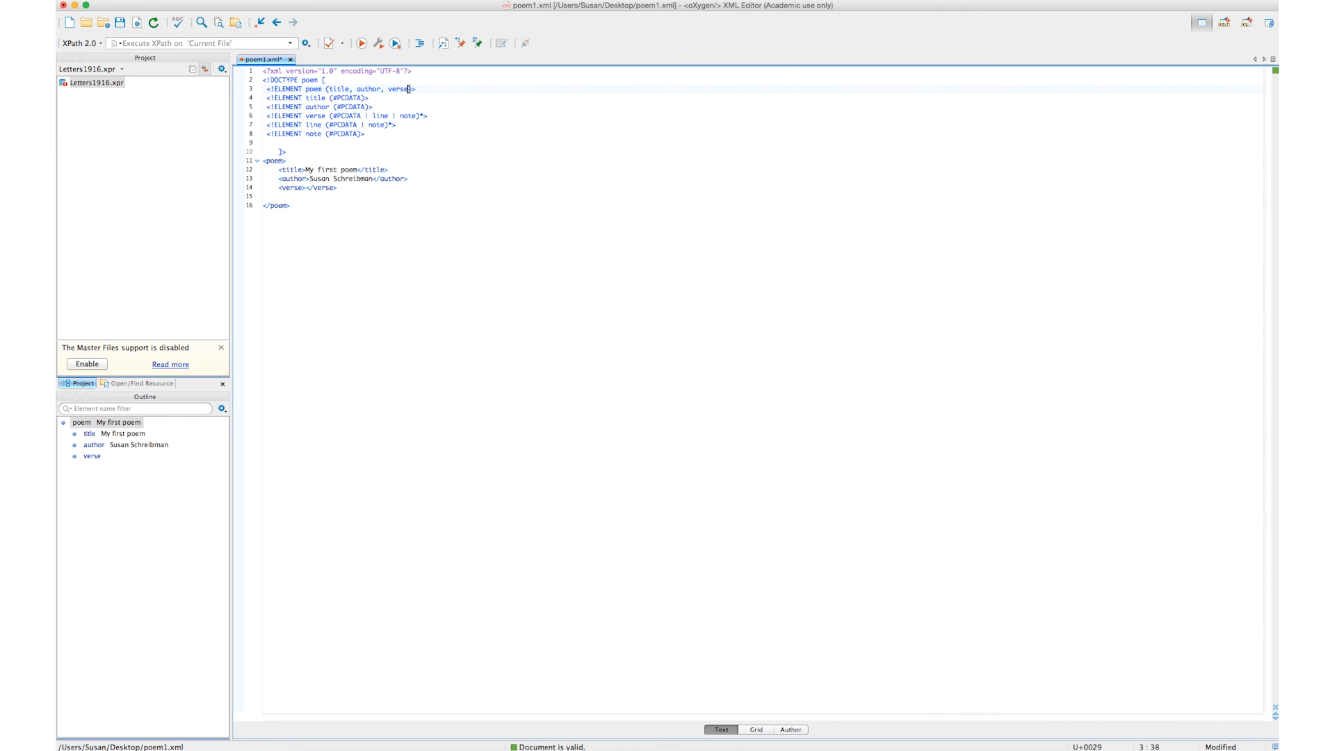
text(+)
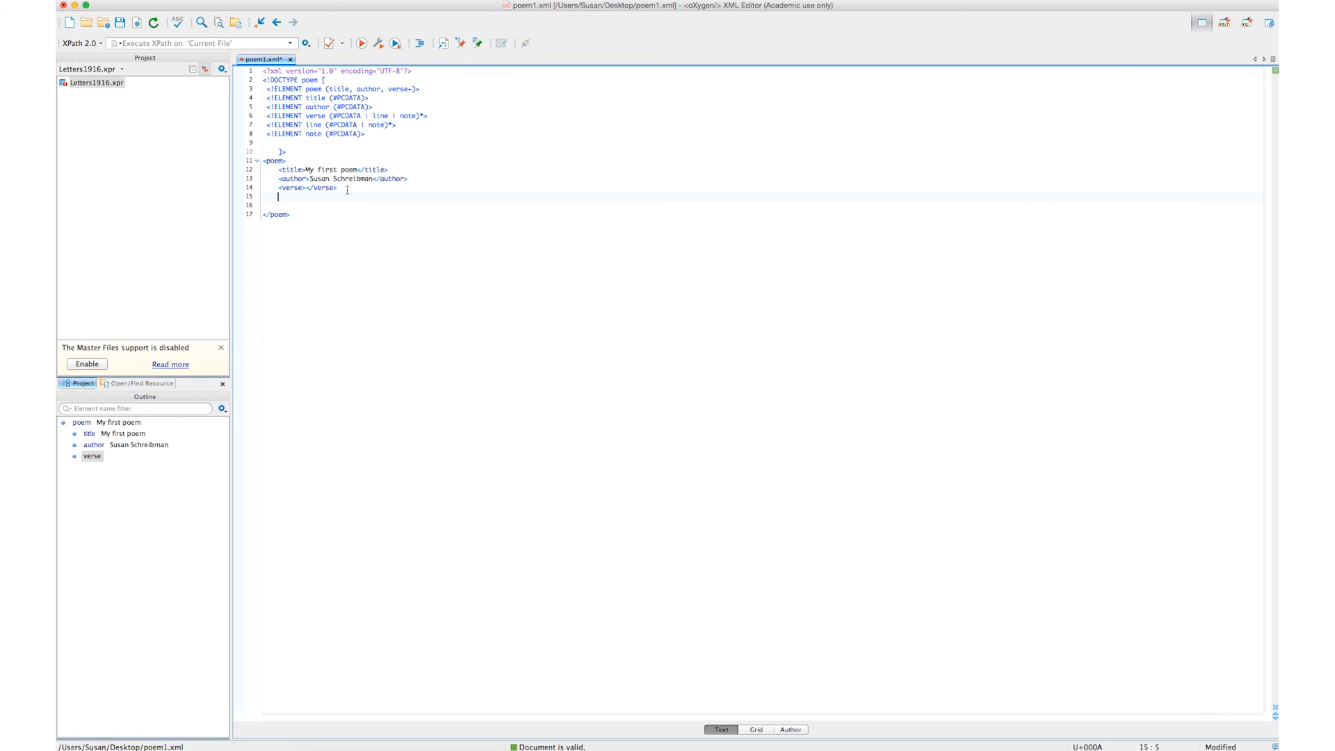
text(<)
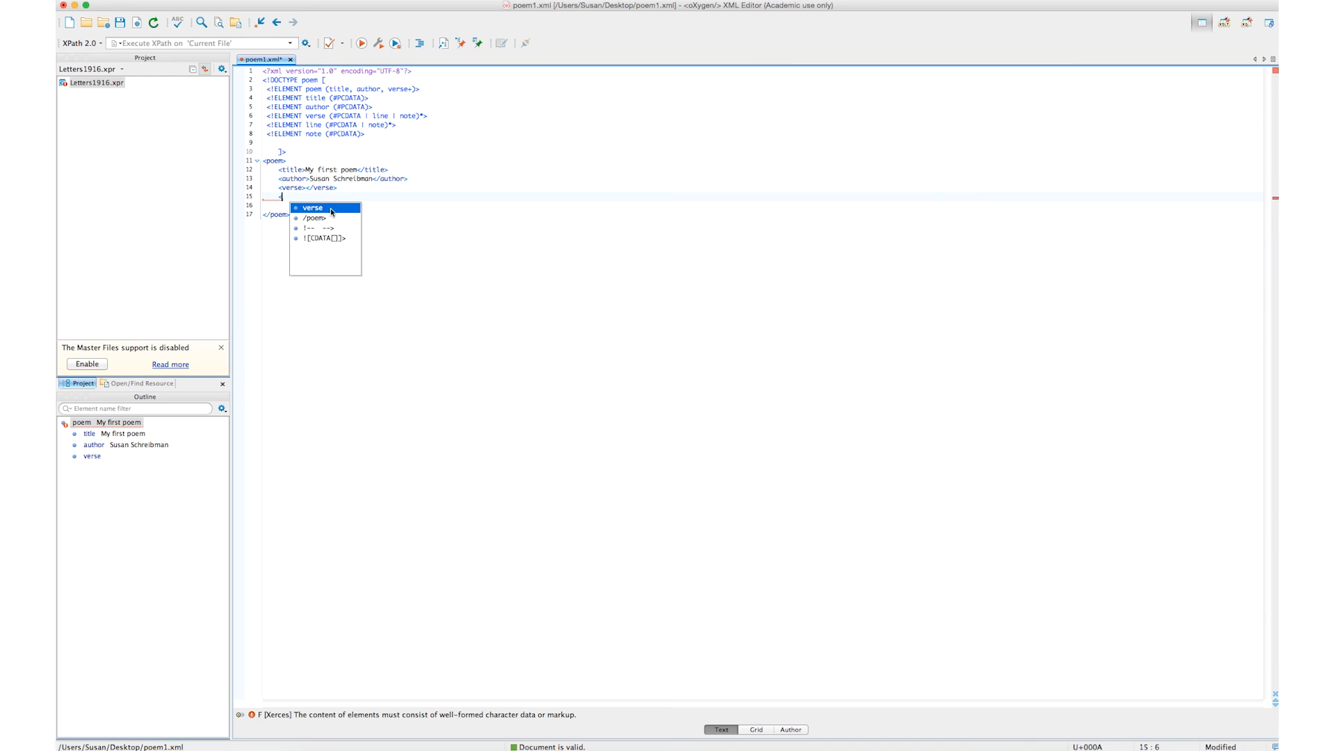
click(310, 207)
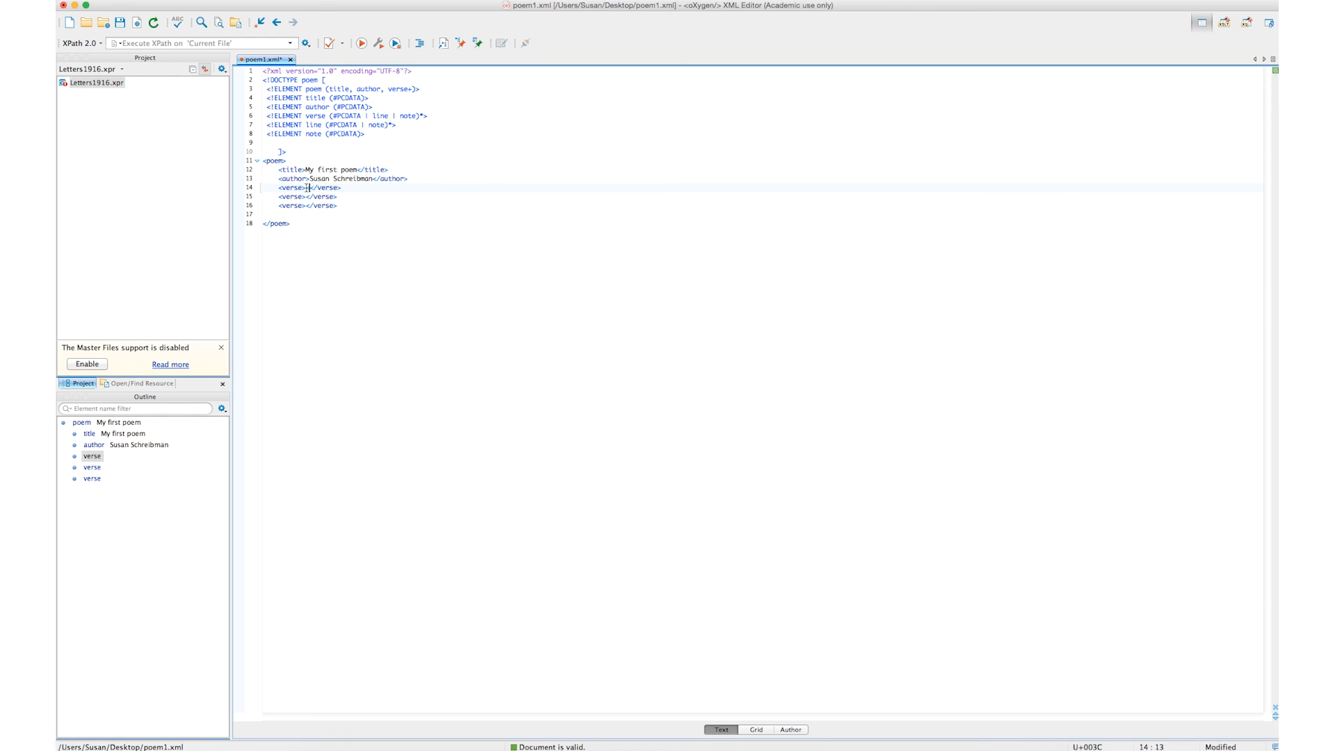
Step: Add a line and a note element inside the first verse
text(<)
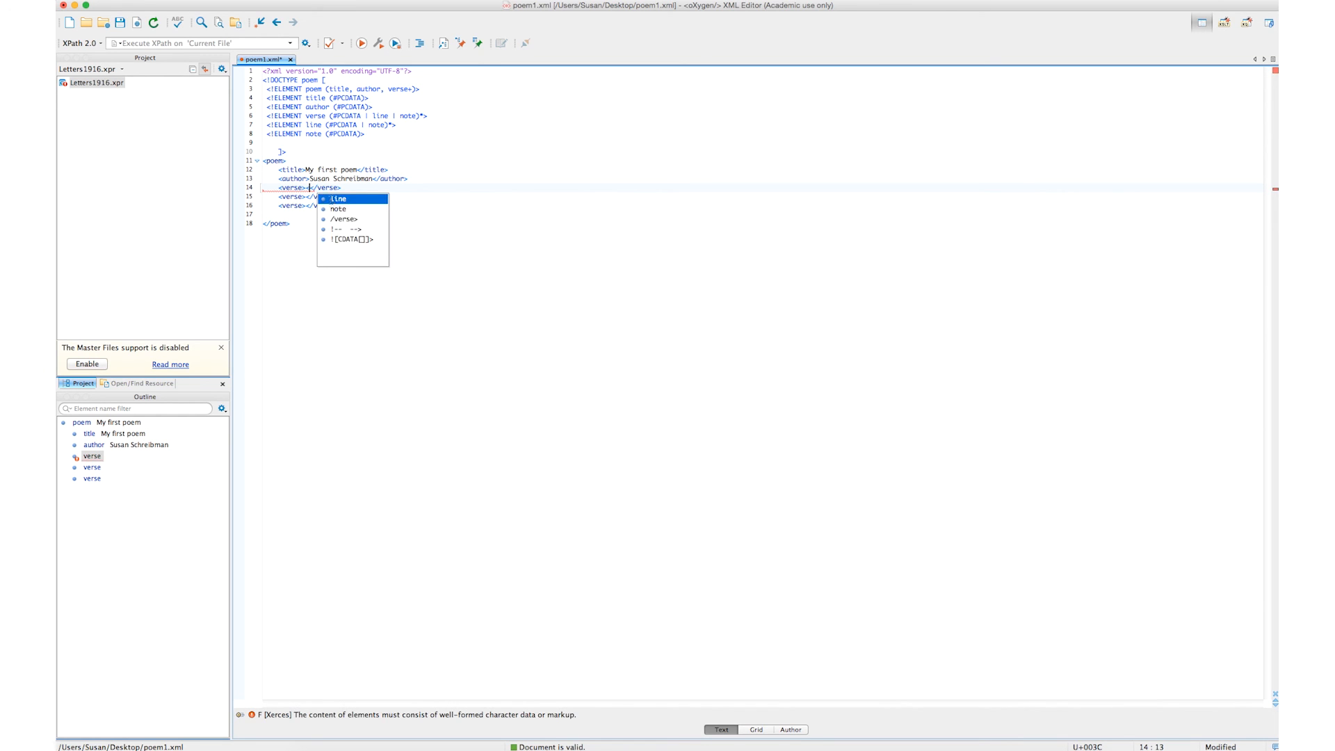
click(340, 198)
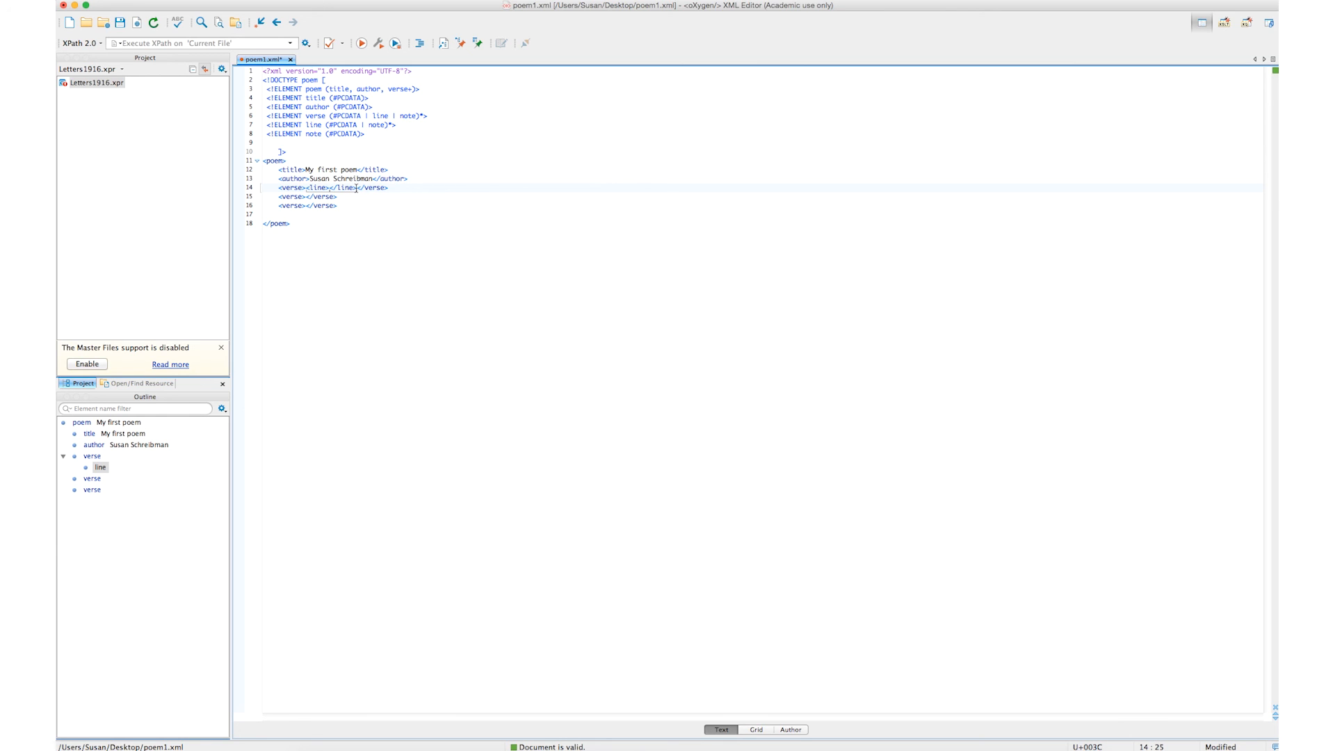
text(</note><)
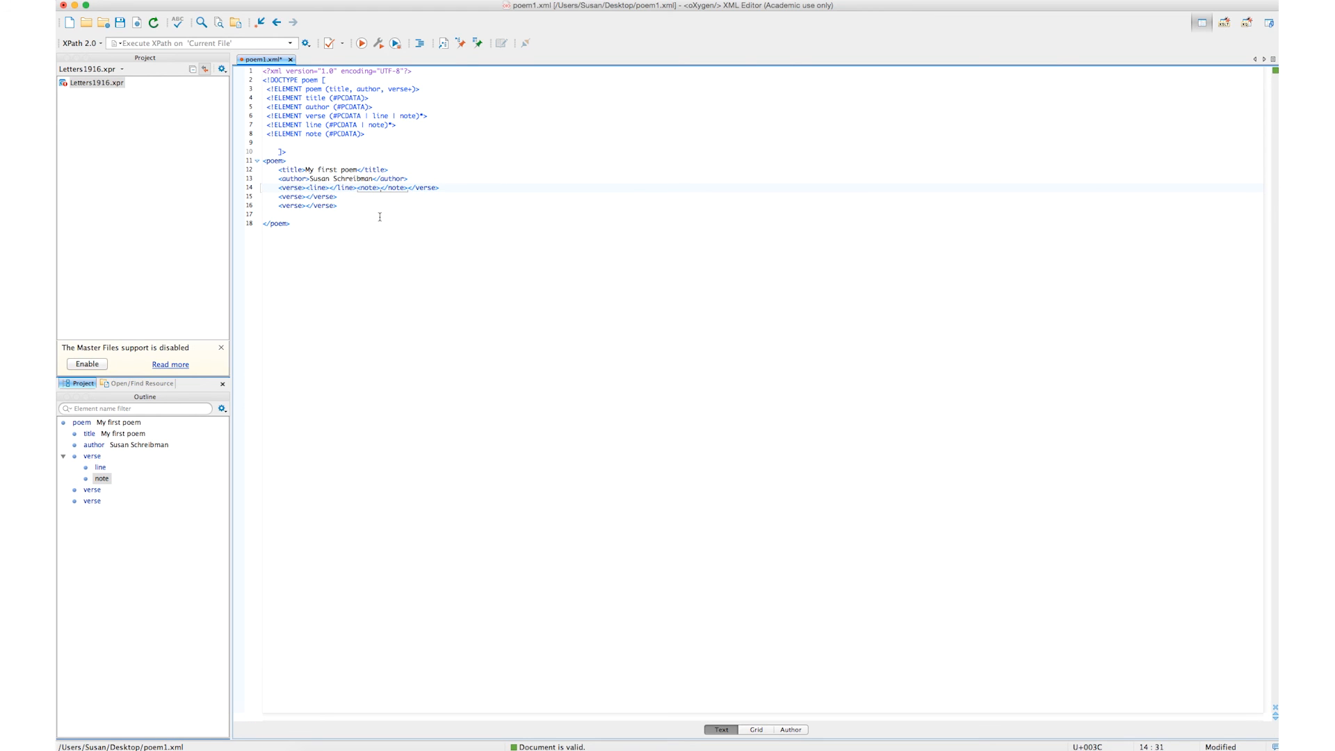
click(307, 196)
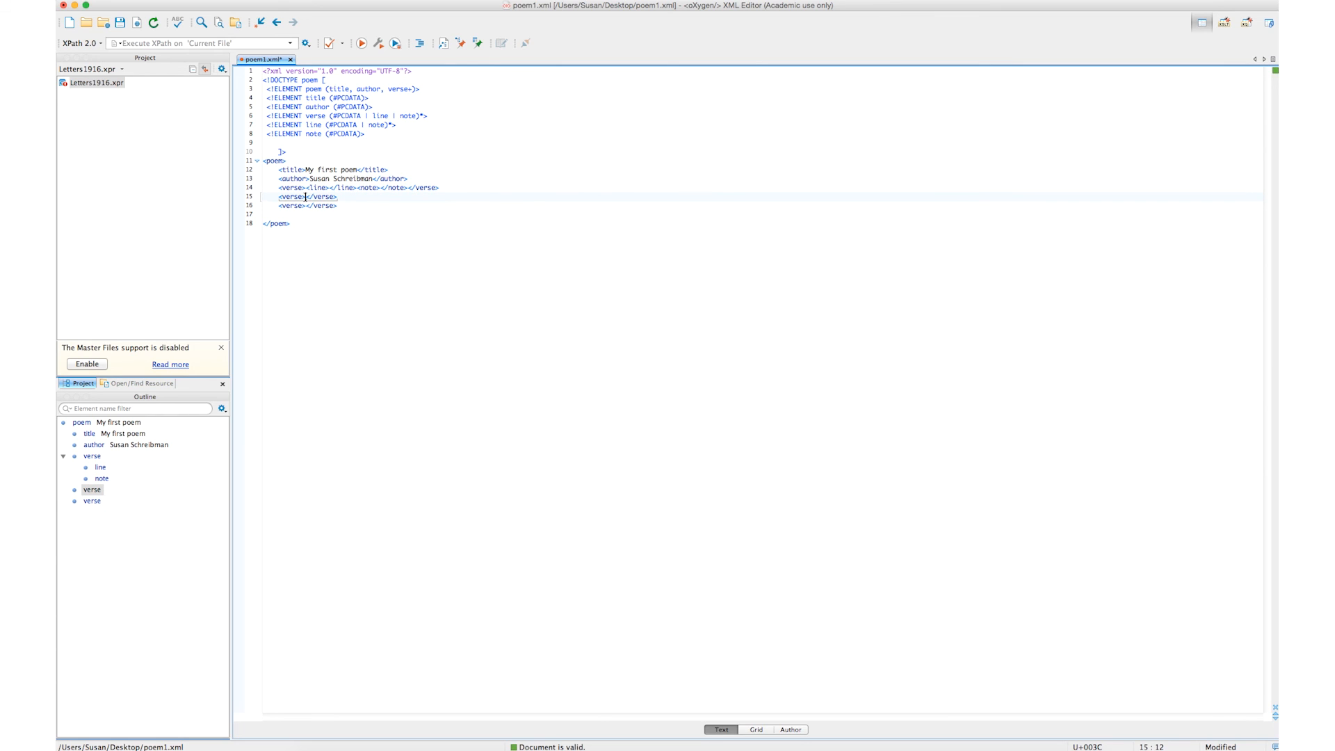
Step: Add two line elements to the second verse, nesting a note inside the last line
text(<line></lin)
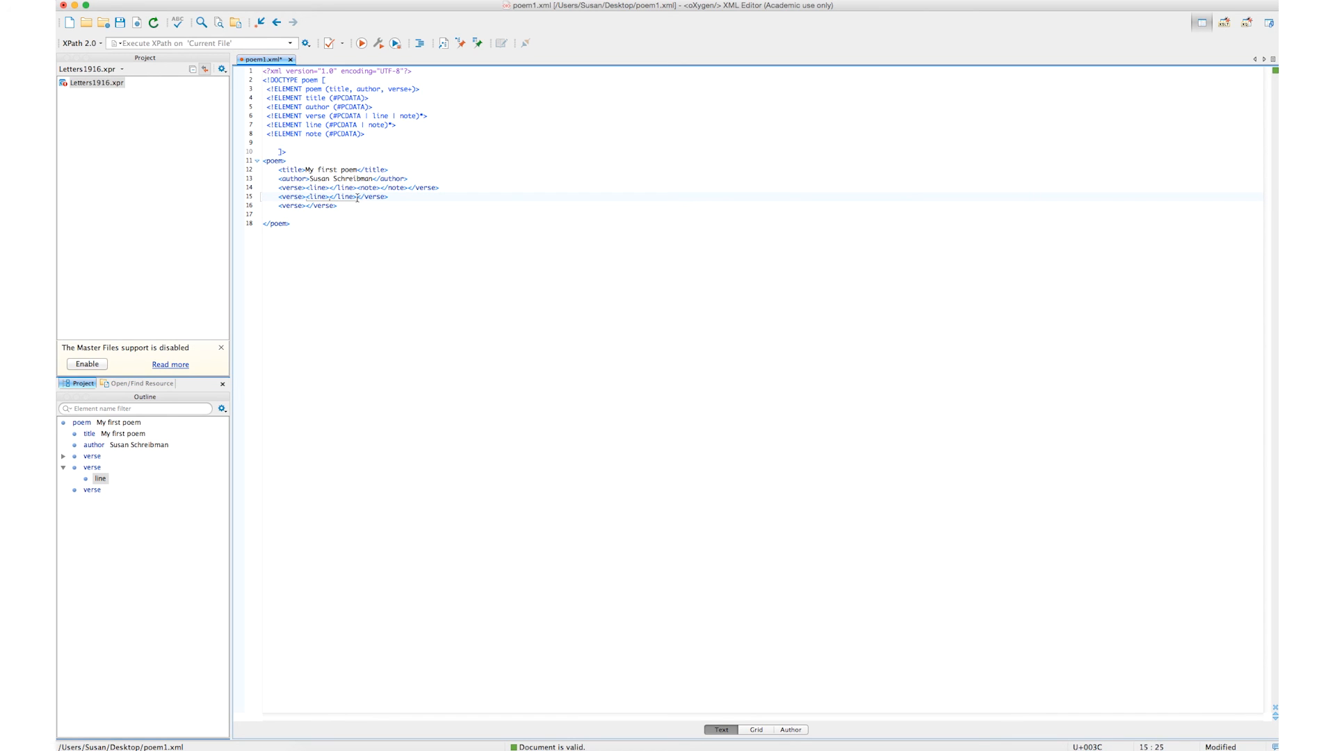
text(<line></lin)
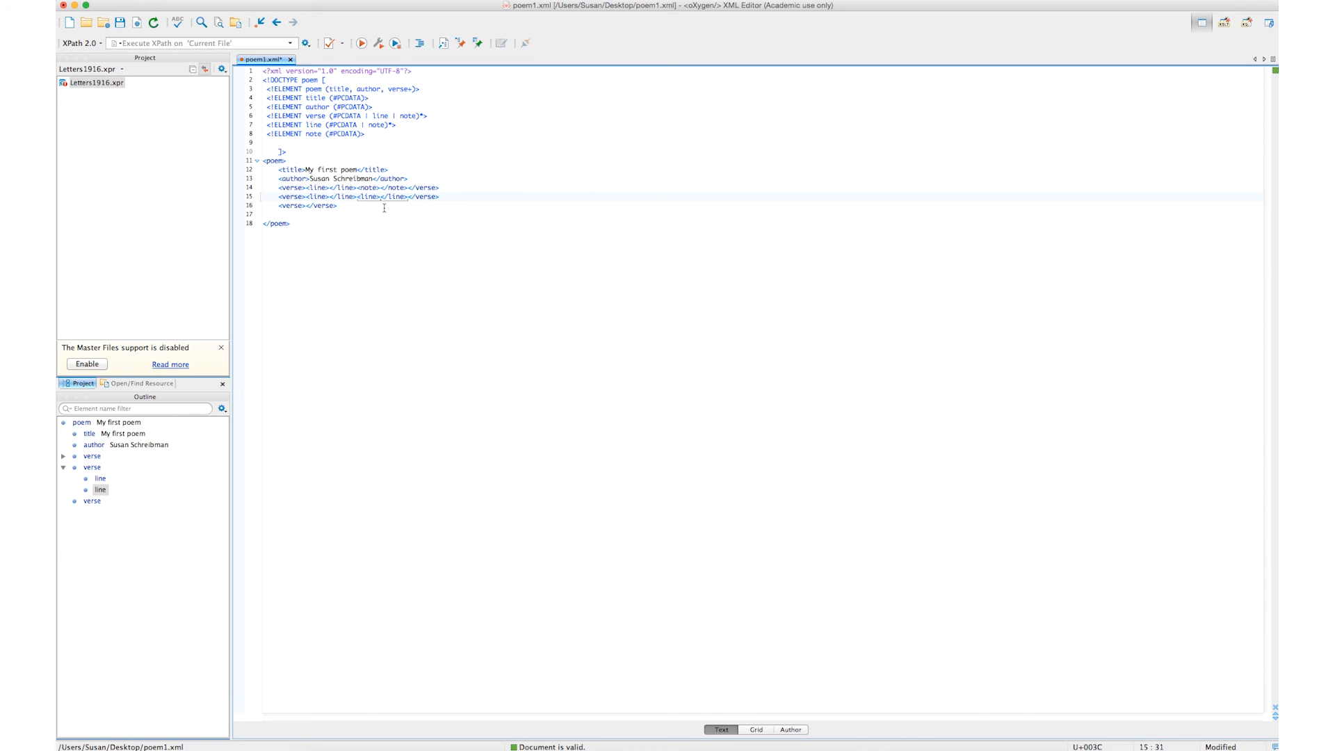
mouse_move(424, 115)
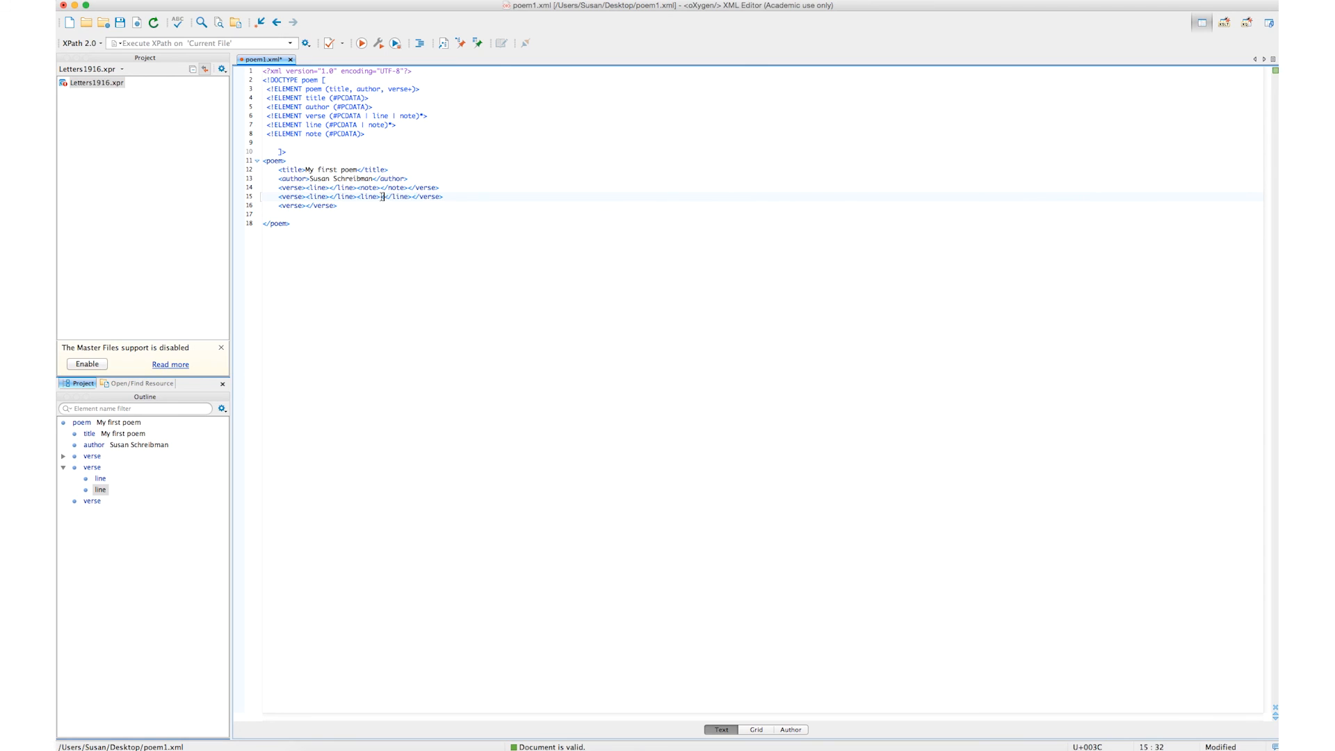
text(<note></note><)
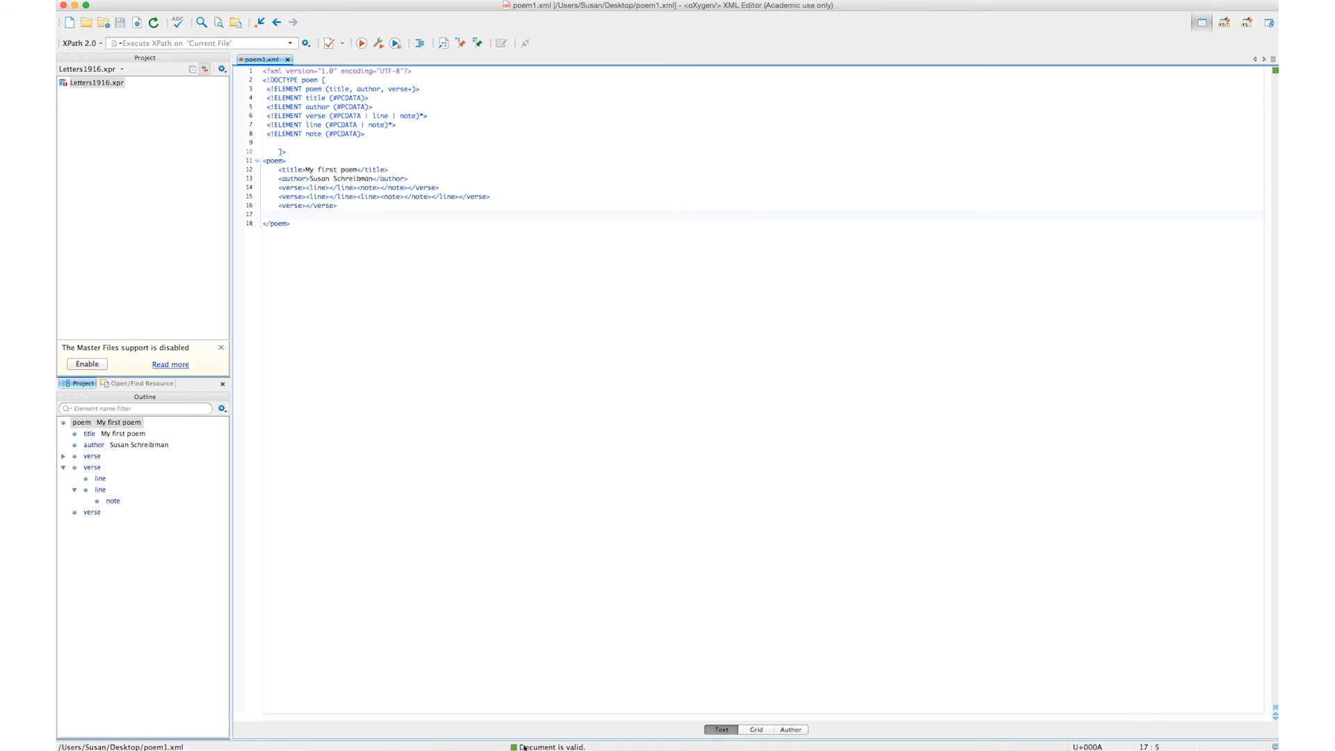
mouse_move(407, 57)
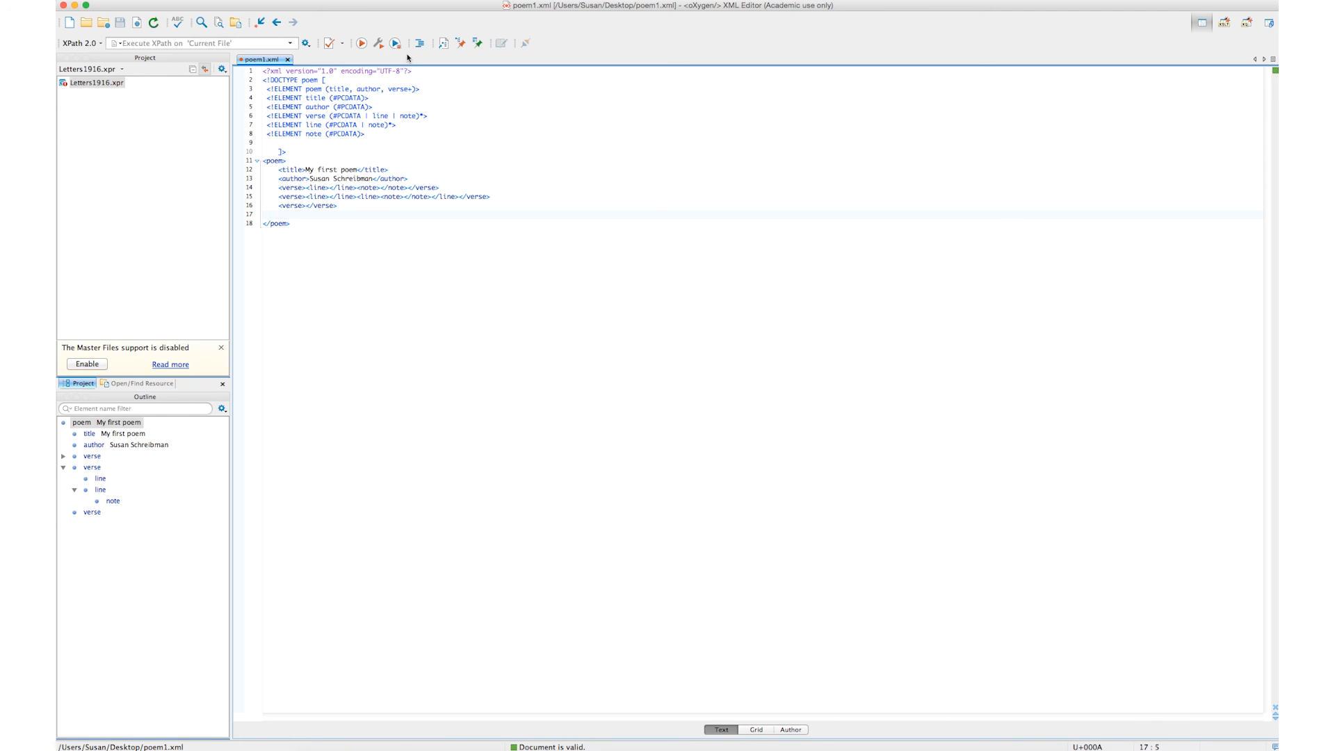